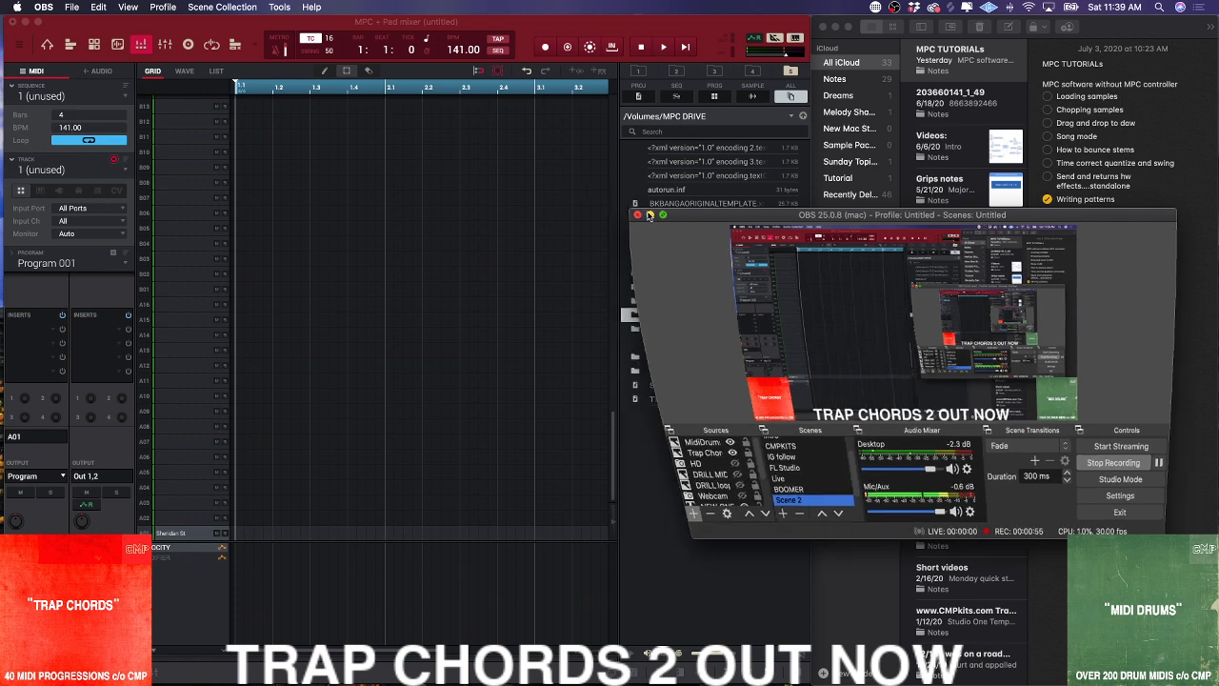
# - Hide the OBS window so the empty MPC project fills the screen
pyautogui.click(649, 213)
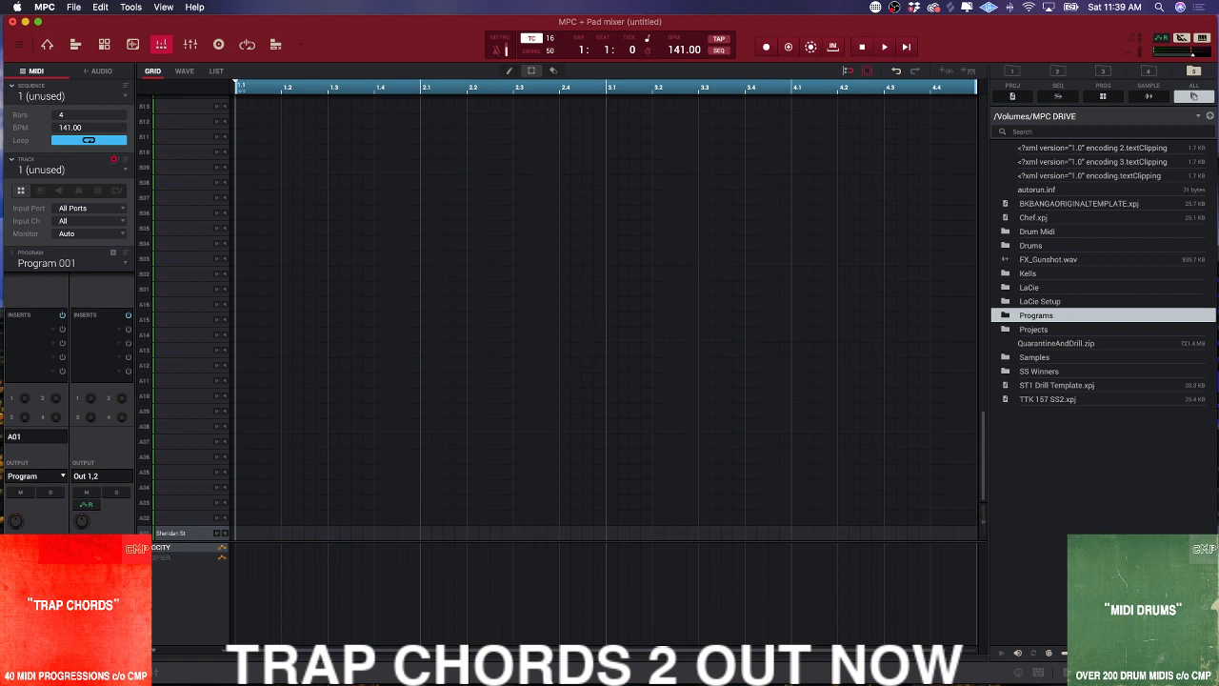
pyautogui.moveTo(868, 516)
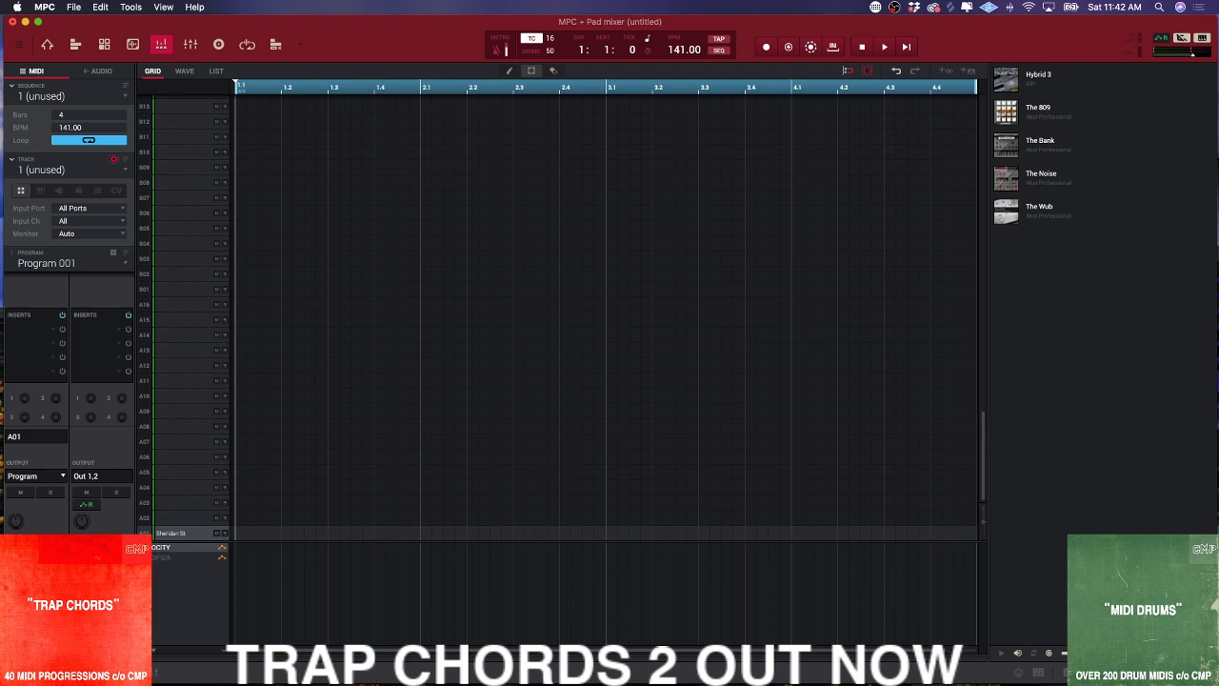
pyautogui.moveTo(1034, 103)
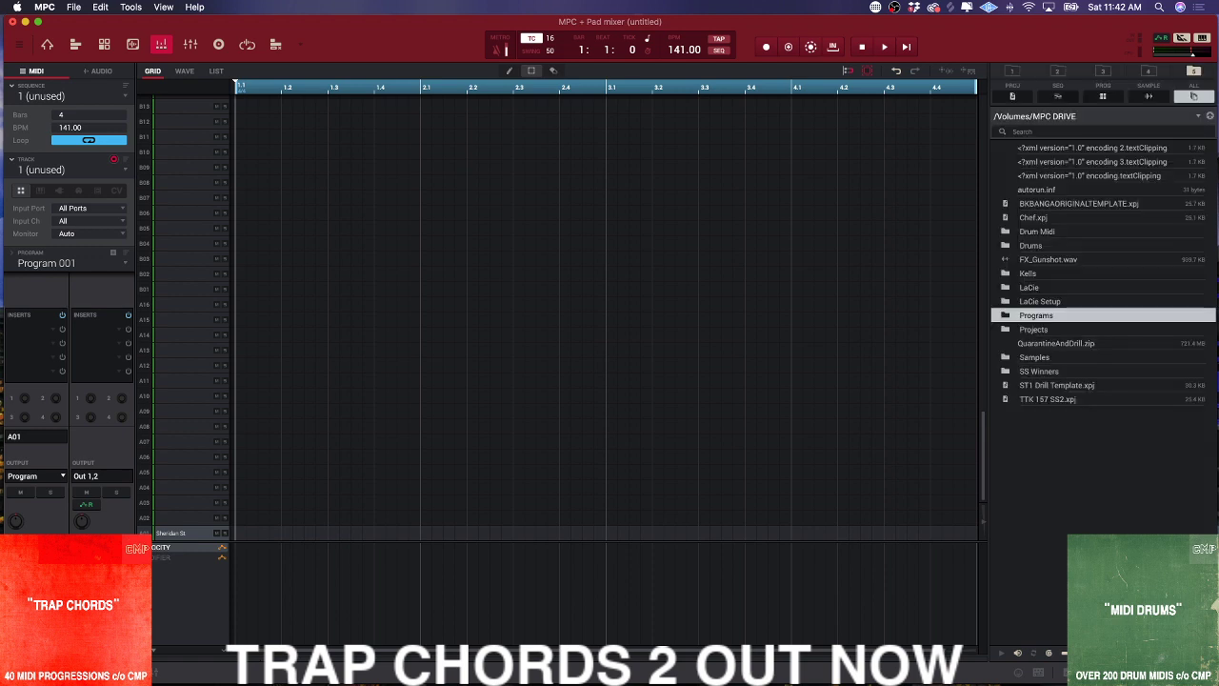
pyautogui.moveTo(1009, 80)
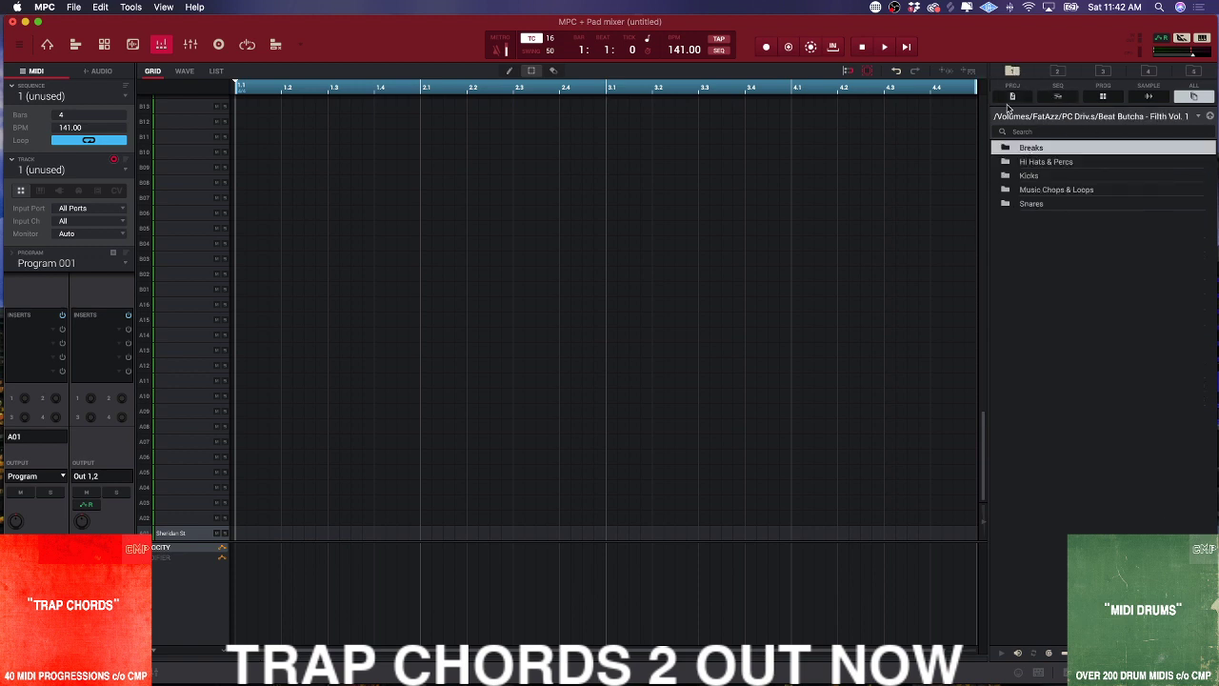
# - Jump the browser to the Beat Butcha - Filth Vol. 1 favourite folder
pyautogui.click(1194, 72)
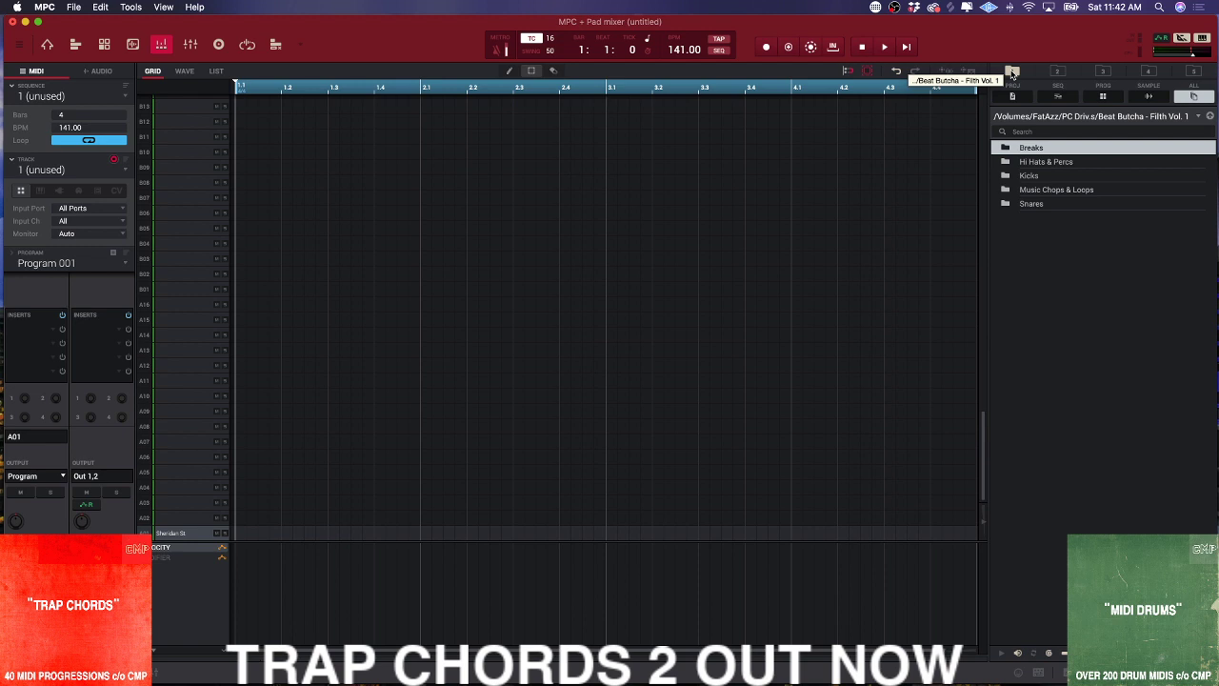
pyautogui.moveTo(1032, 72)
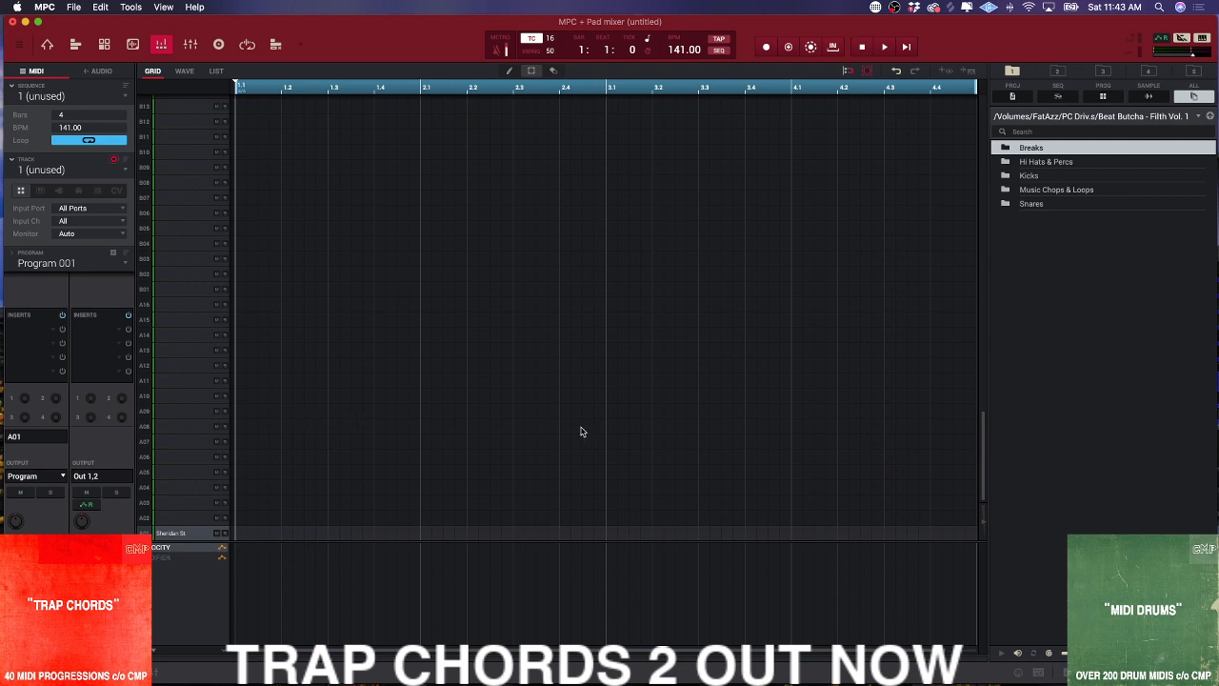
pyautogui.moveTo(194, 430)
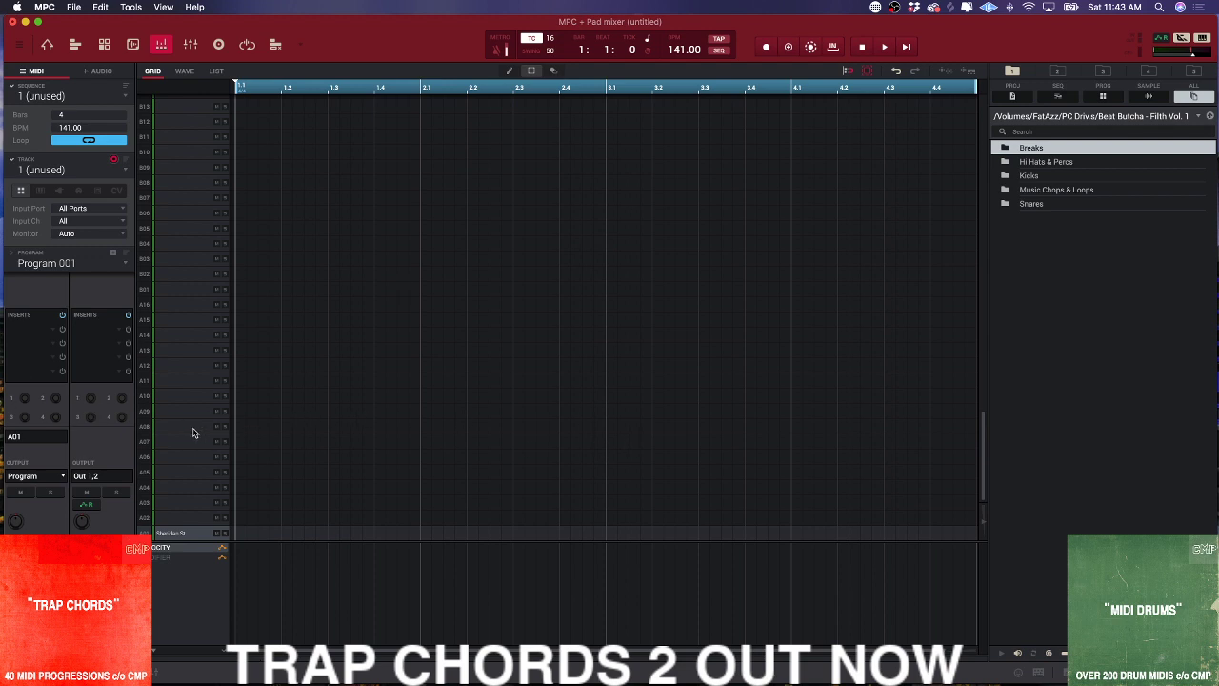
pyautogui.moveTo(200, 430)
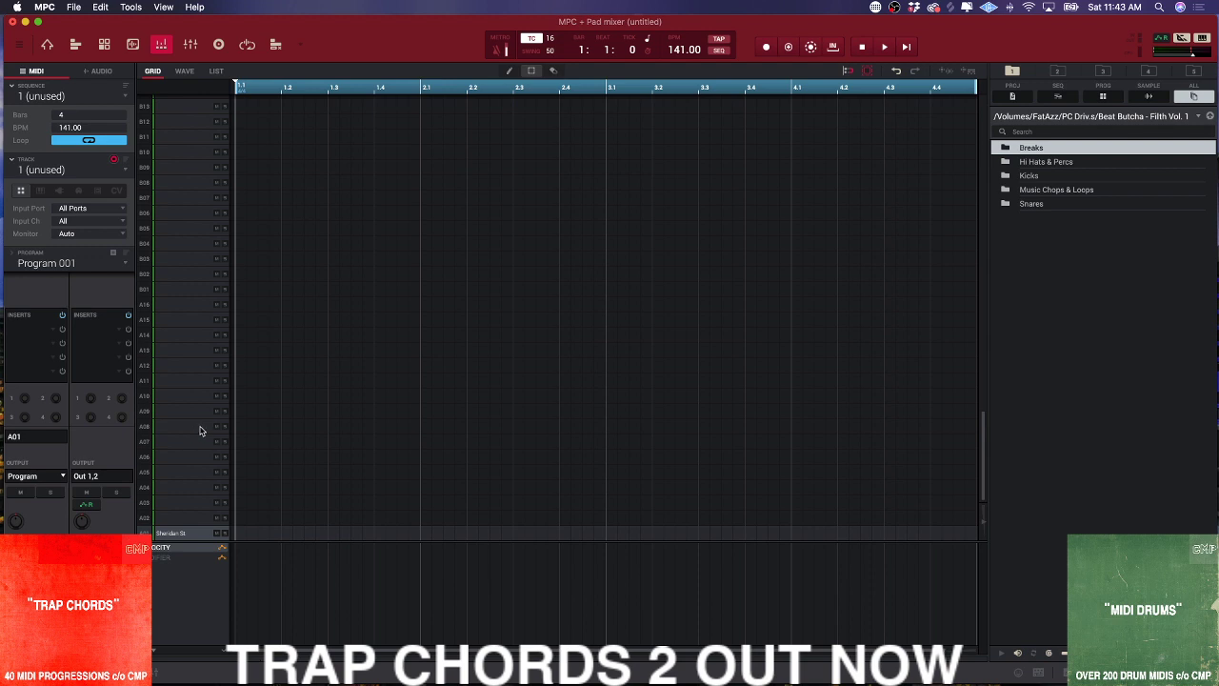
pyautogui.moveTo(329, 496)
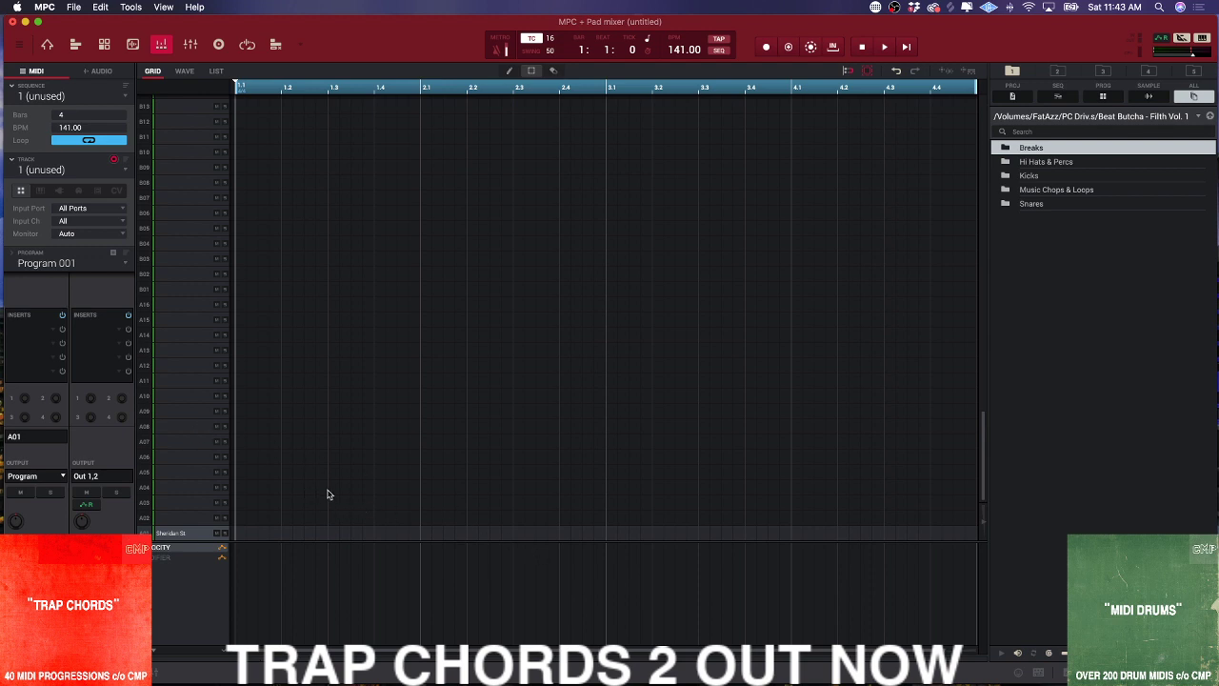
pyautogui.moveTo(282, 487)
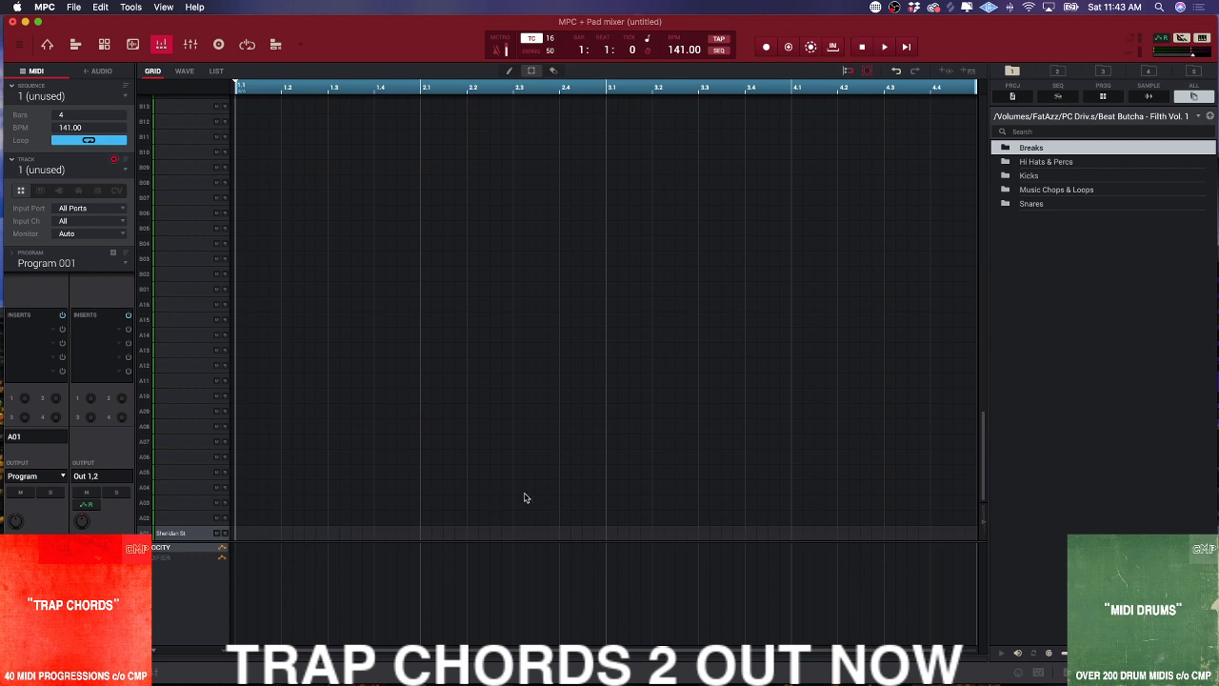
pyautogui.moveTo(598, 429)
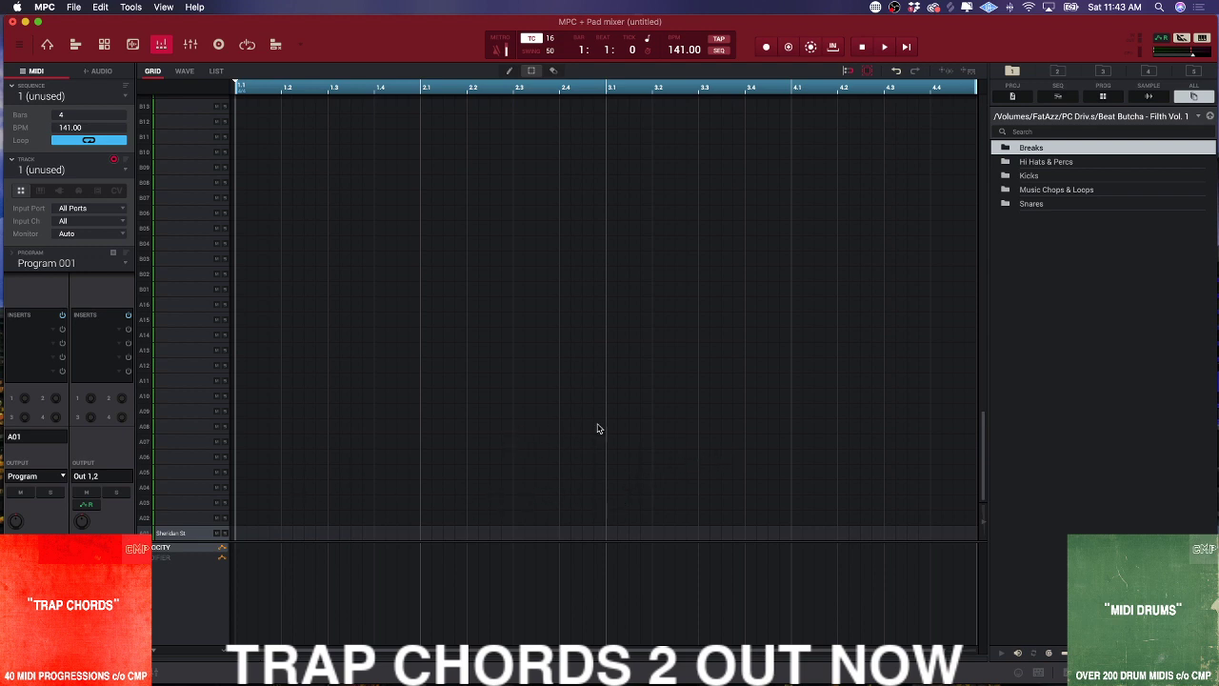
pyautogui.moveTo(569, 415)
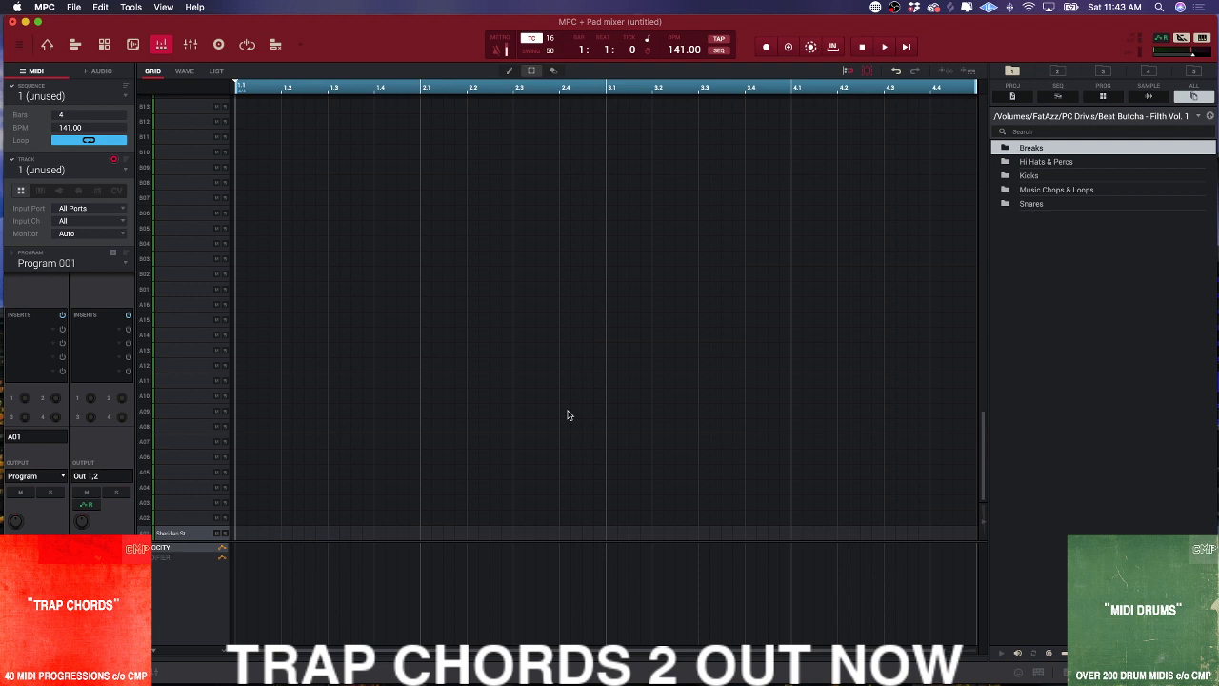
pyautogui.moveTo(804, 427)
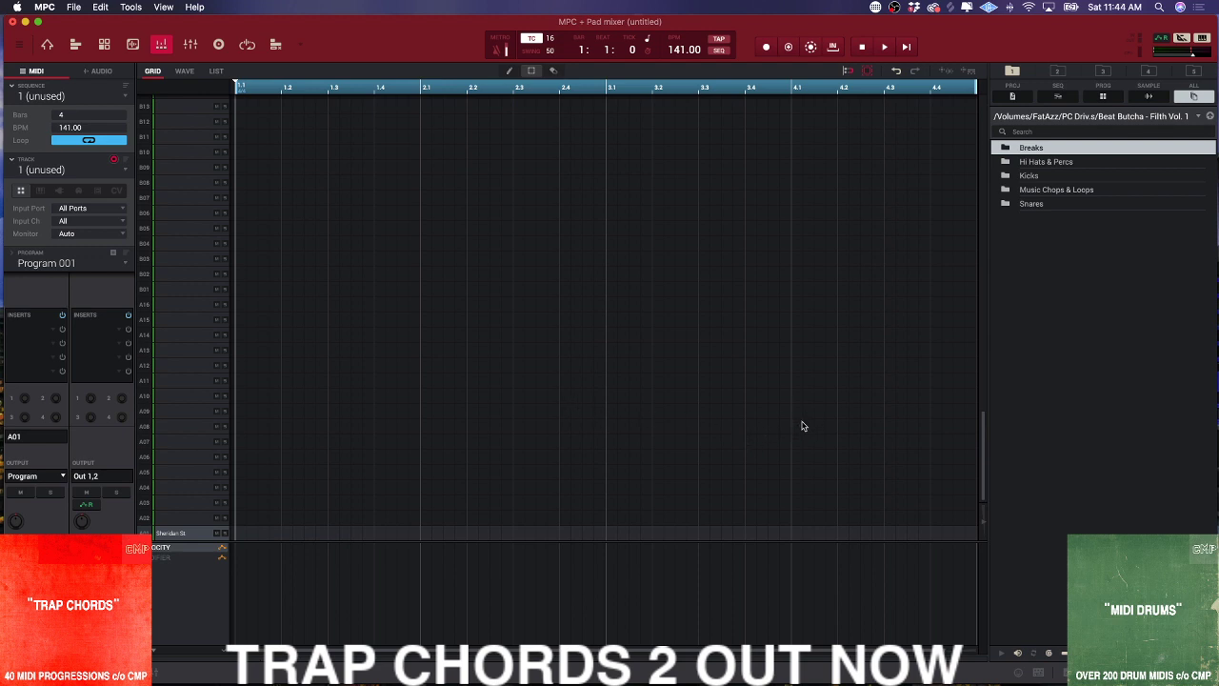
pyautogui.moveTo(968, 274)
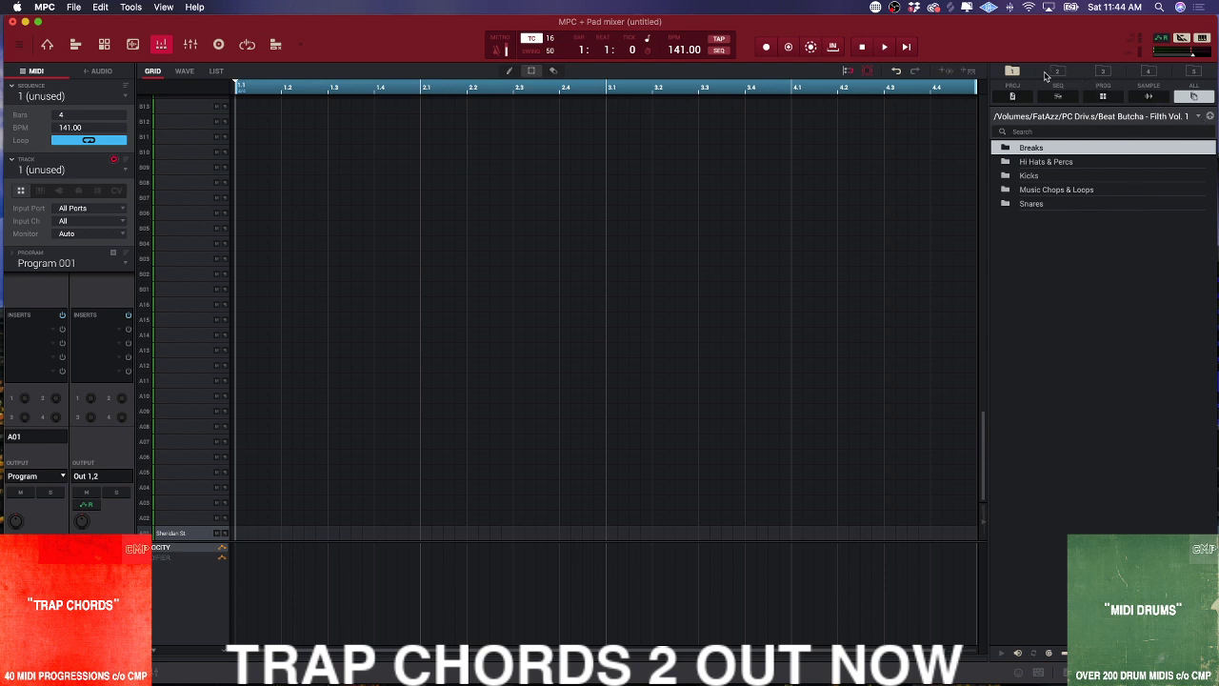
pyautogui.moveTo(1029, 72)
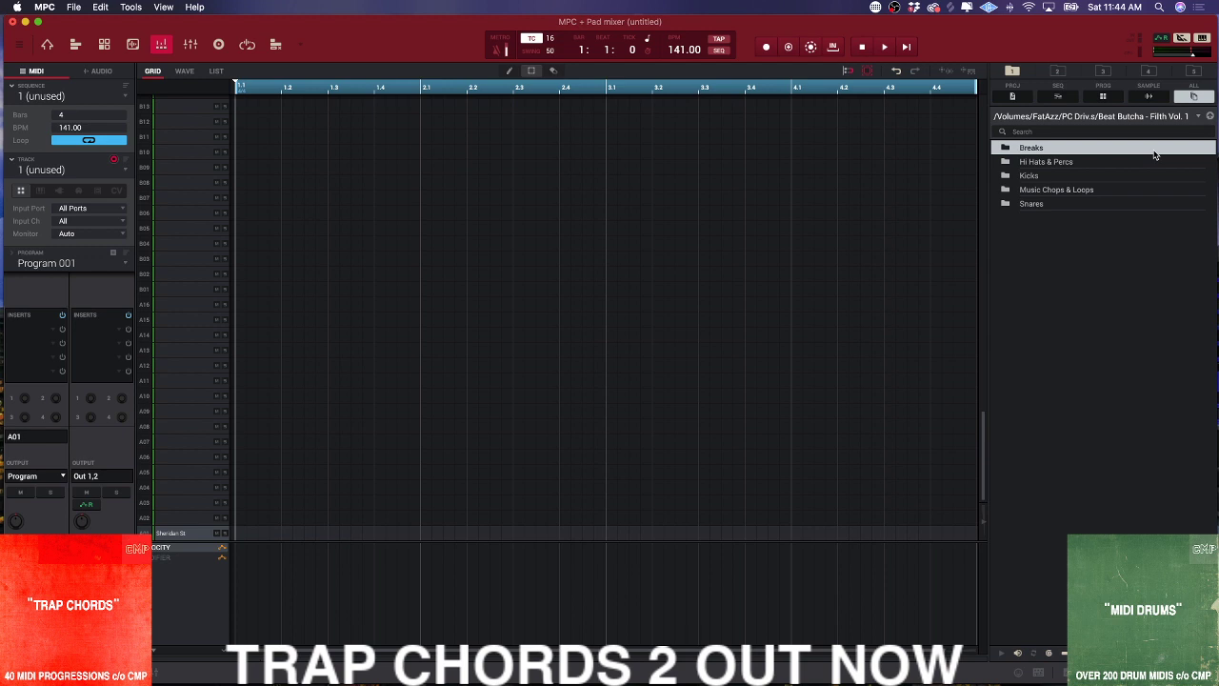
pyautogui.moveTo(1062, 69)
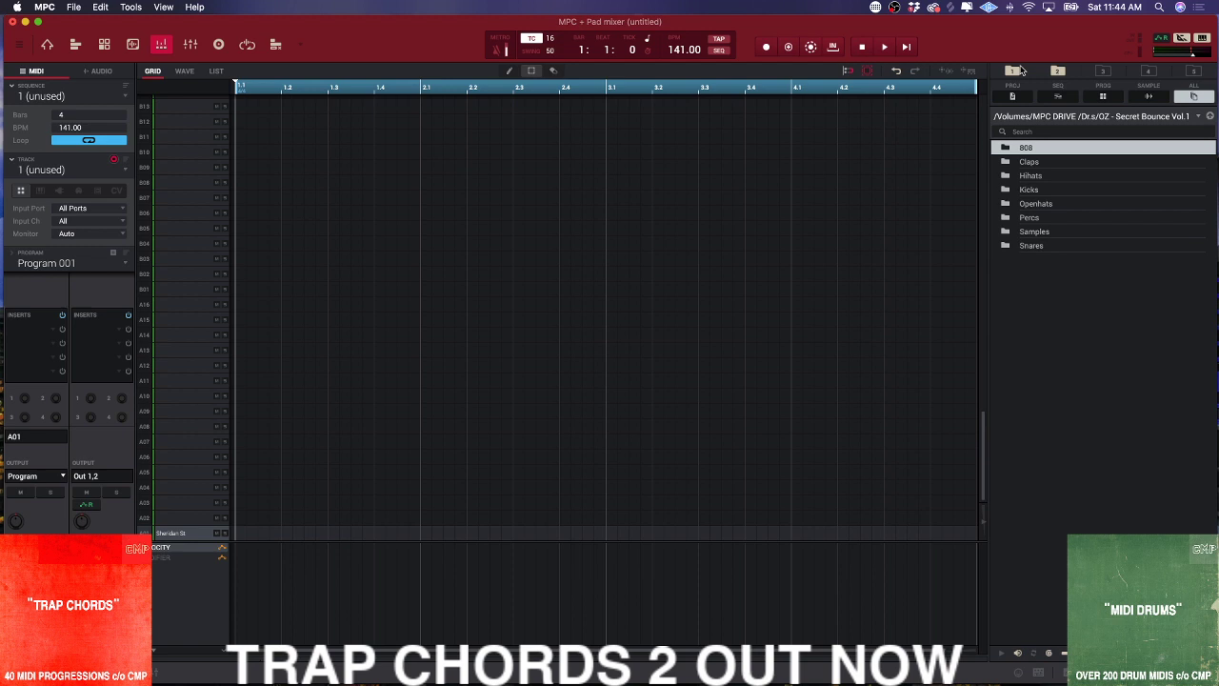
pyautogui.click(1060, 73)
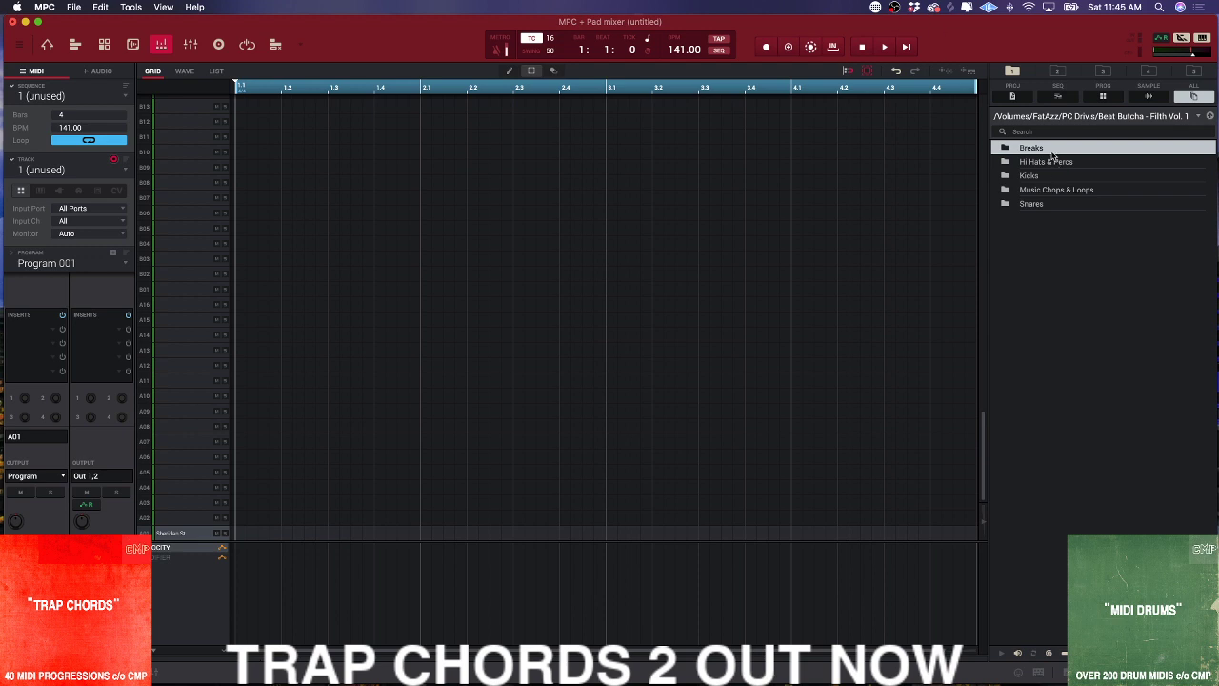
pyautogui.moveTo(1044, 160)
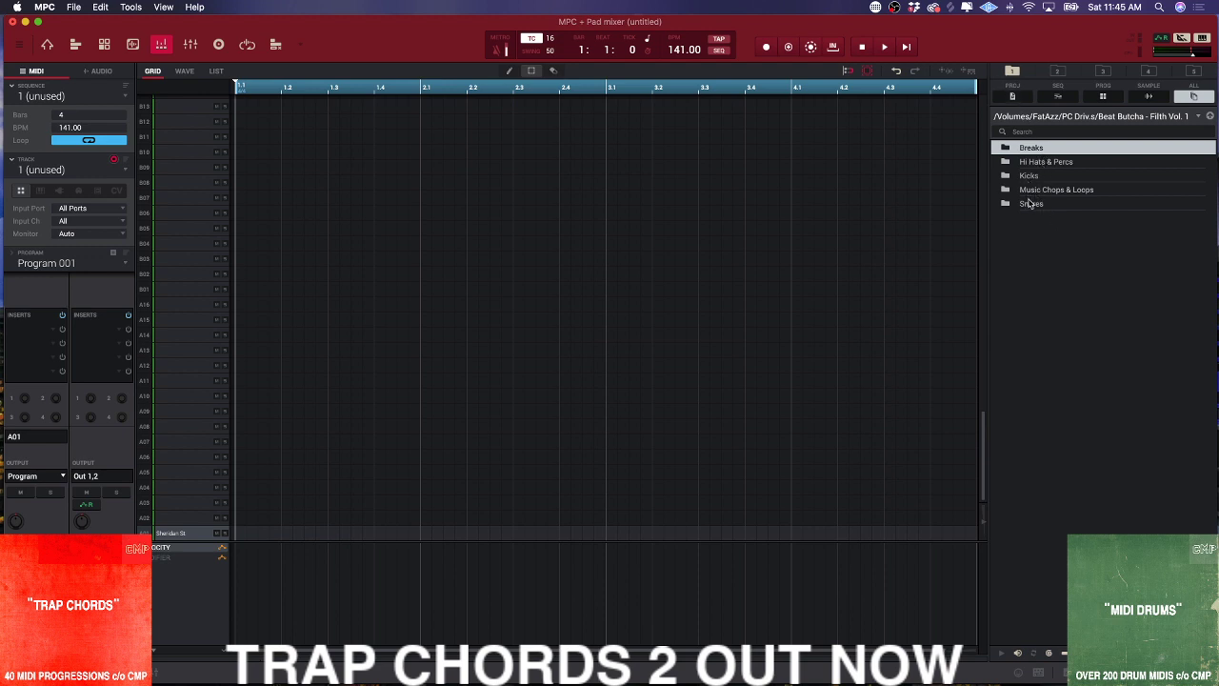
pyautogui.moveTo(1022, 76)
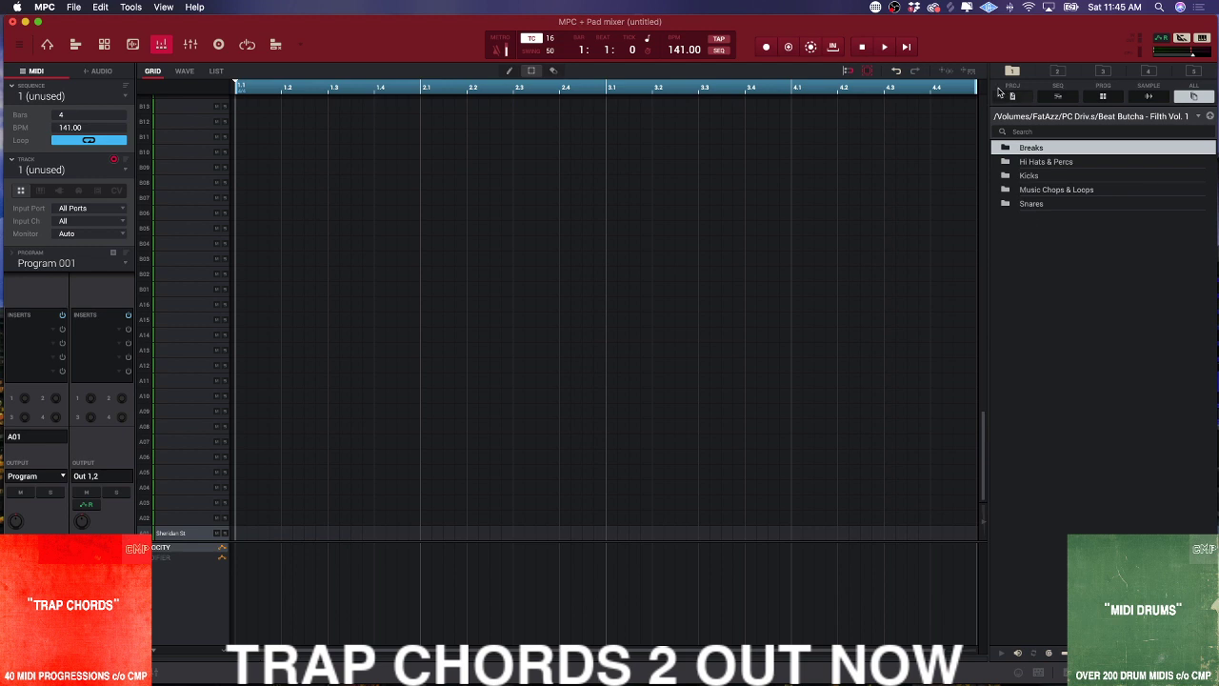
pyautogui.moveTo(1078, 84)
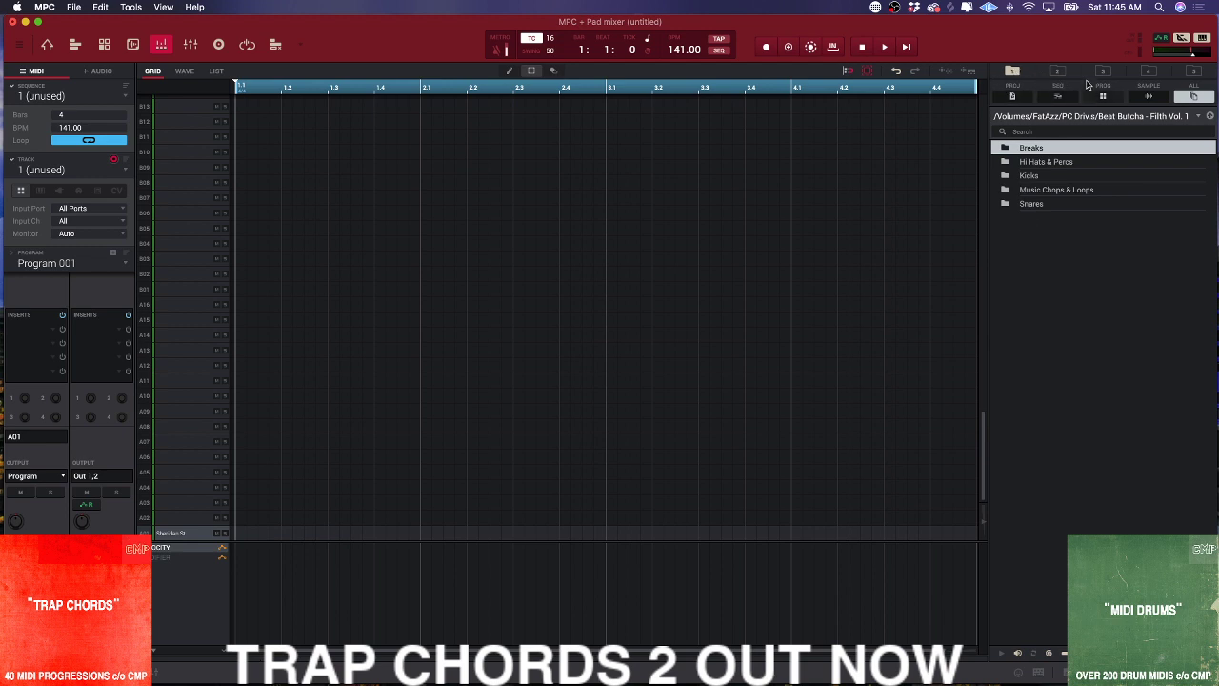
pyautogui.click(1101, 73)
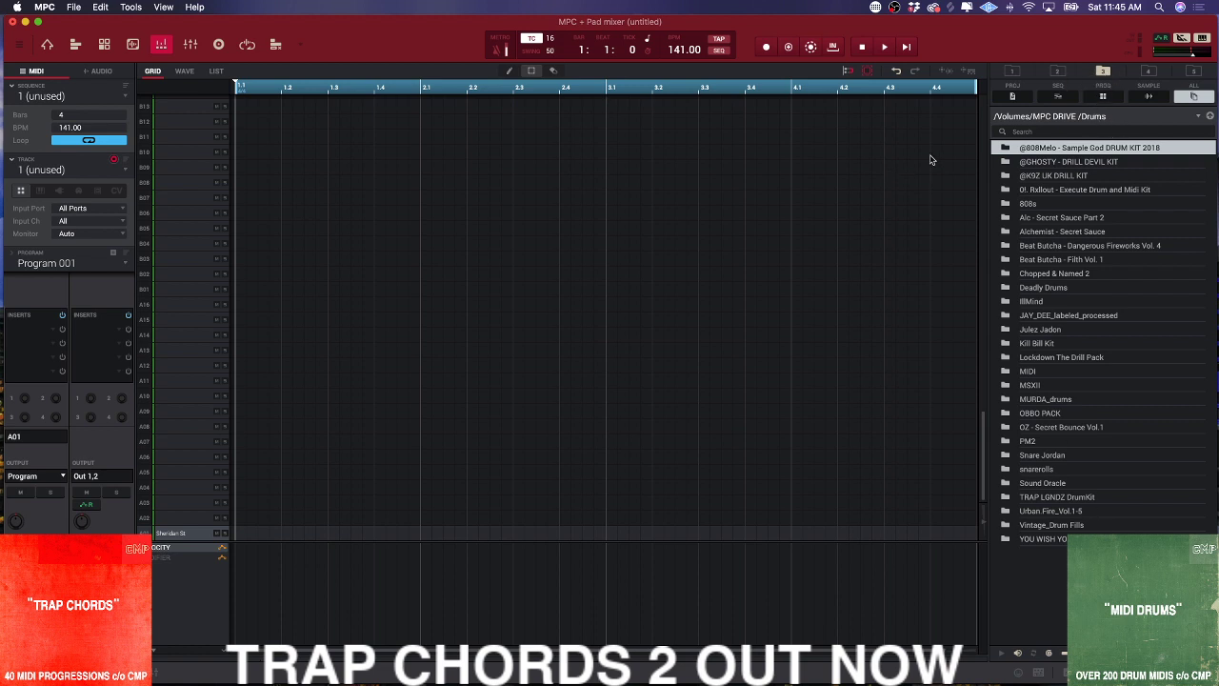
pyautogui.doubleClick(1062, 426)
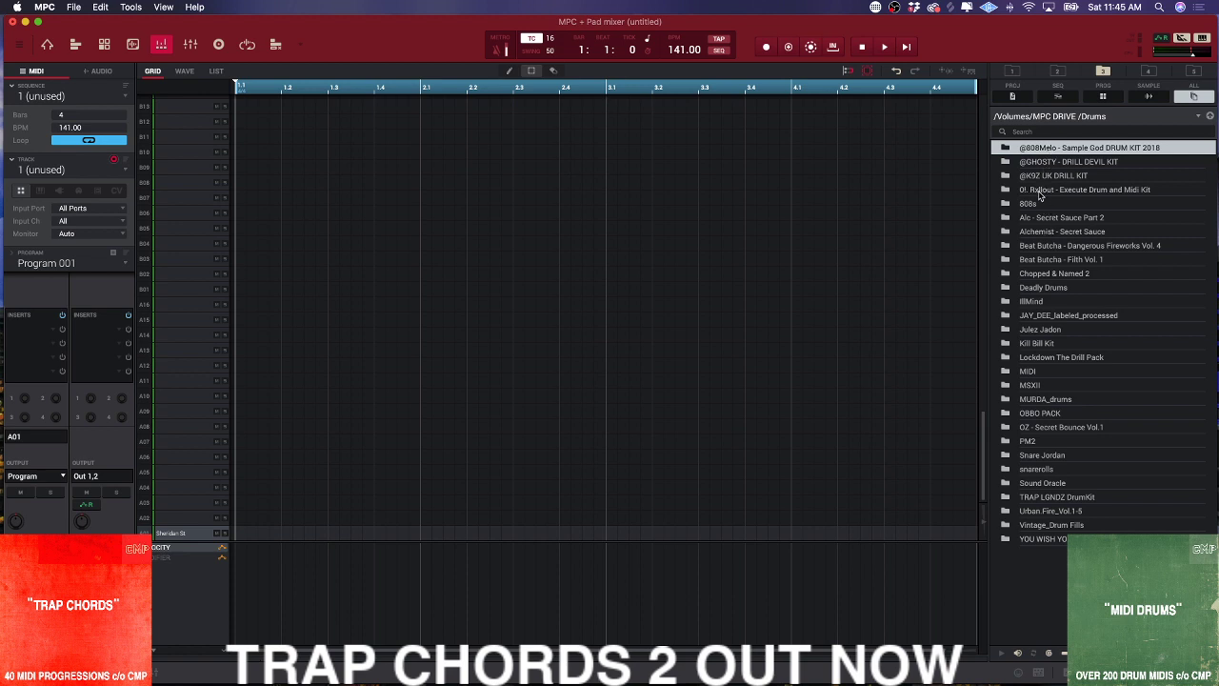
pyautogui.moveTo(1078, 526)
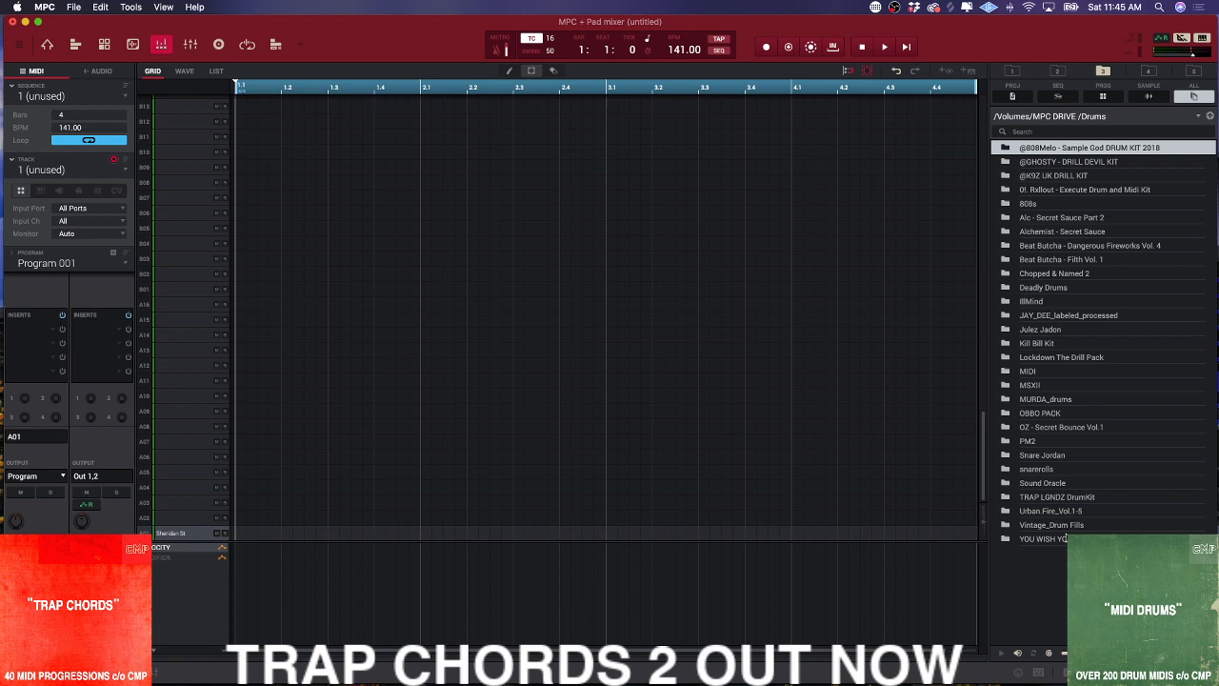
pyautogui.moveTo(1066, 274)
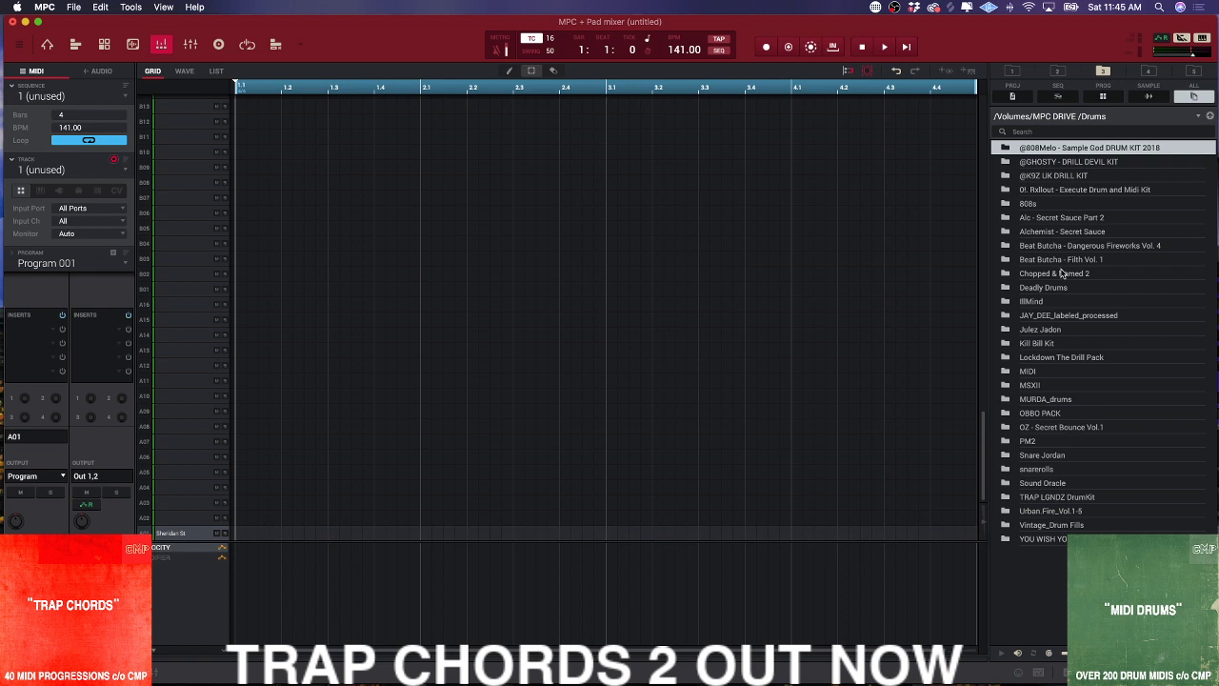
pyautogui.moveTo(1055, 175)
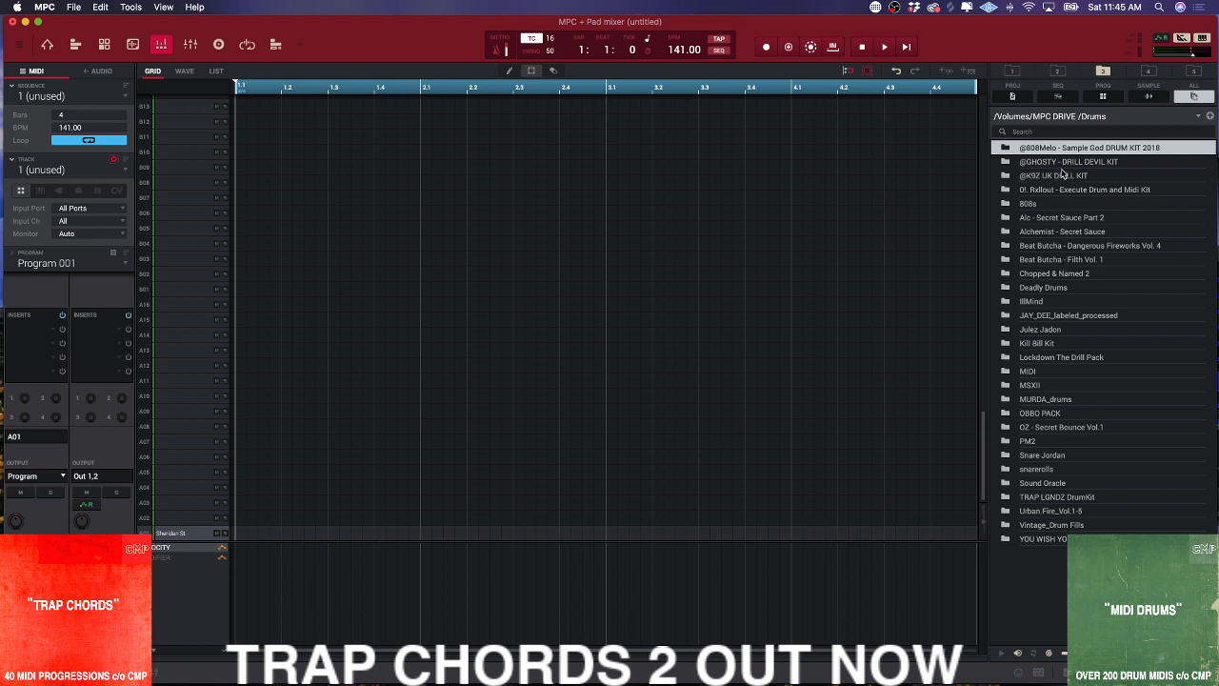
pyautogui.moveTo(1112, 408)
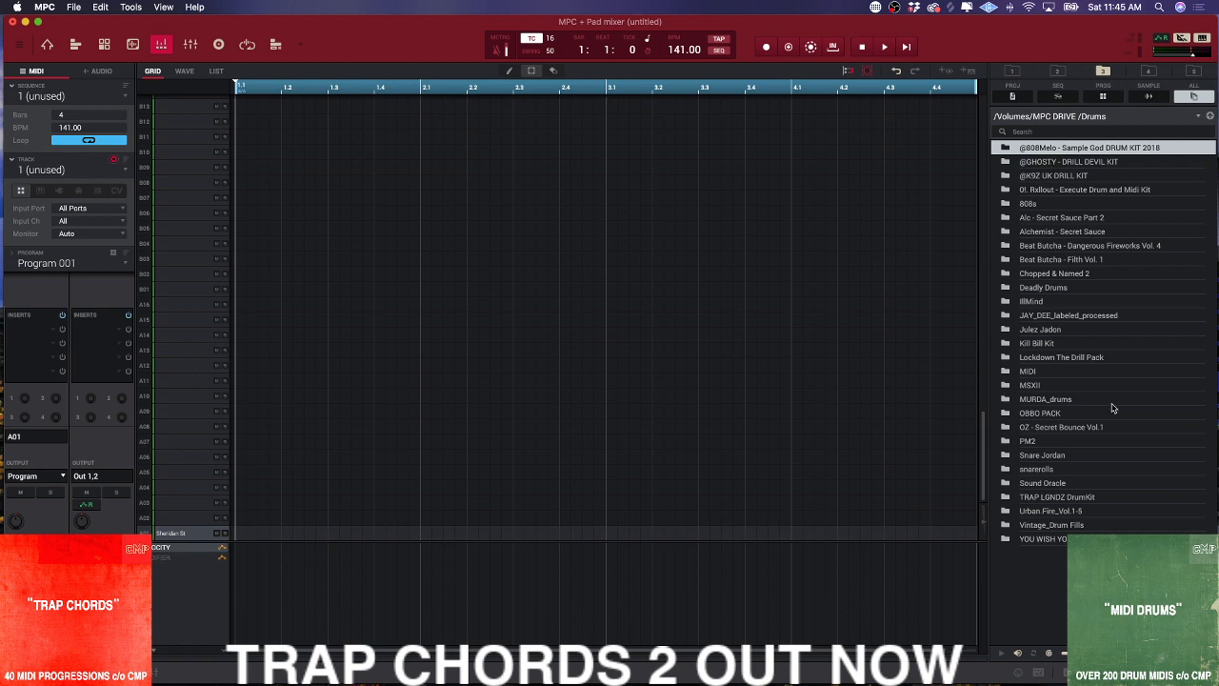
pyautogui.moveTo(1081, 427)
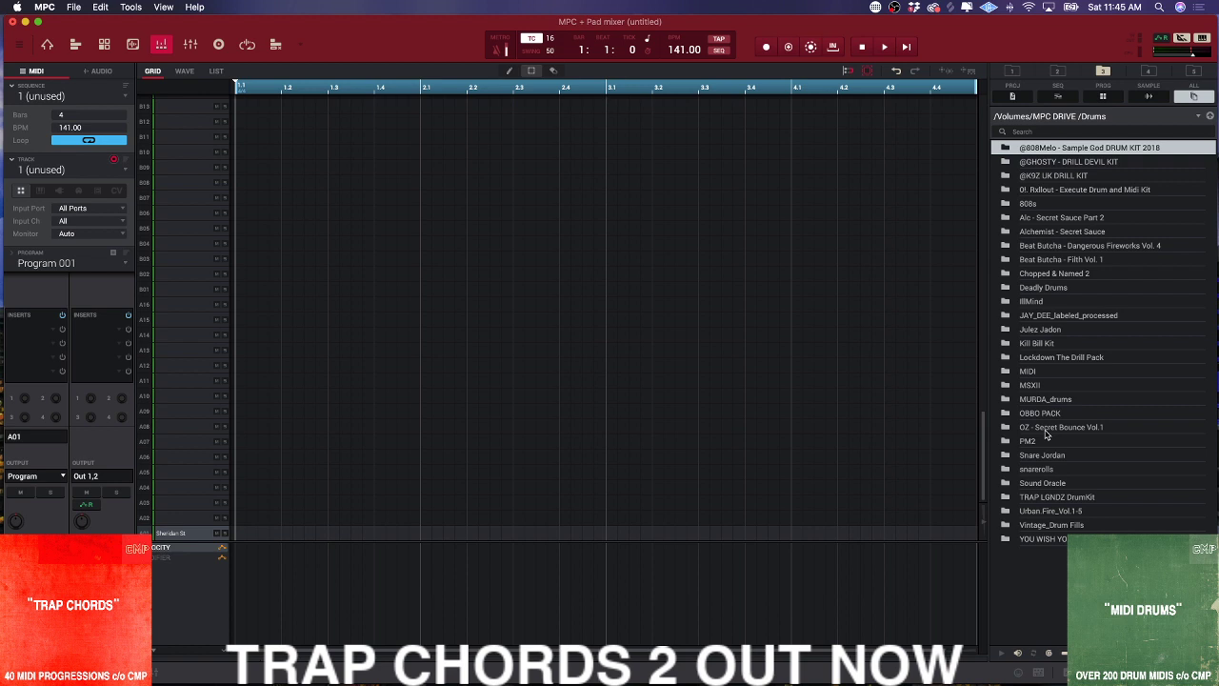
pyautogui.moveTo(1044, 259)
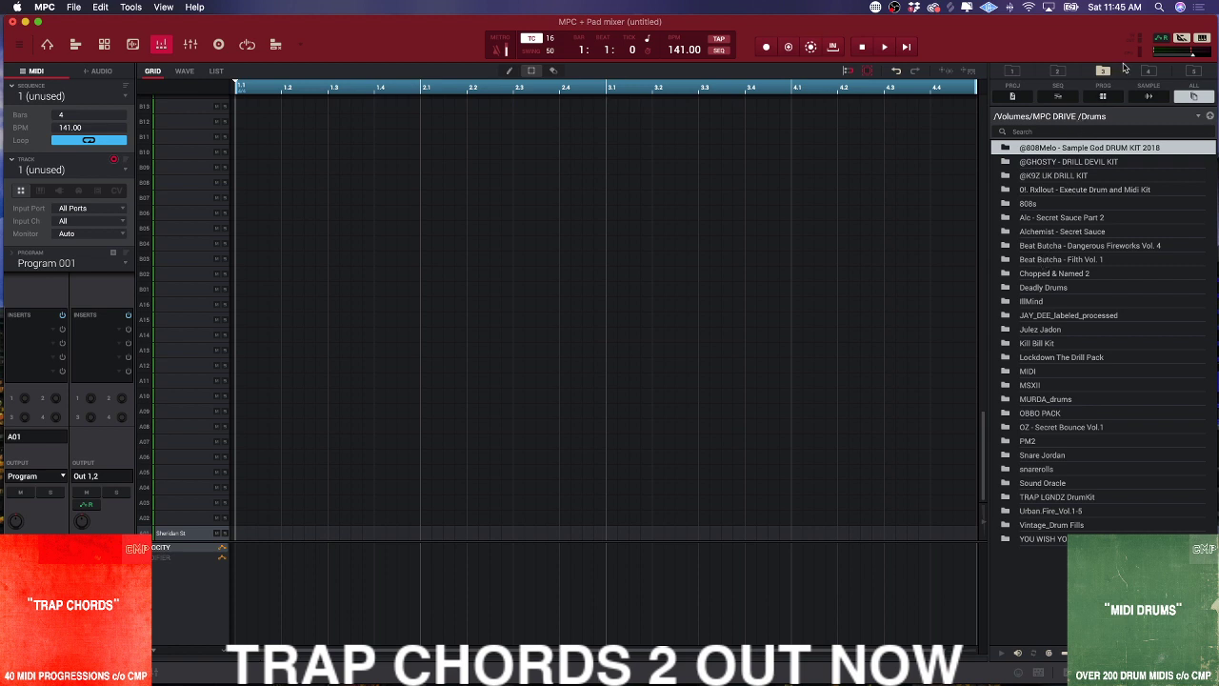
pyautogui.click(1151, 72)
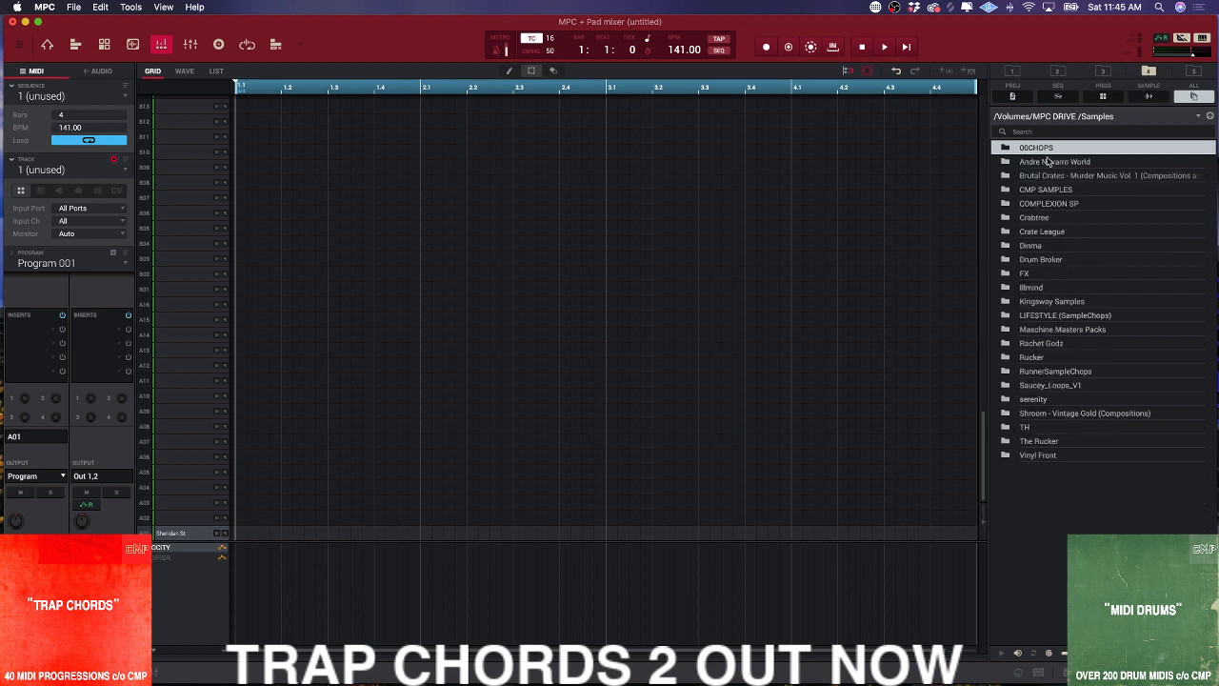
# - Browse into the Samples directory and look through the Crate League, Maschine Masters Packs and serenity folders
pyautogui.doubleClick(1036, 147)
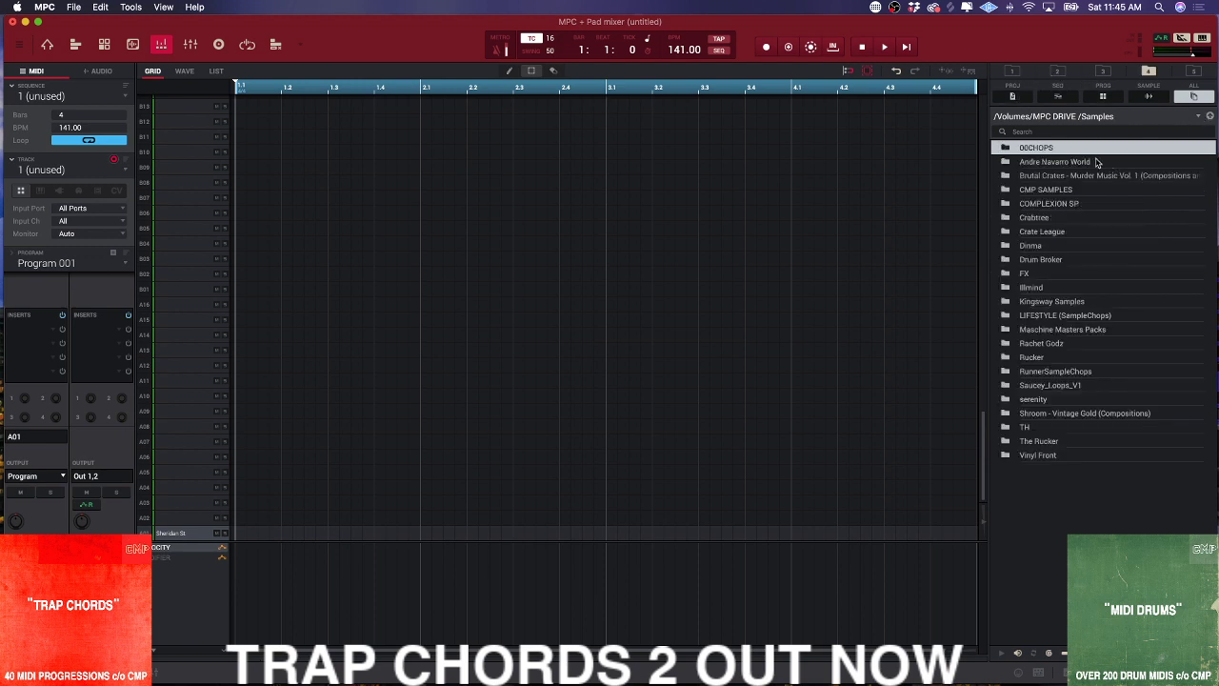
pyautogui.doubleClick(1055, 160)
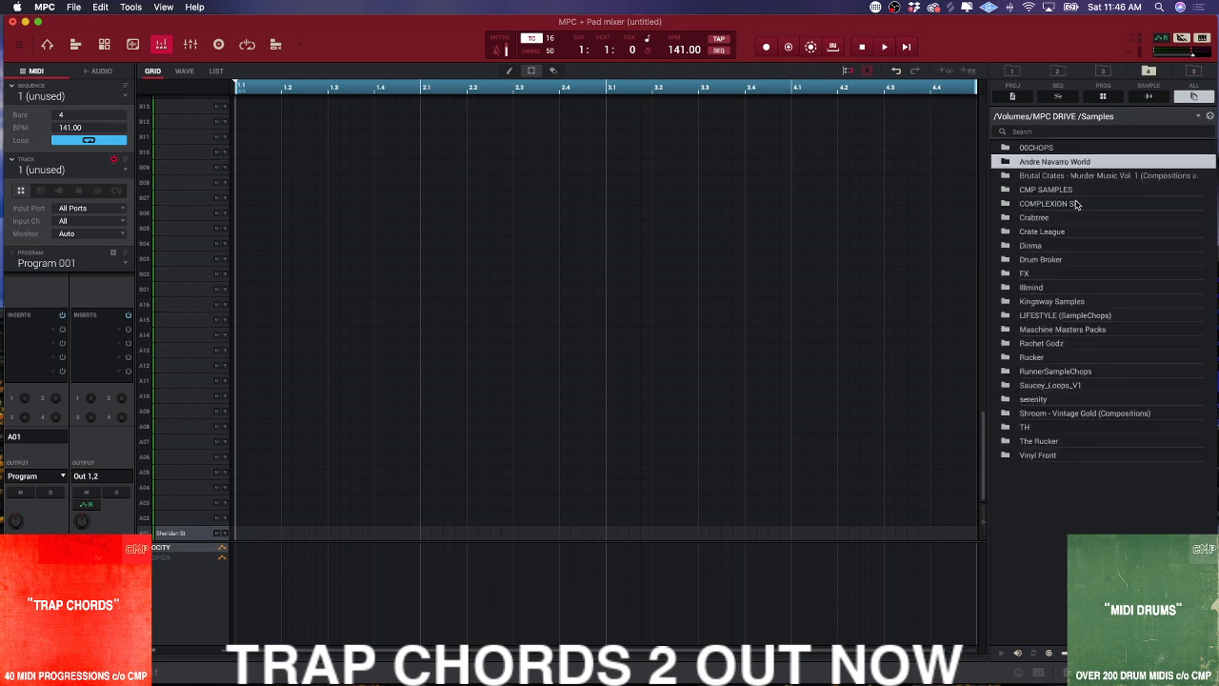
pyautogui.doubleClick(1044, 189)
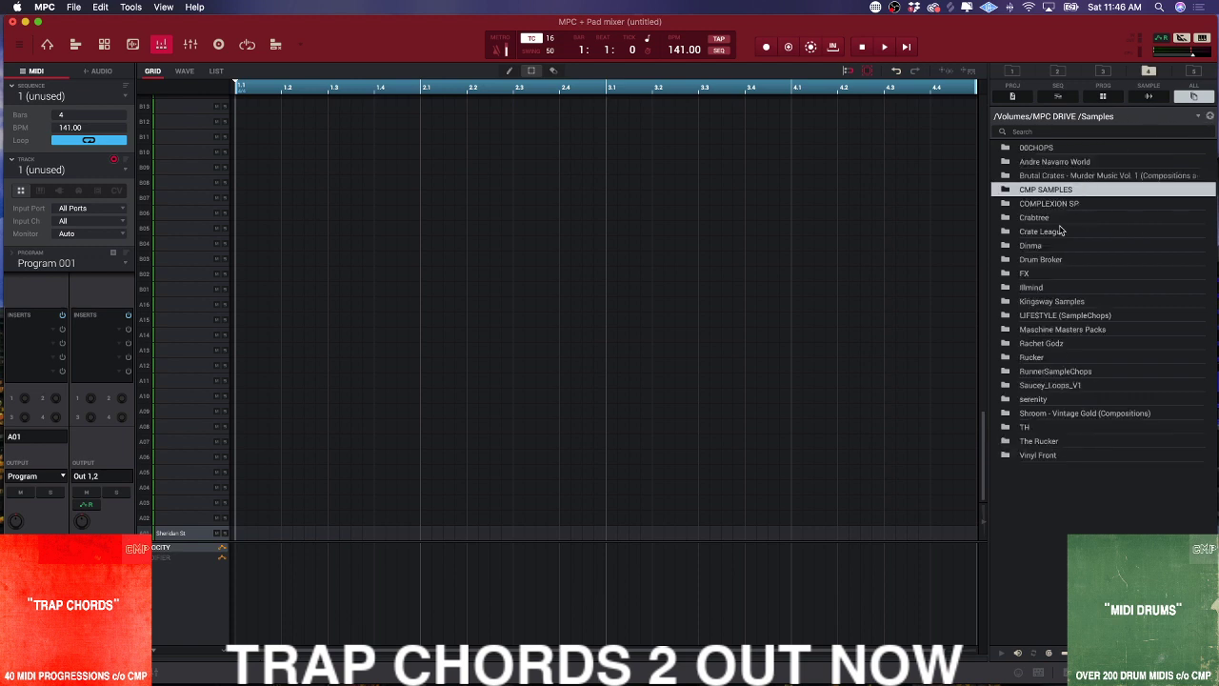
pyautogui.click(1039, 231)
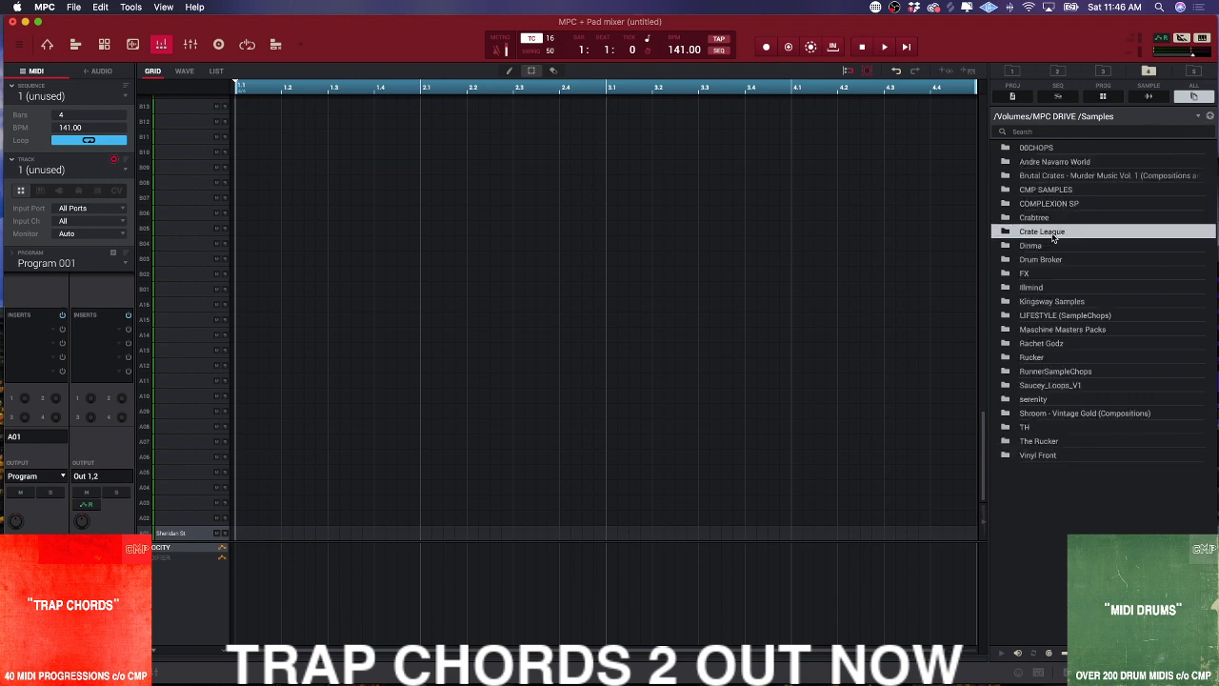
pyautogui.click(1025, 274)
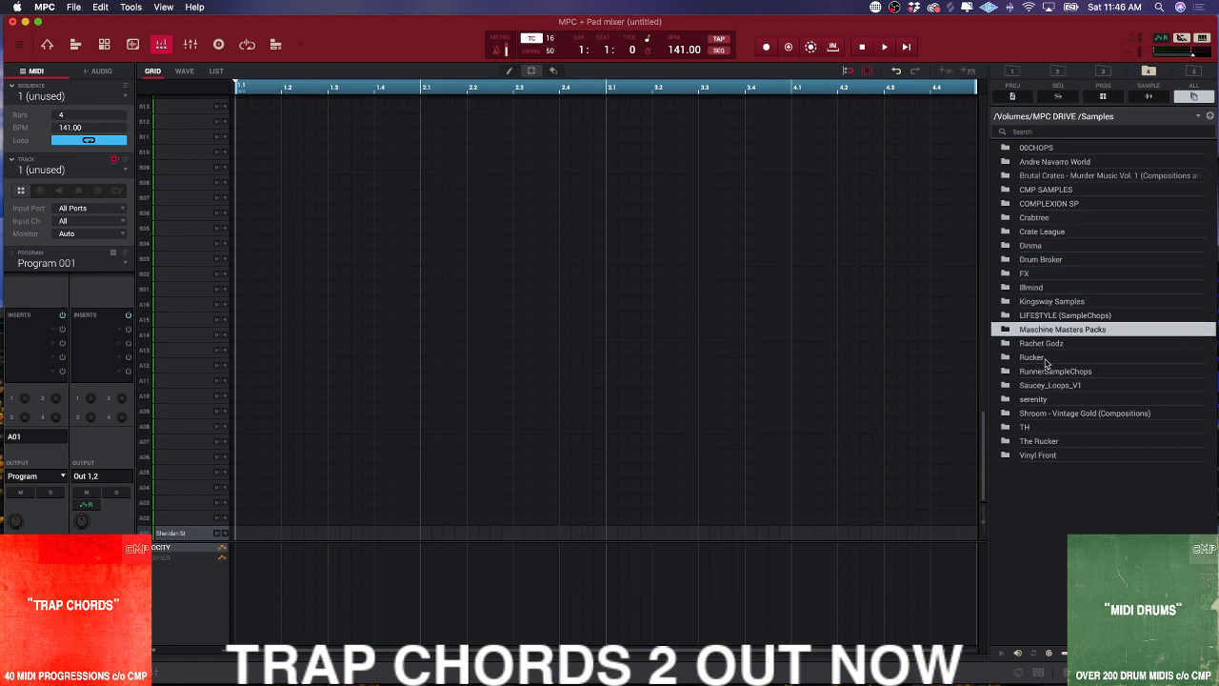
pyautogui.click(1032, 398)
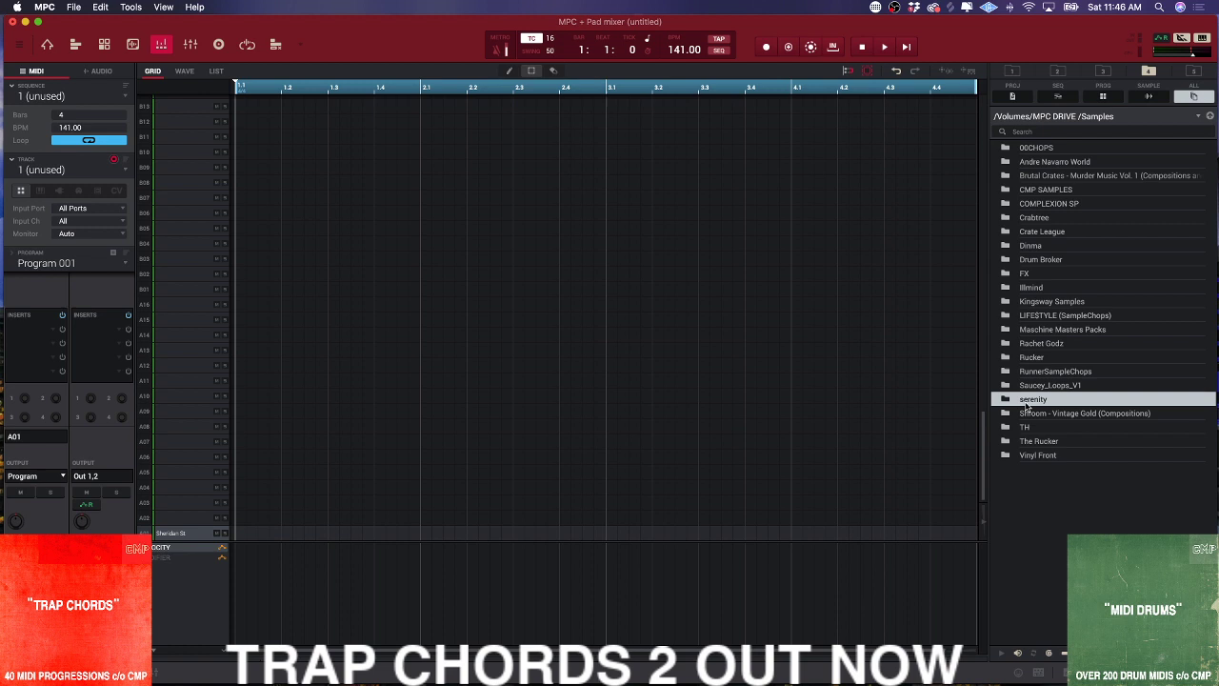
pyautogui.moveTo(1042, 394)
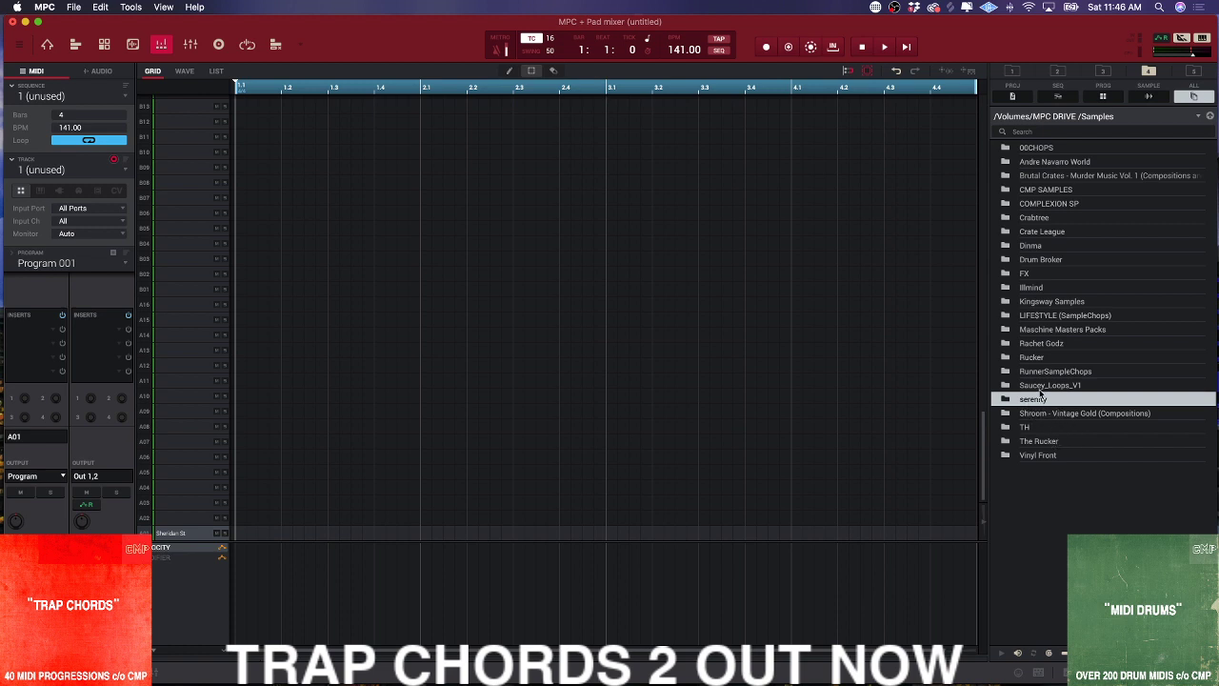
pyautogui.moveTo(1047, 404)
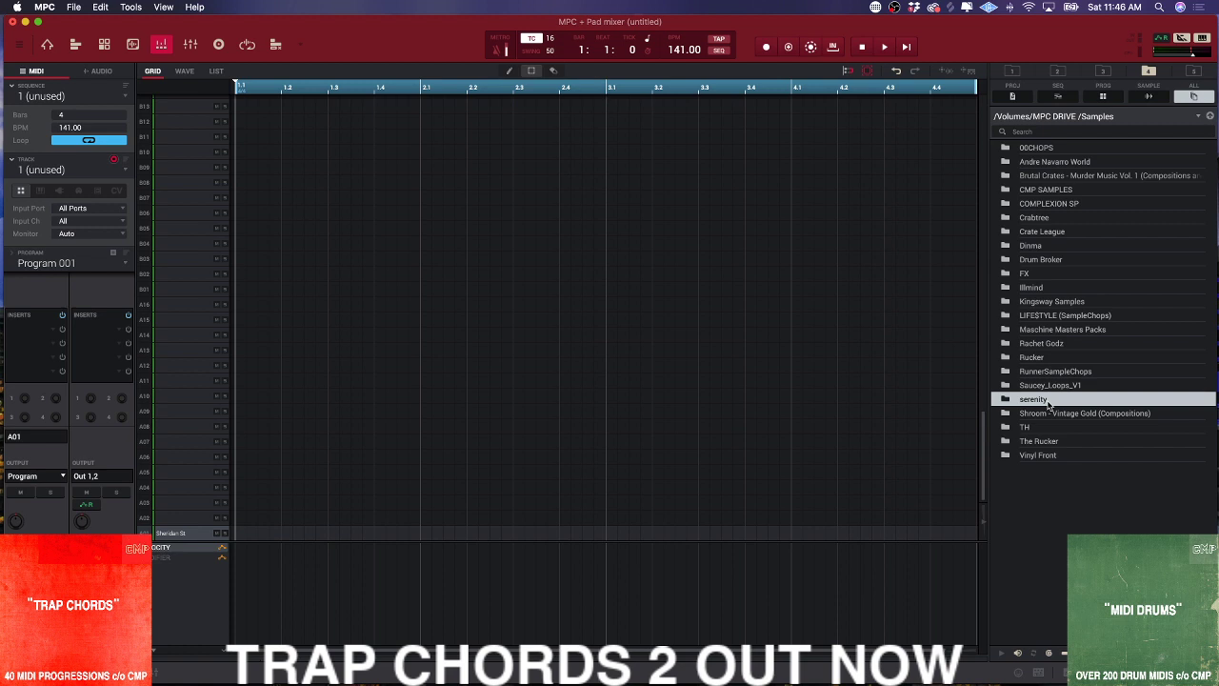
pyautogui.moveTo(1055, 415)
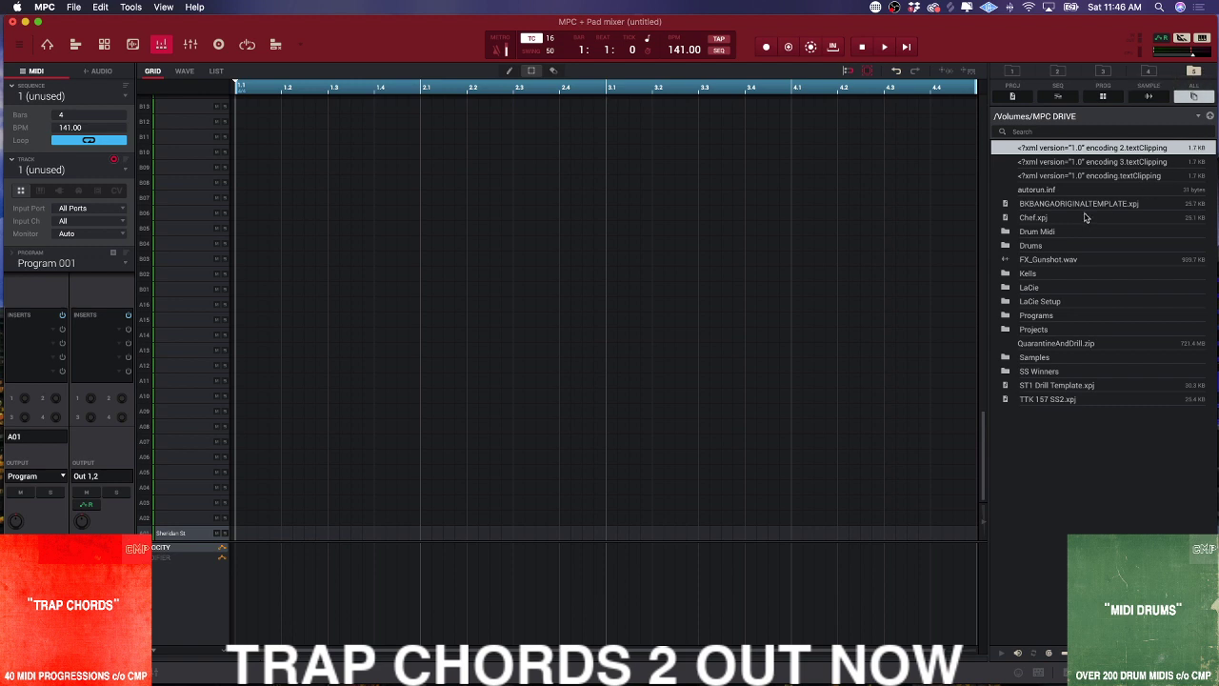
pyautogui.moveTo(1052, 236)
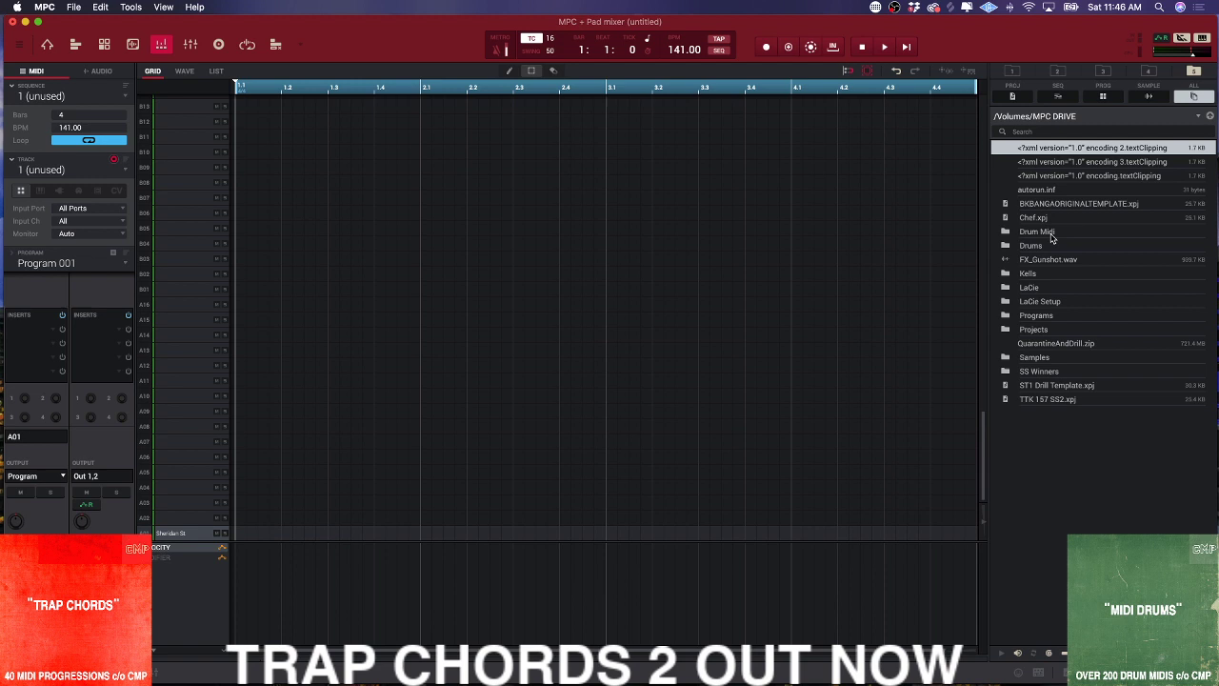
pyautogui.moveTo(1032, 233)
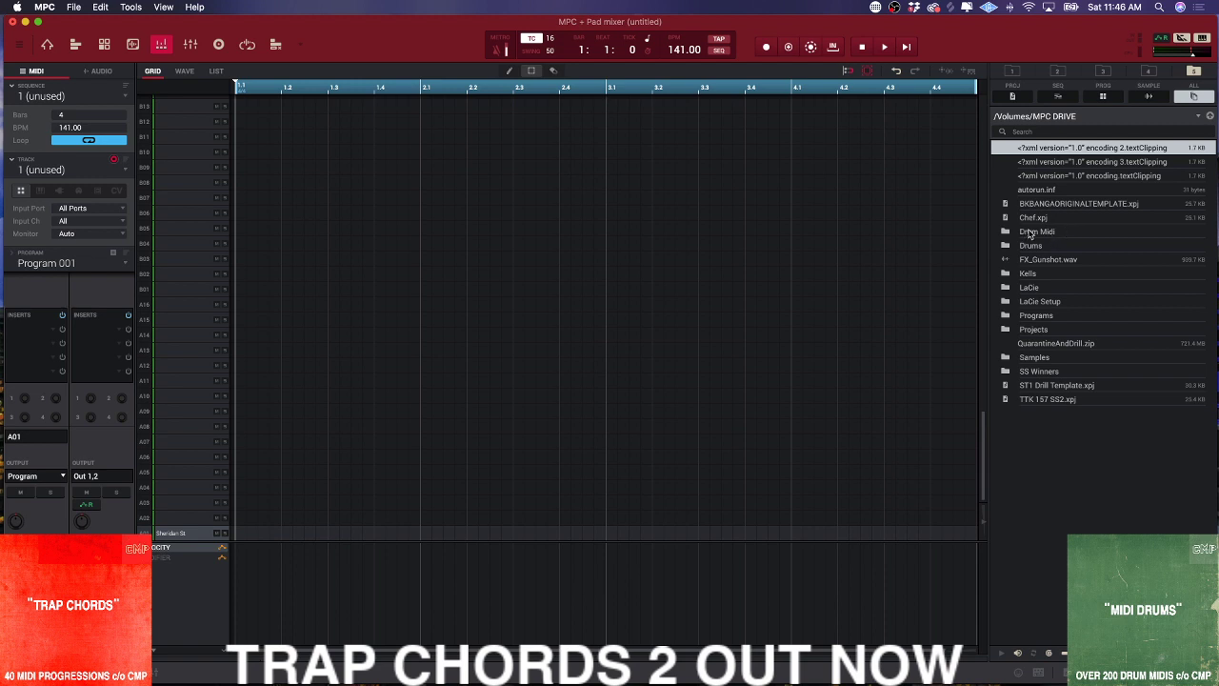
pyautogui.moveTo(1076, 219)
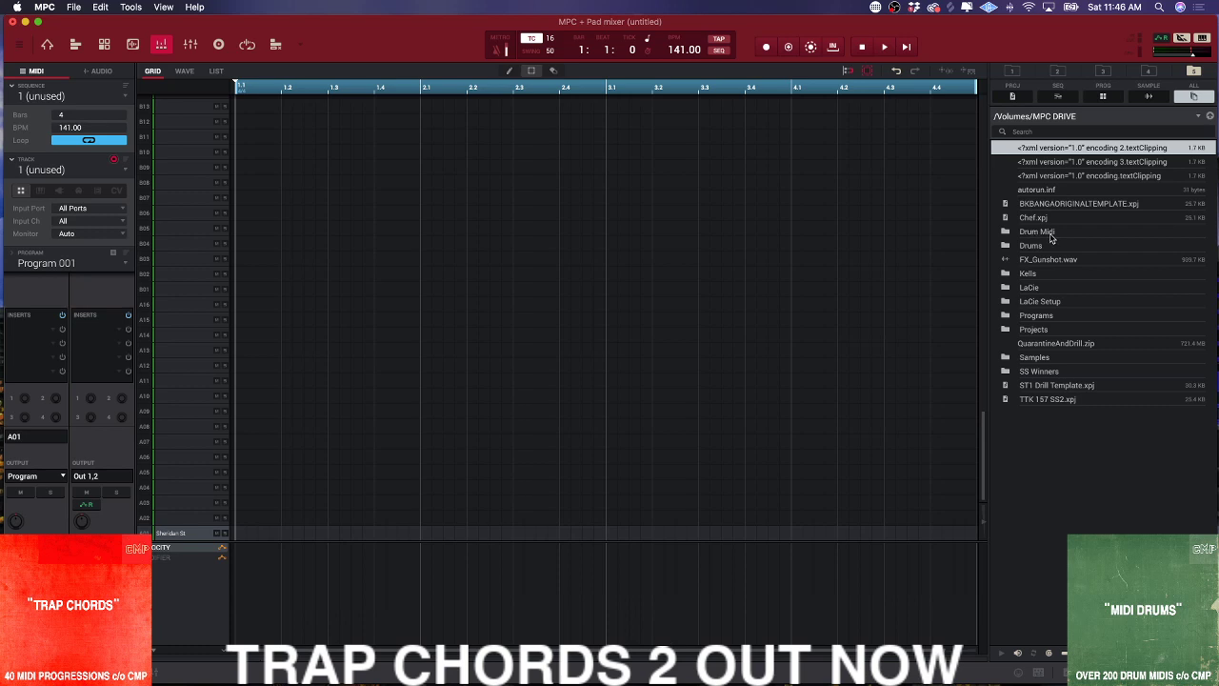
# - Look inside the Drum Midi folder, then jump to the saved Beat Butcha drum-kit favourite
pyautogui.doubleClick(1036, 232)
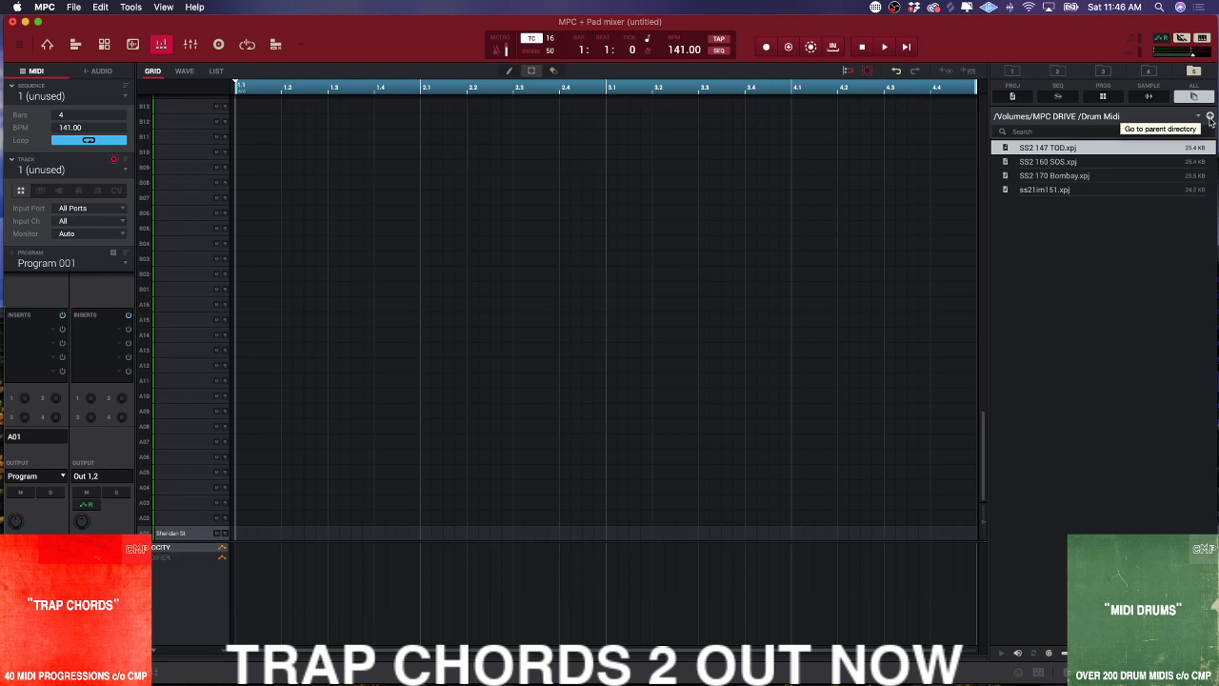
pyautogui.click(1208, 116)
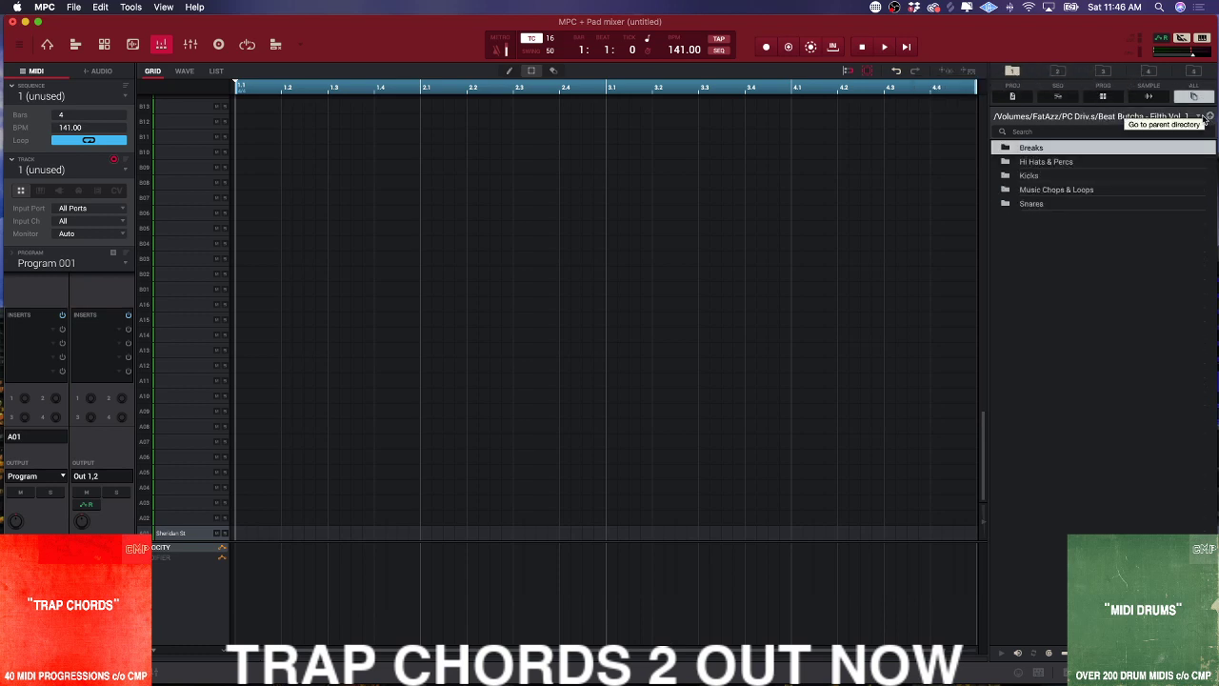
# - Navigate up and switch the browser location back to the MPC DRIVE root
pyautogui.click(1204, 116)
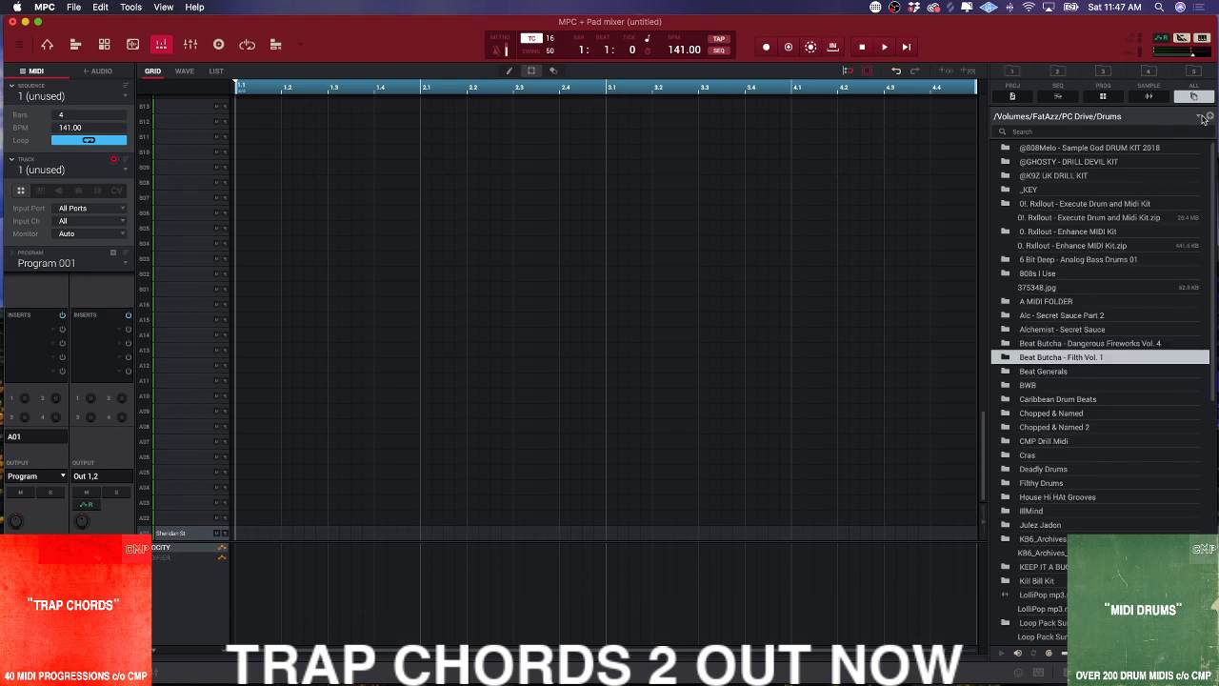
pyautogui.click(1200, 116)
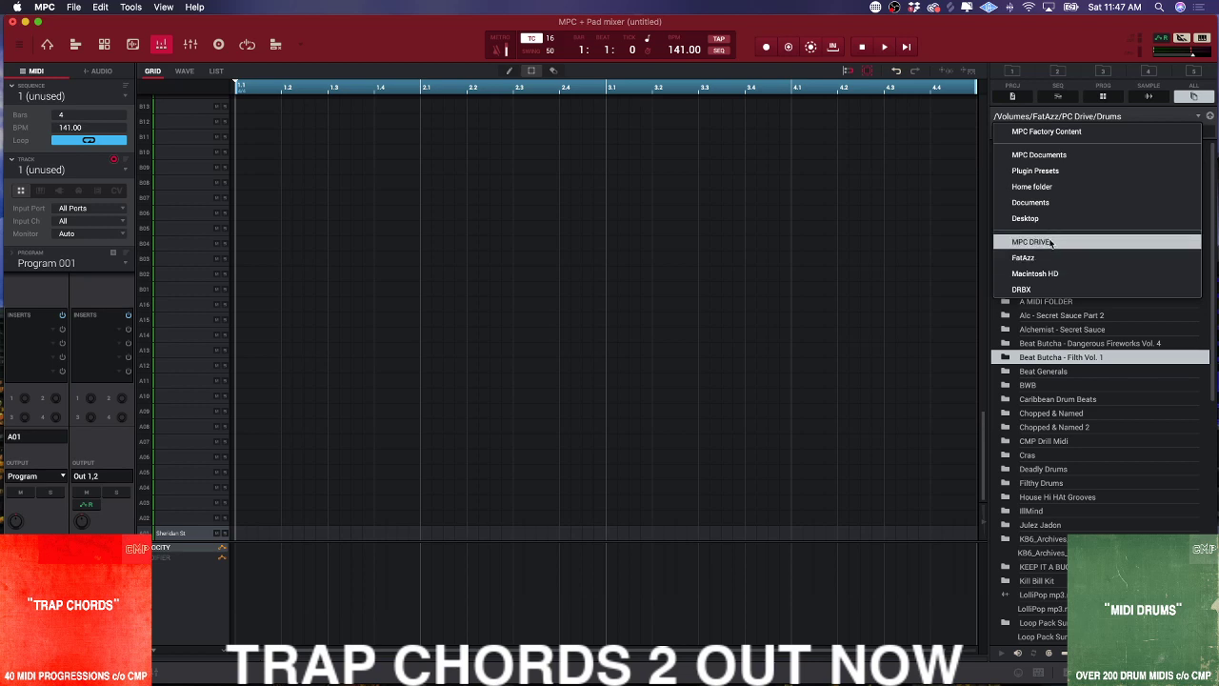
pyautogui.click(1032, 240)
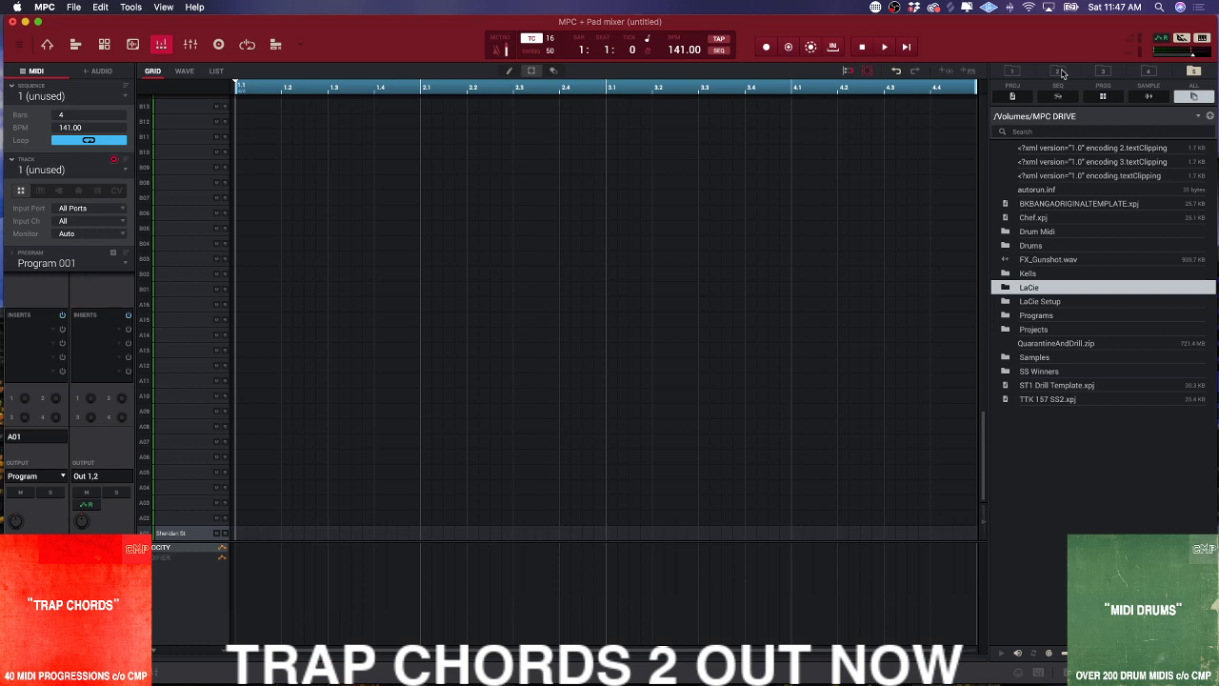
# - Browse into the Andre Navarro World / J-Power mp3 collection and select the Fujimaru Band song to audition
pyautogui.doubleClick(1036, 244)
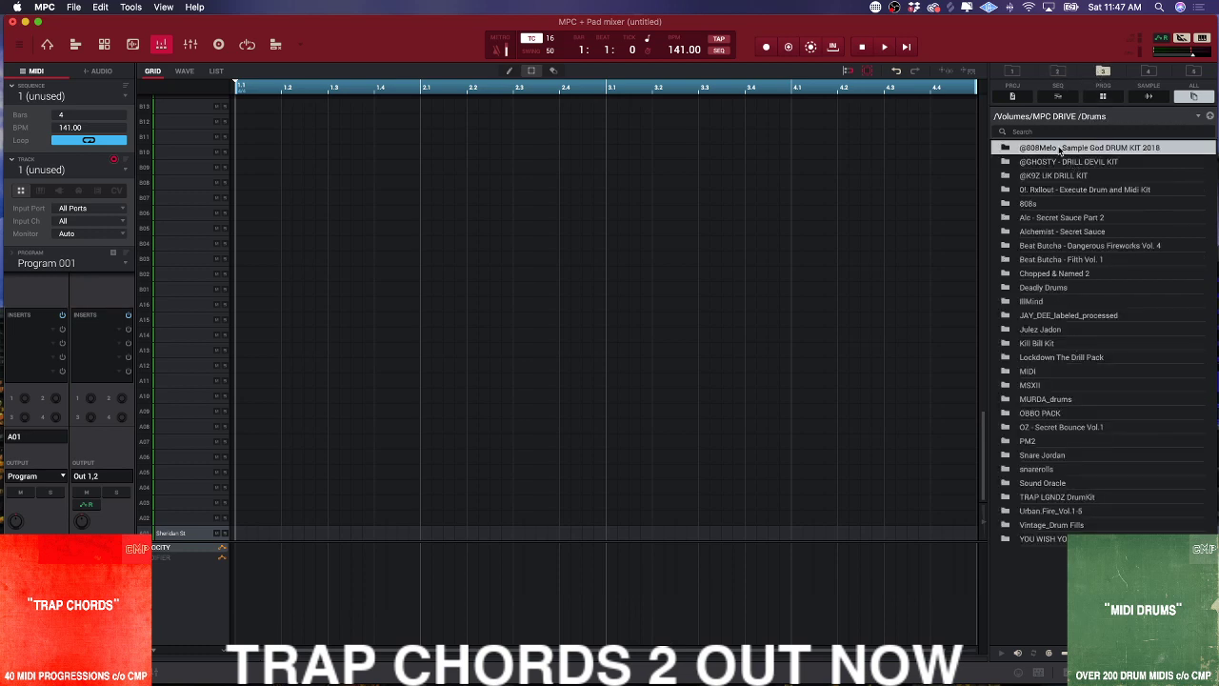
pyautogui.click(1147, 72)
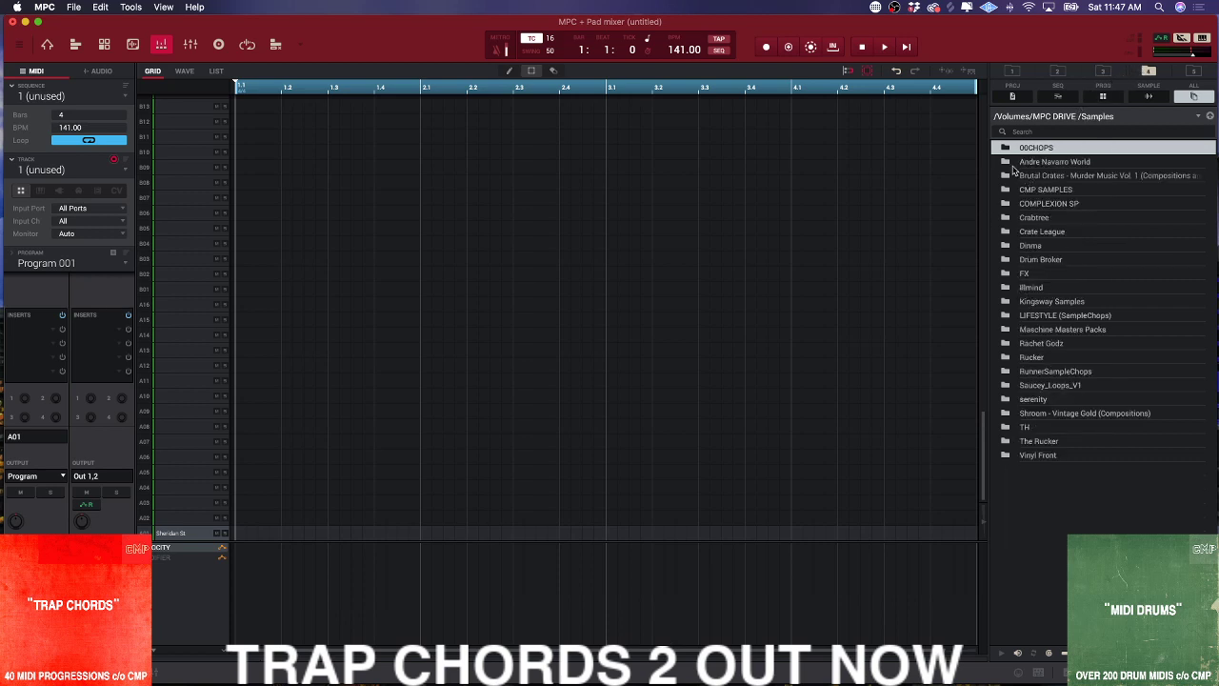
pyautogui.doubleClick(1055, 160)
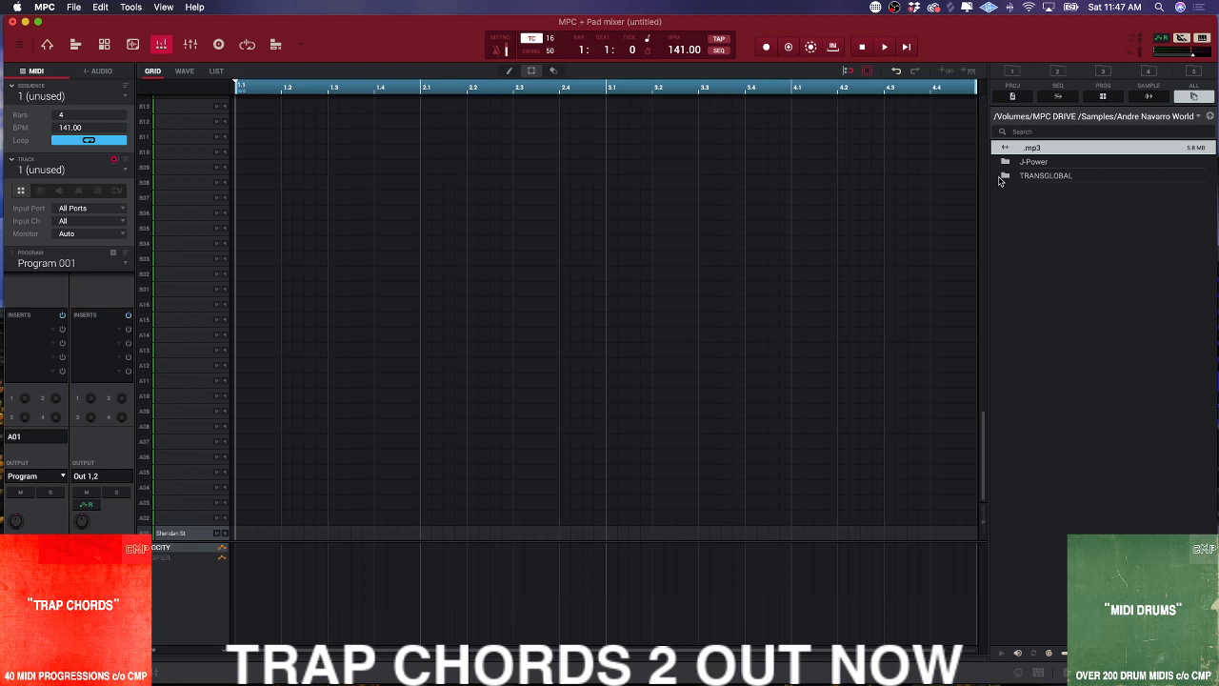
pyautogui.doubleClick(1036, 160)
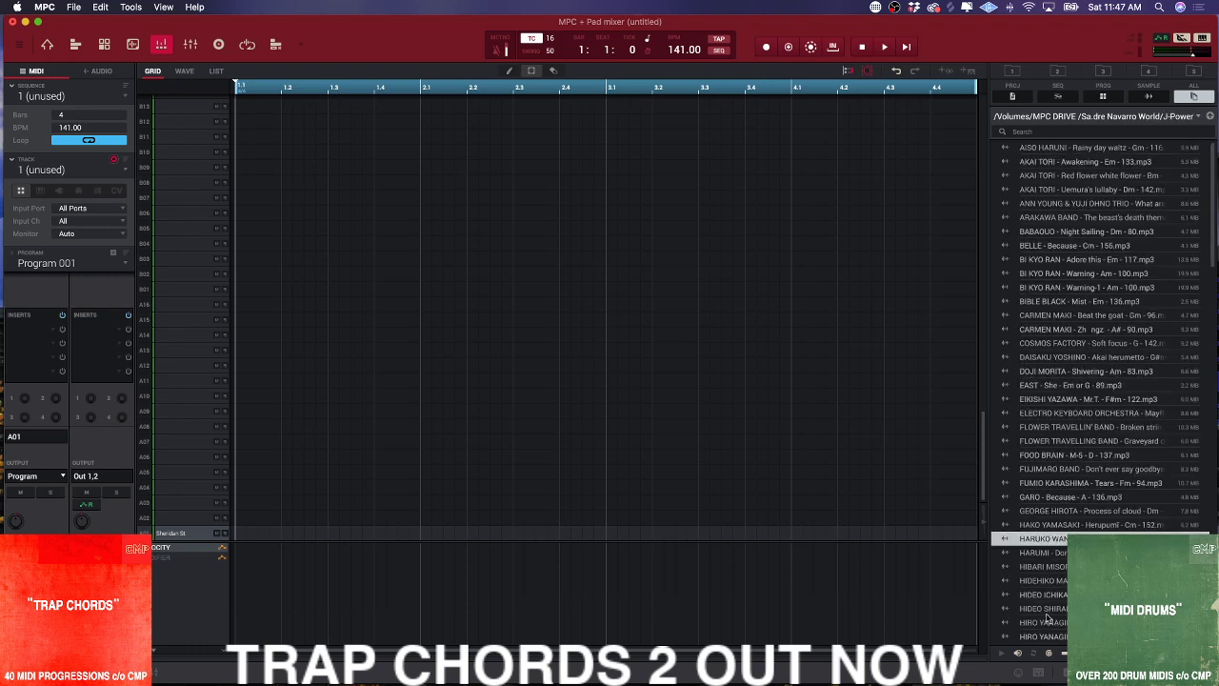
pyautogui.moveTo(1018, 658)
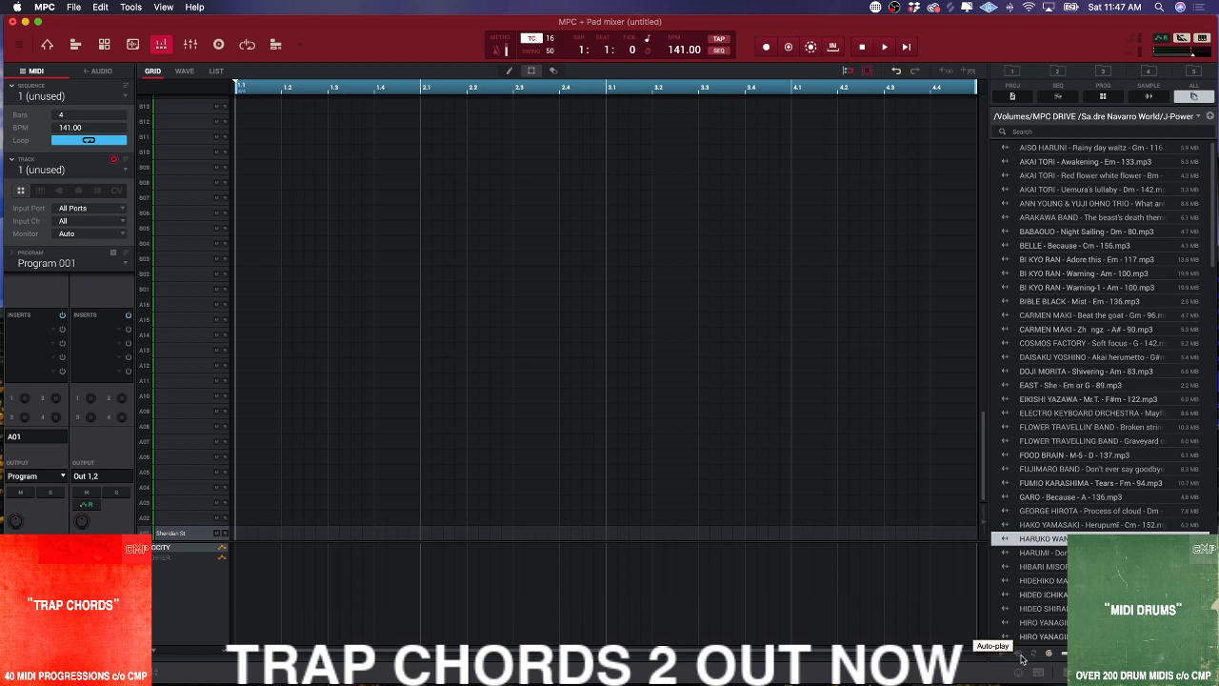
pyautogui.moveTo(1025, 663)
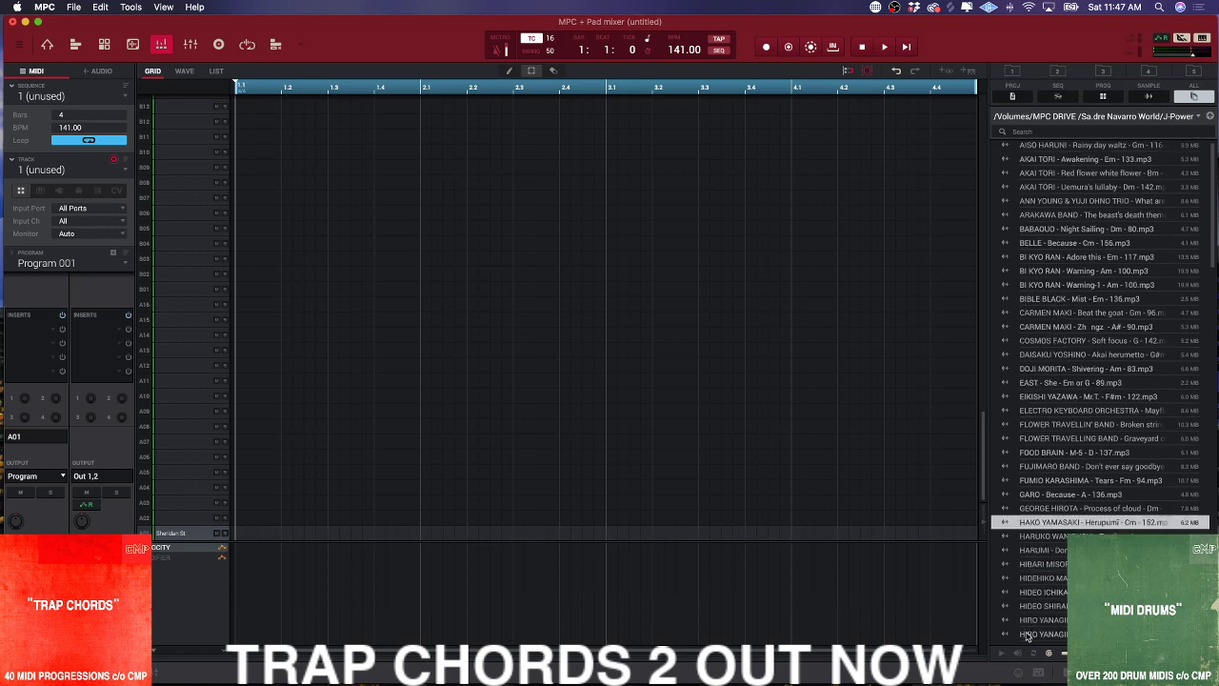
pyautogui.click(1104, 465)
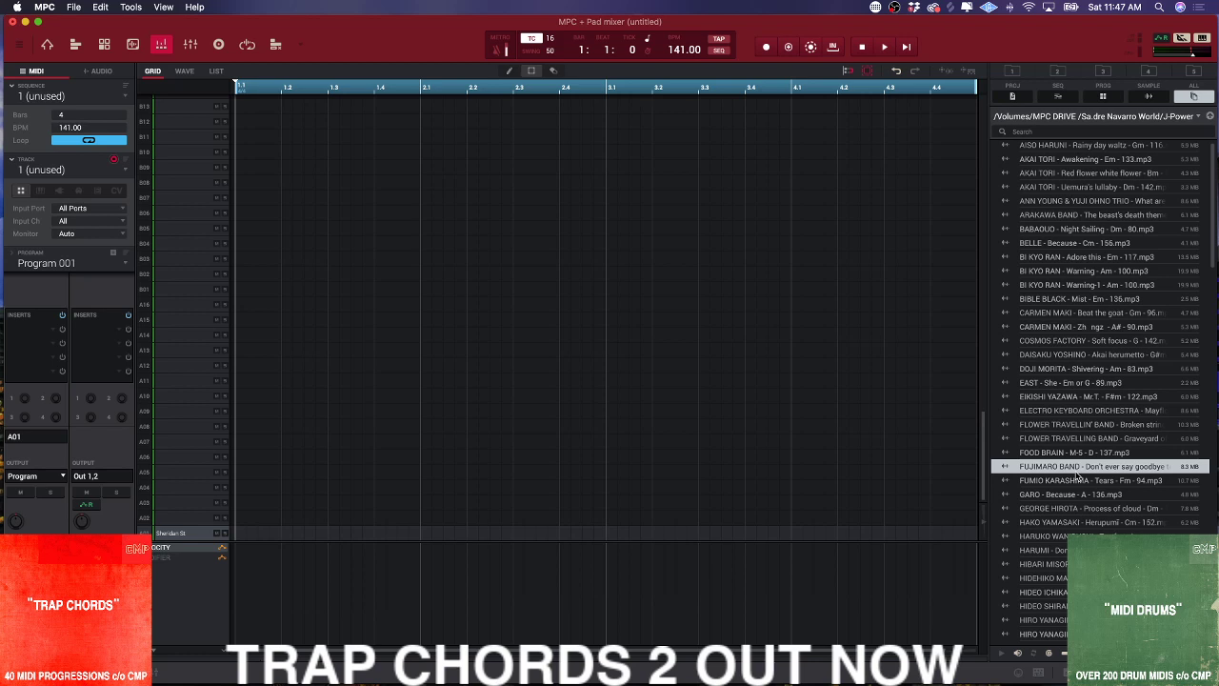
pyautogui.moveTo(1036, 613)
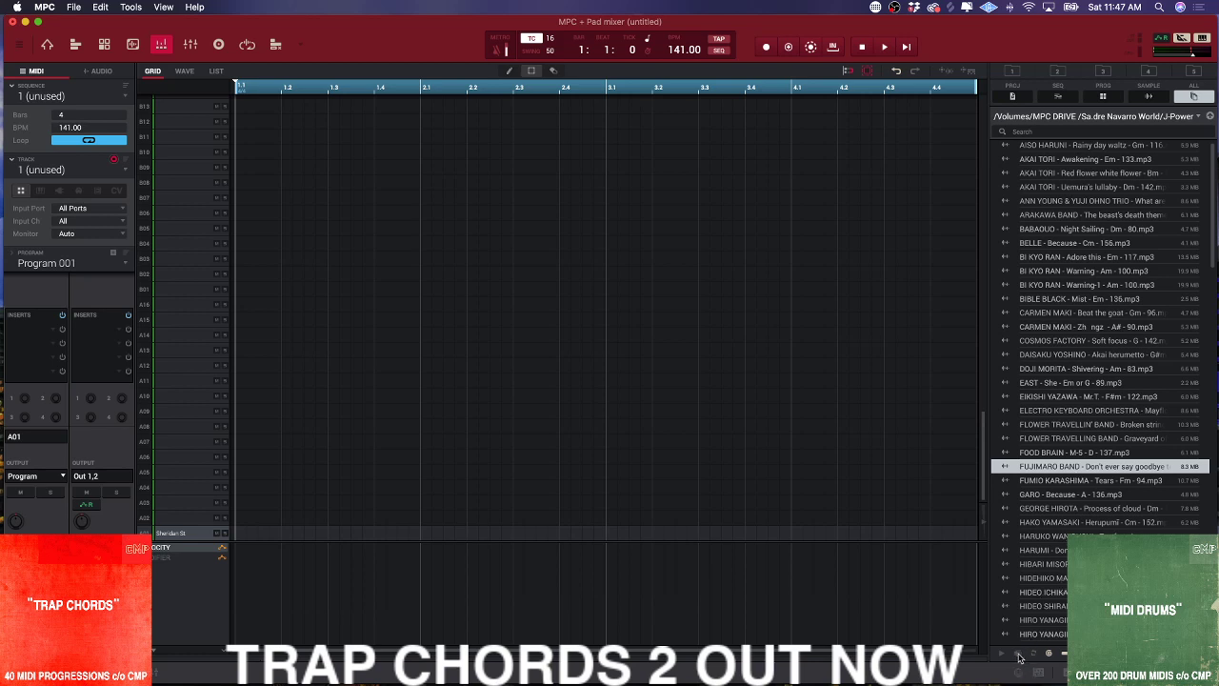
pyautogui.moveTo(804, 154)
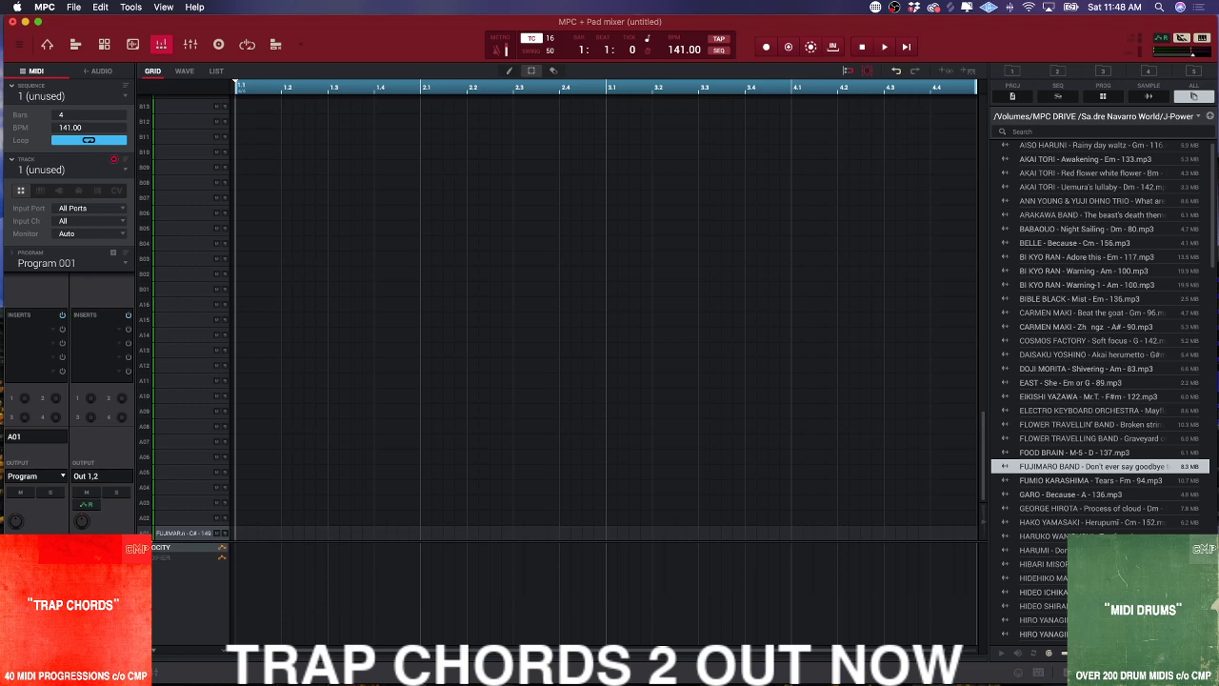
pyautogui.moveTo(154, 540)
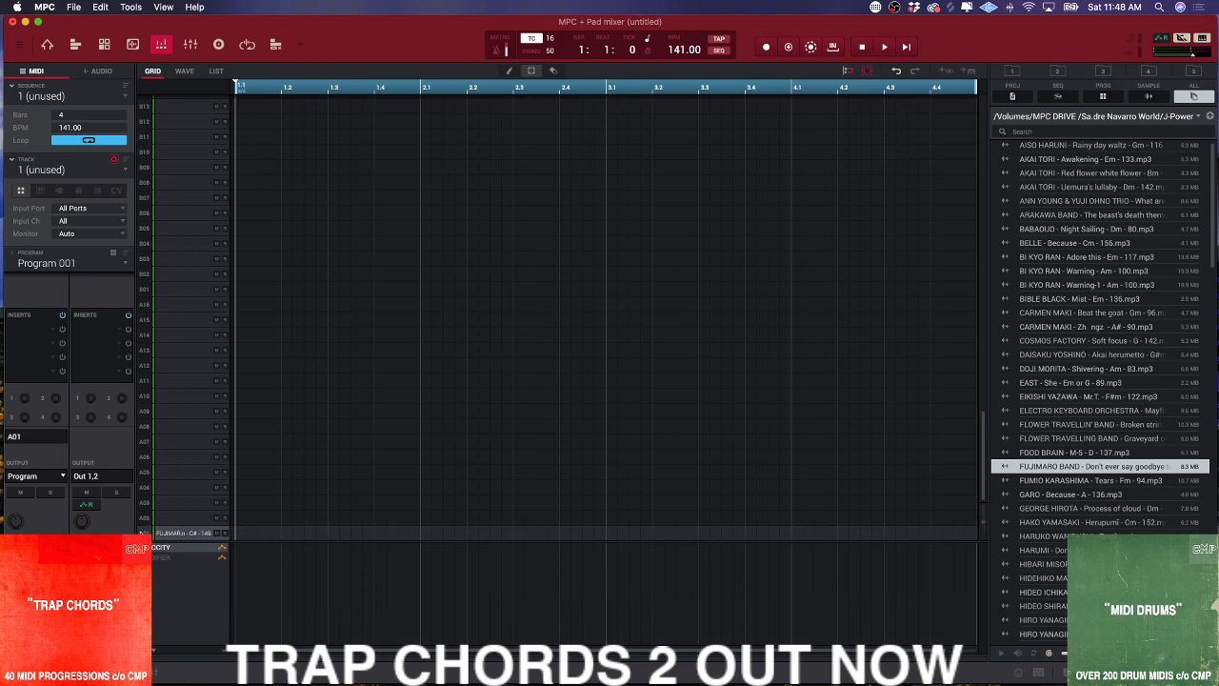
pyautogui.moveTo(236, 510)
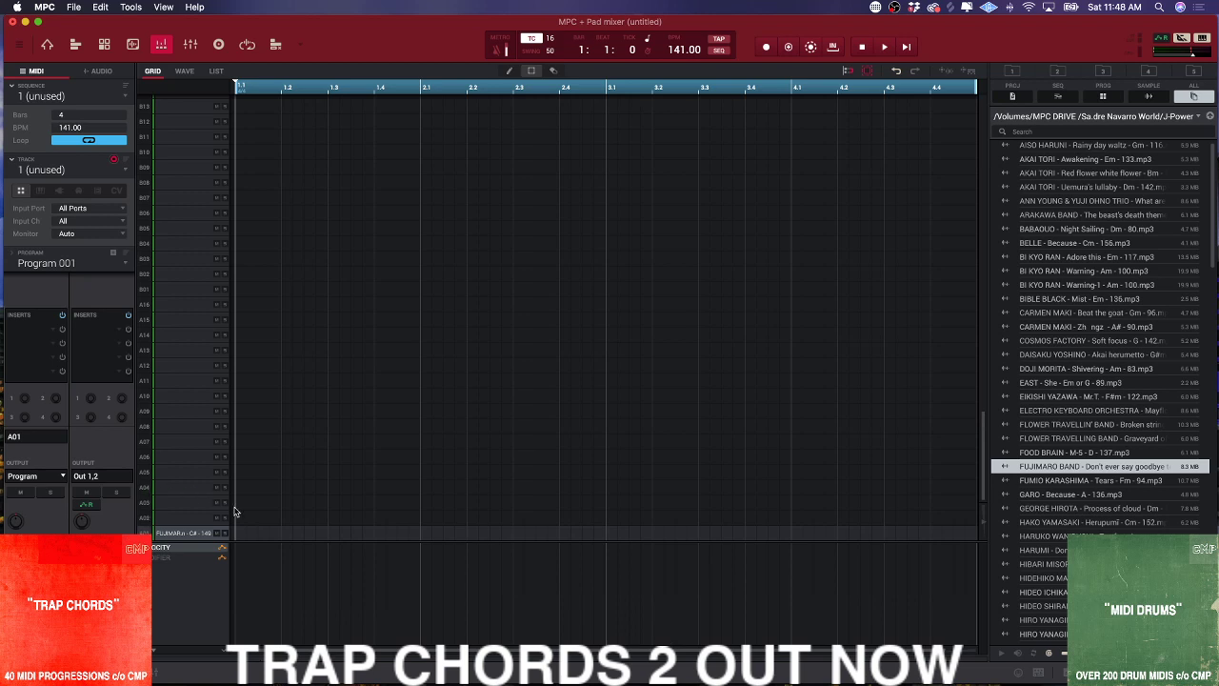
pyautogui.moveTo(27, 236)
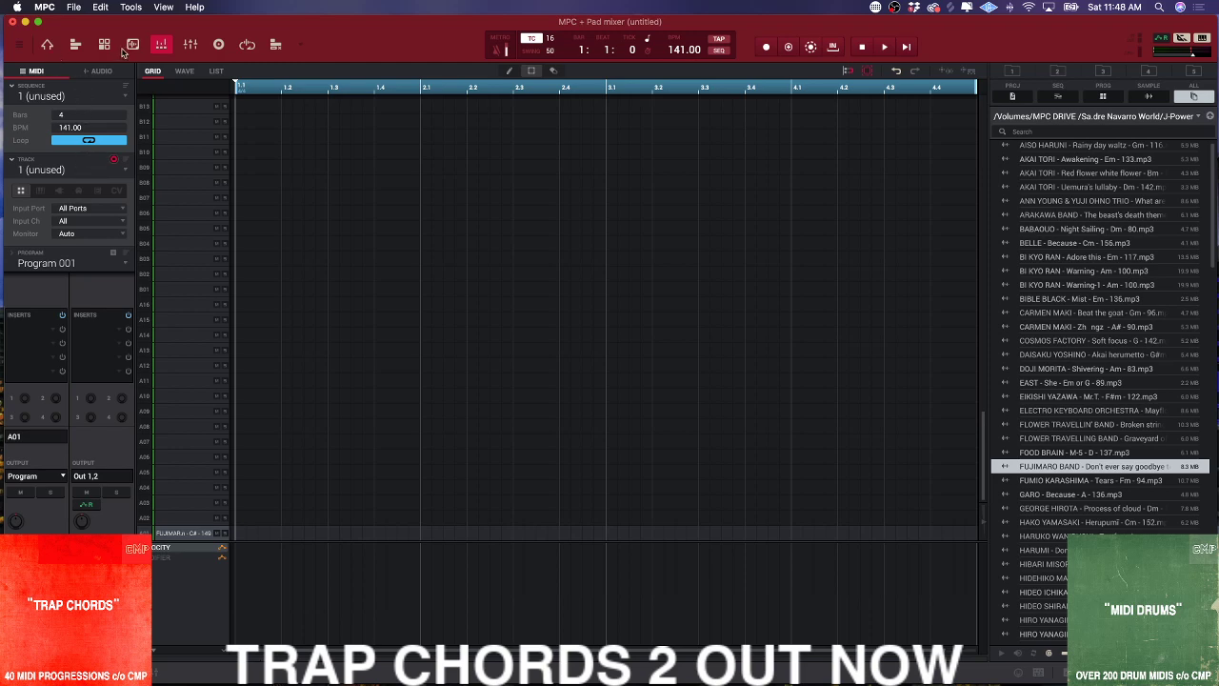
# - Show the Fujimaru Band sample as a waveform in Sample Edit mode for trimming and chopping
pyautogui.click(153, 46)
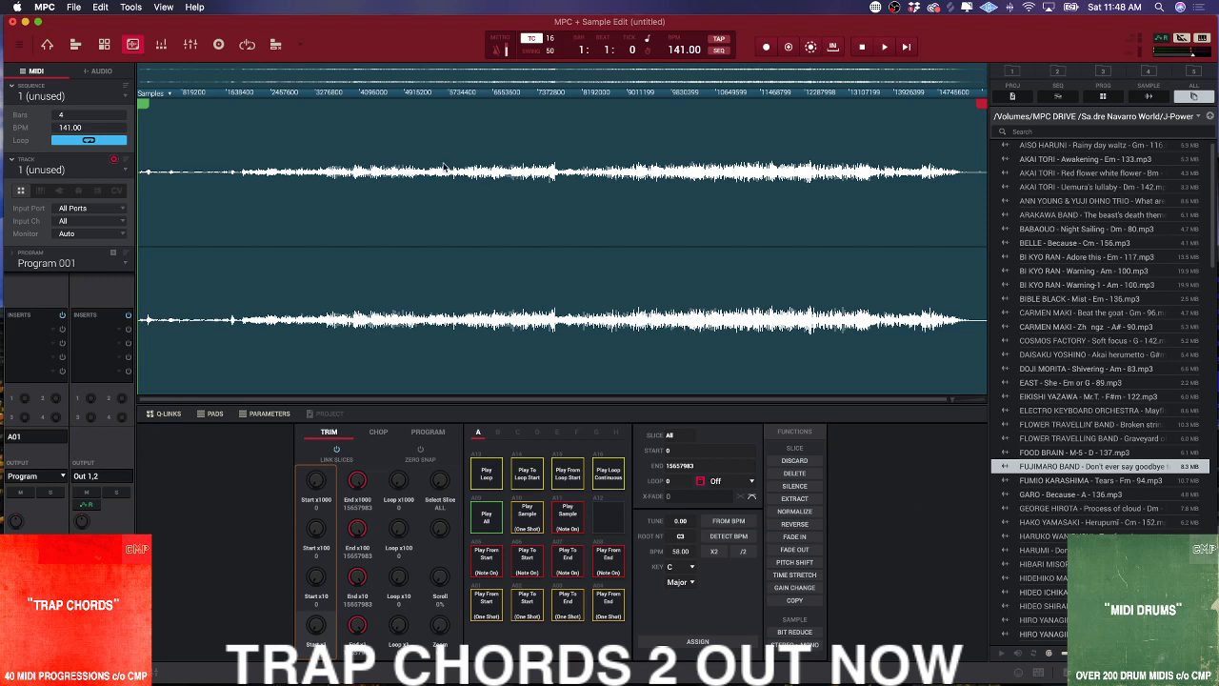
pyautogui.moveTo(413, 279)
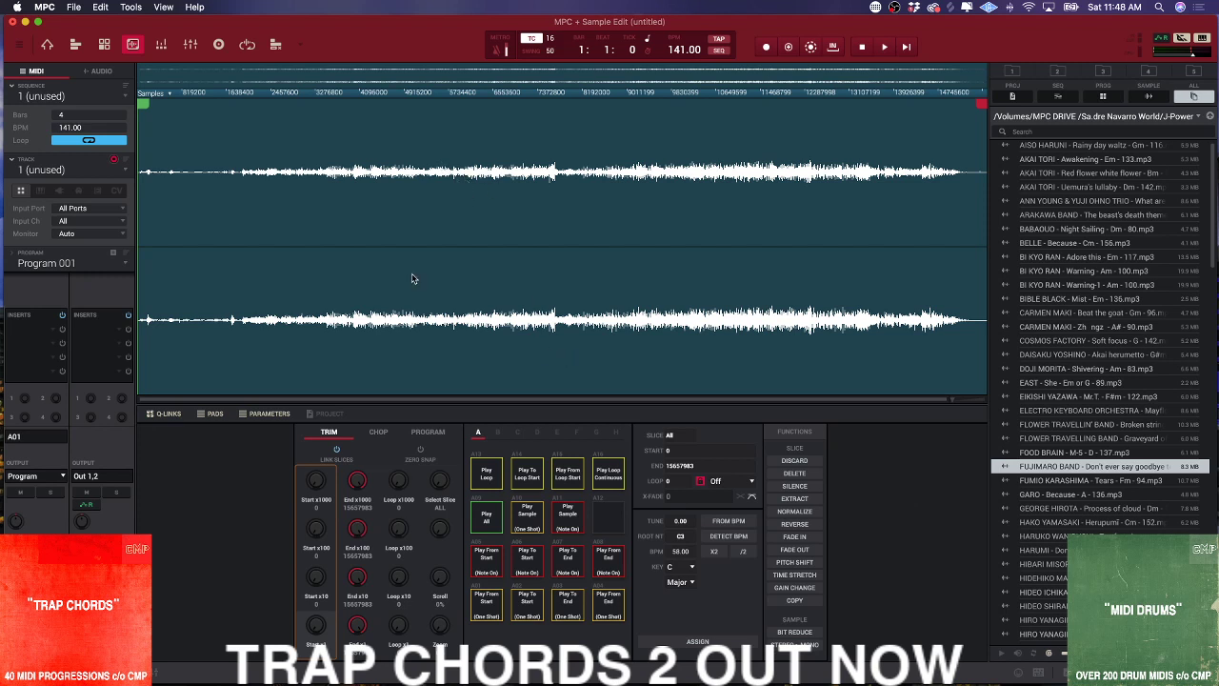
pyautogui.moveTo(358, 202)
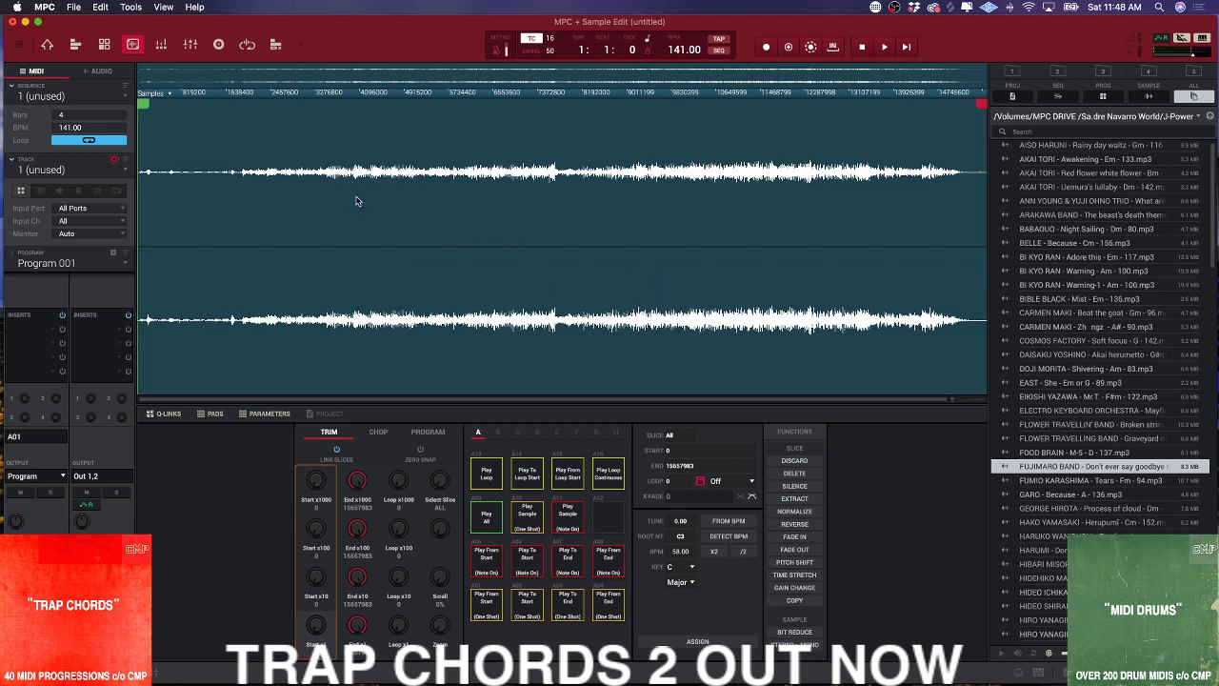
pyautogui.moveTo(709, 249)
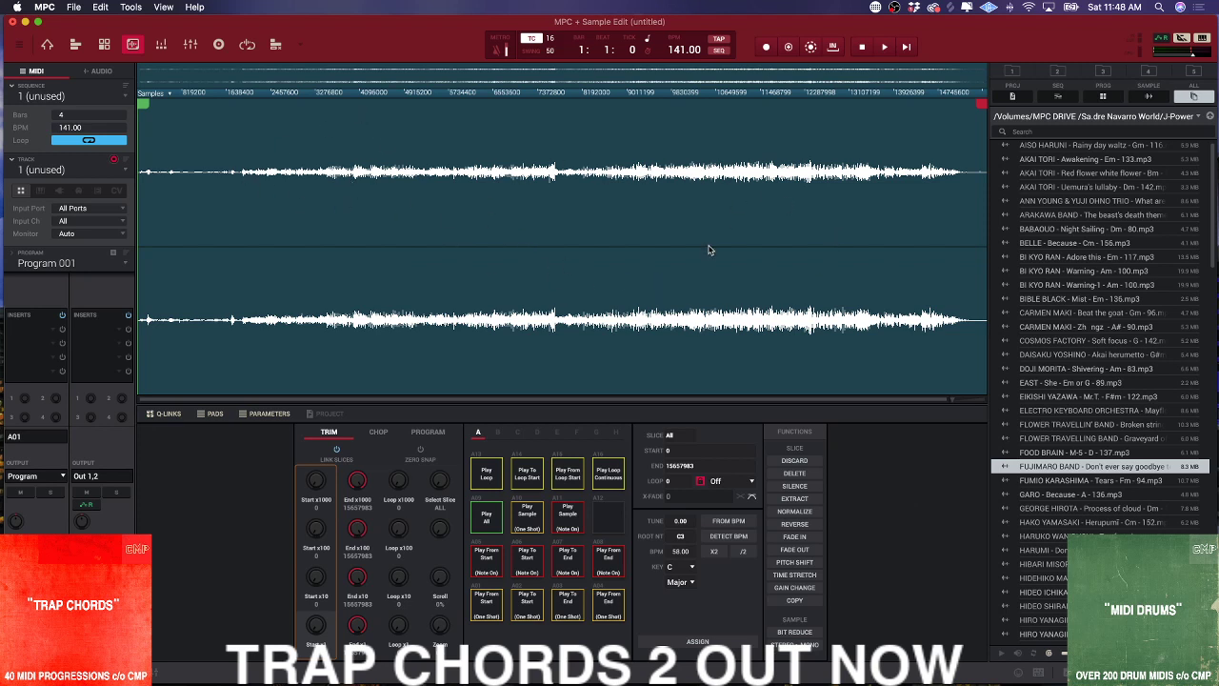
pyautogui.moveTo(99, 503)
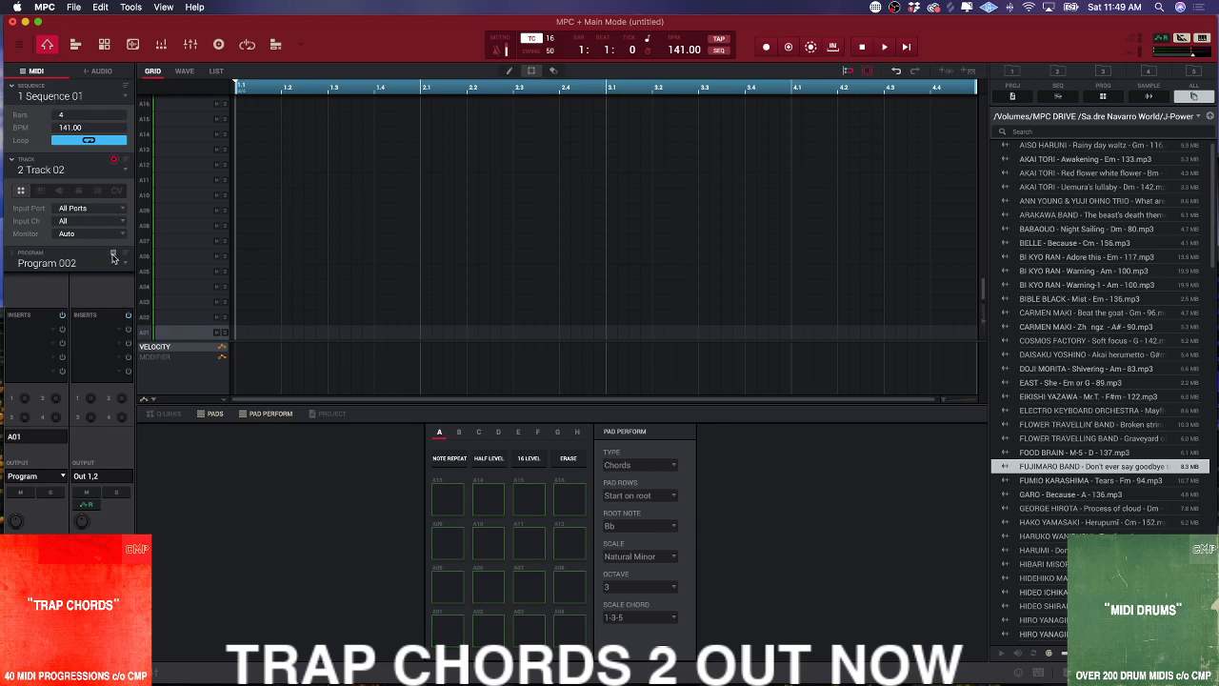
pyautogui.moveTo(141, 286)
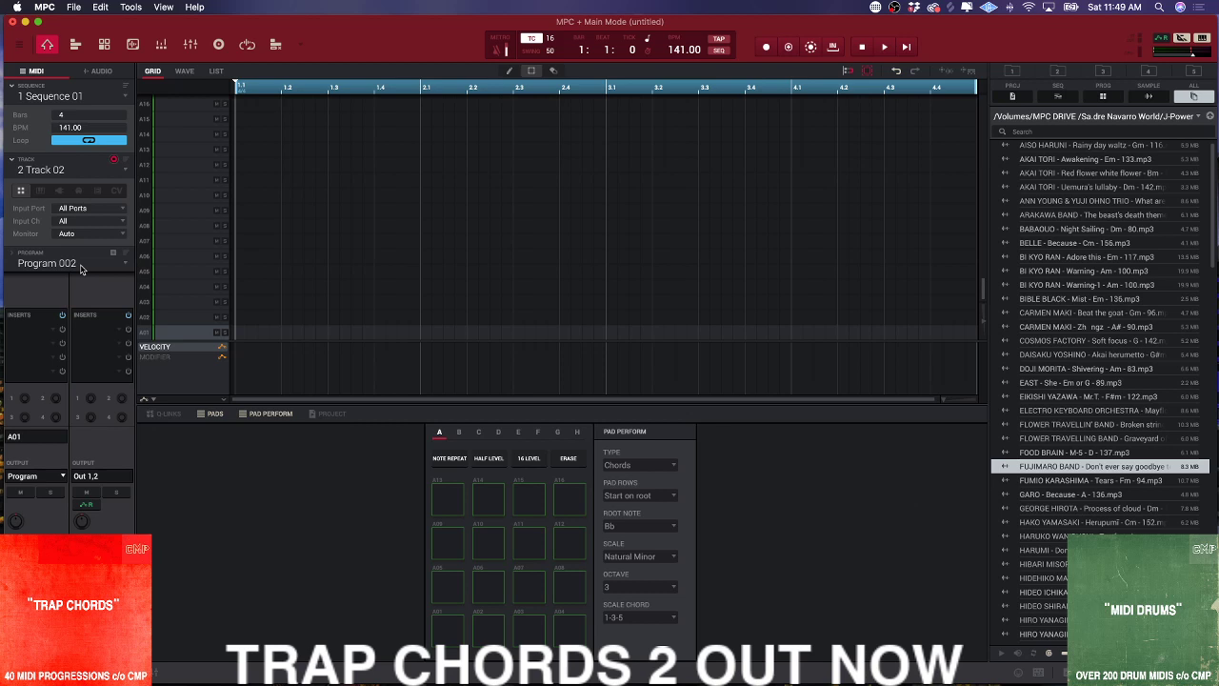
pyautogui.moveTo(190, 274)
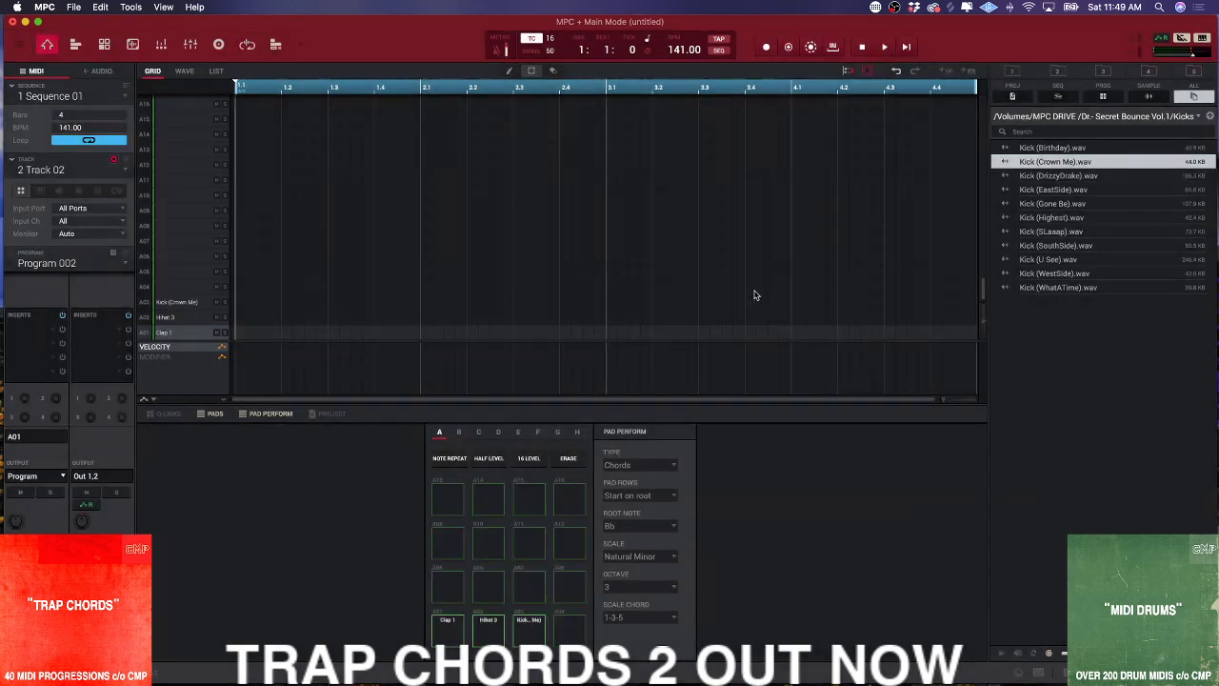
# - Load a snare sample from the Snares folder onto a program 2 pad
pyautogui.click(1207, 116)
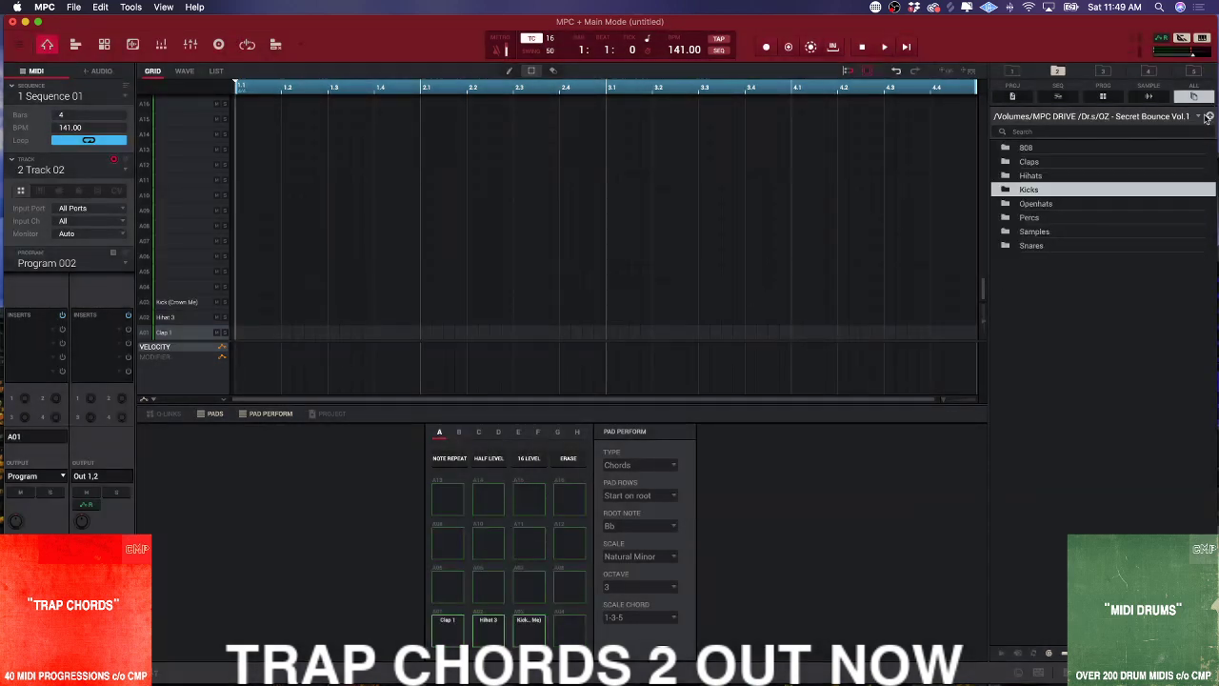
pyautogui.doubleClick(1030, 244)
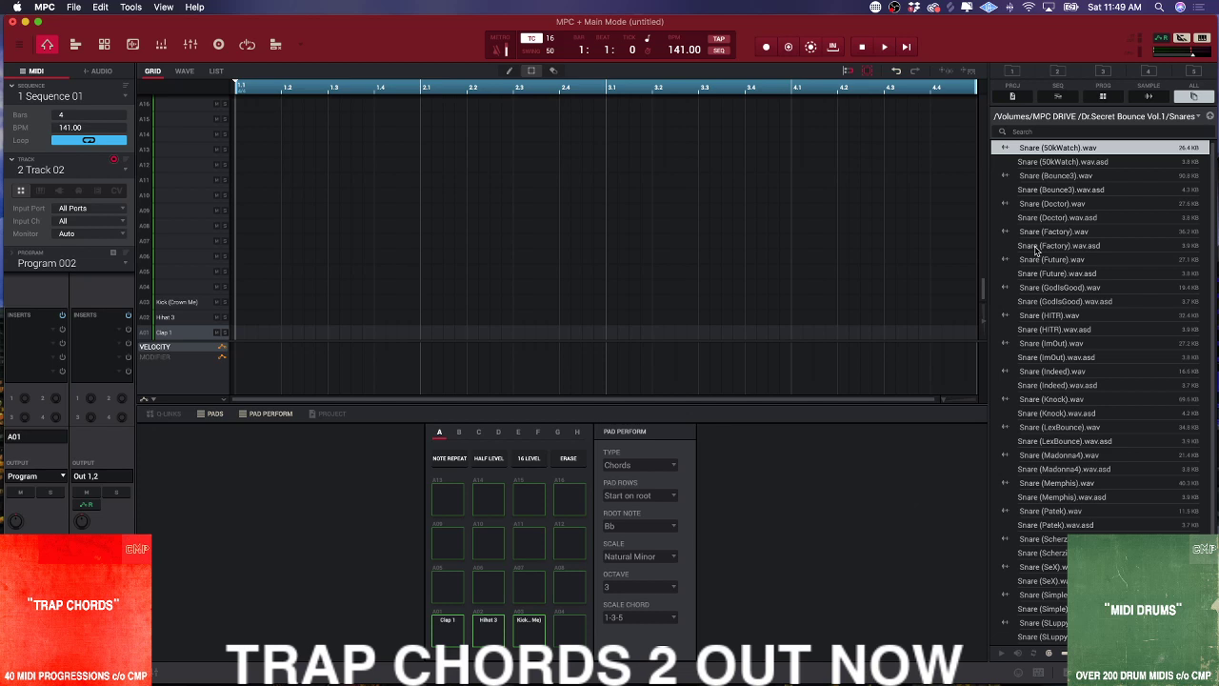
pyautogui.moveTo(1053, 233); pyautogui.dragTo(396, 217)
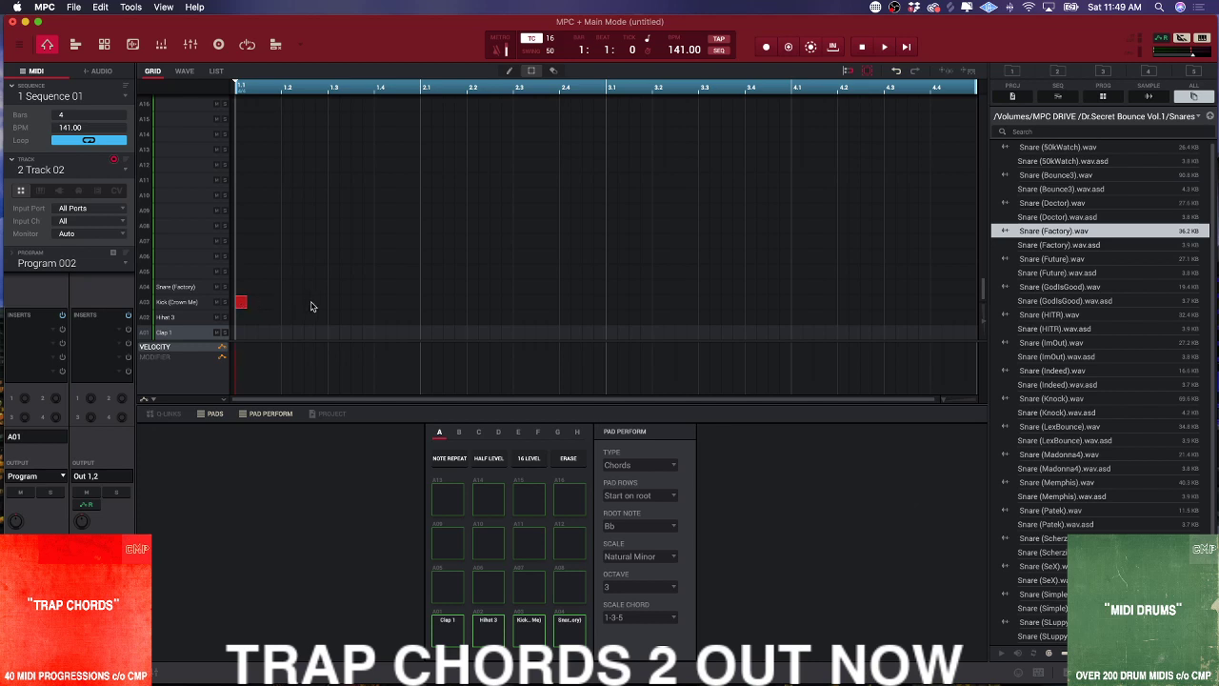
# - Place the first kick and snare hits in bar 1 of the grid
pyautogui.click(306, 300)
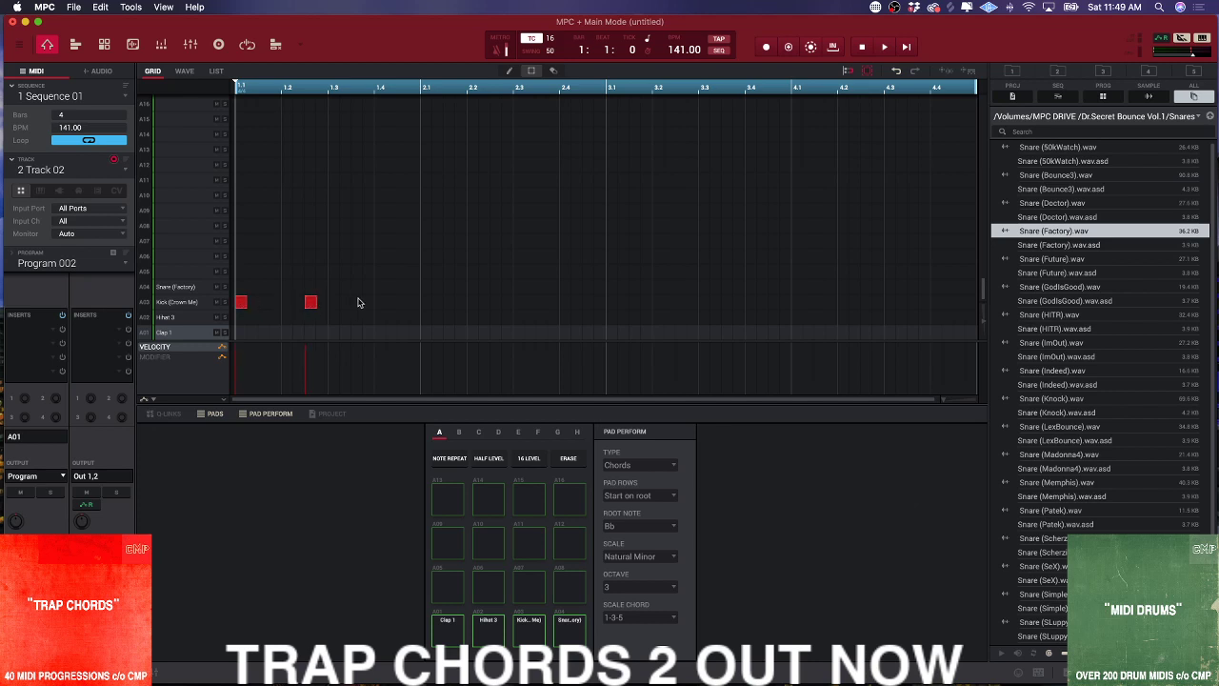
pyautogui.click(377, 301)
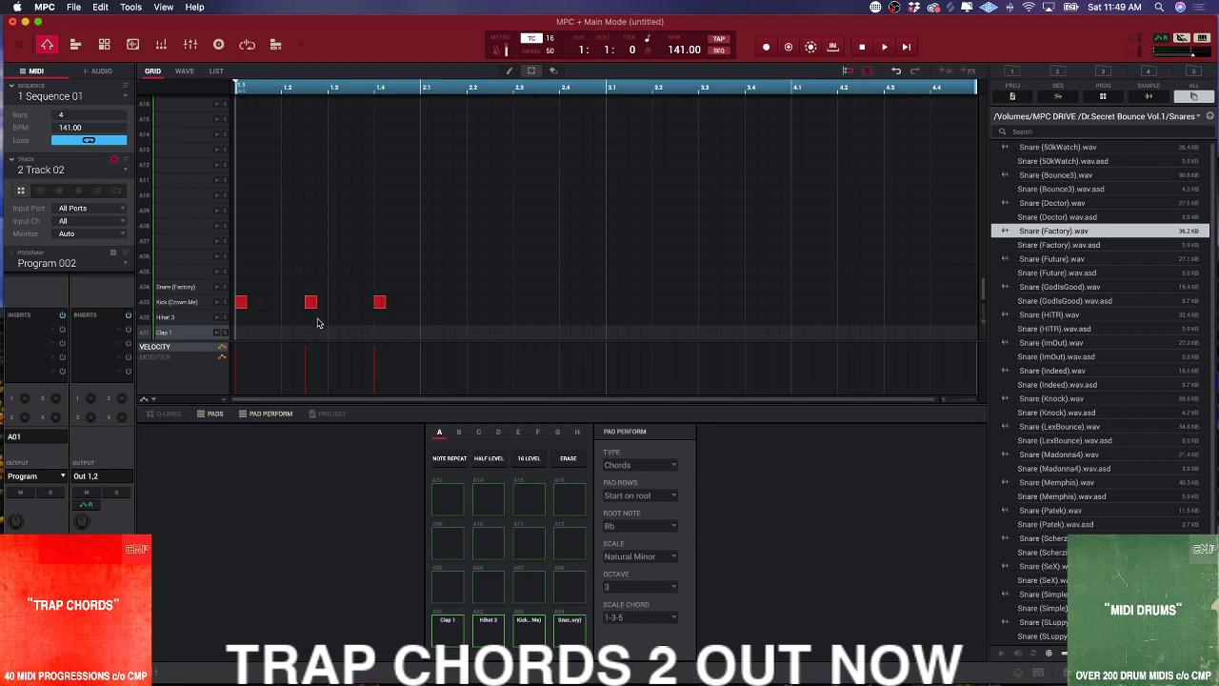
pyautogui.click(333, 332)
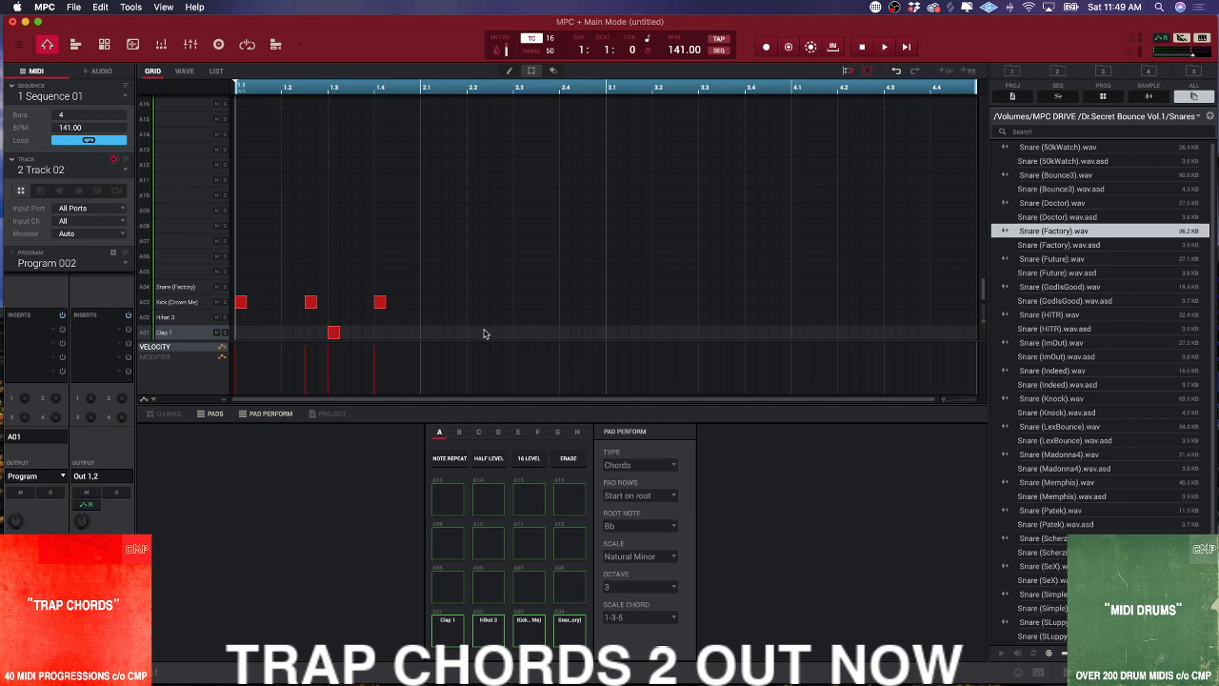
pyautogui.click(518, 331)
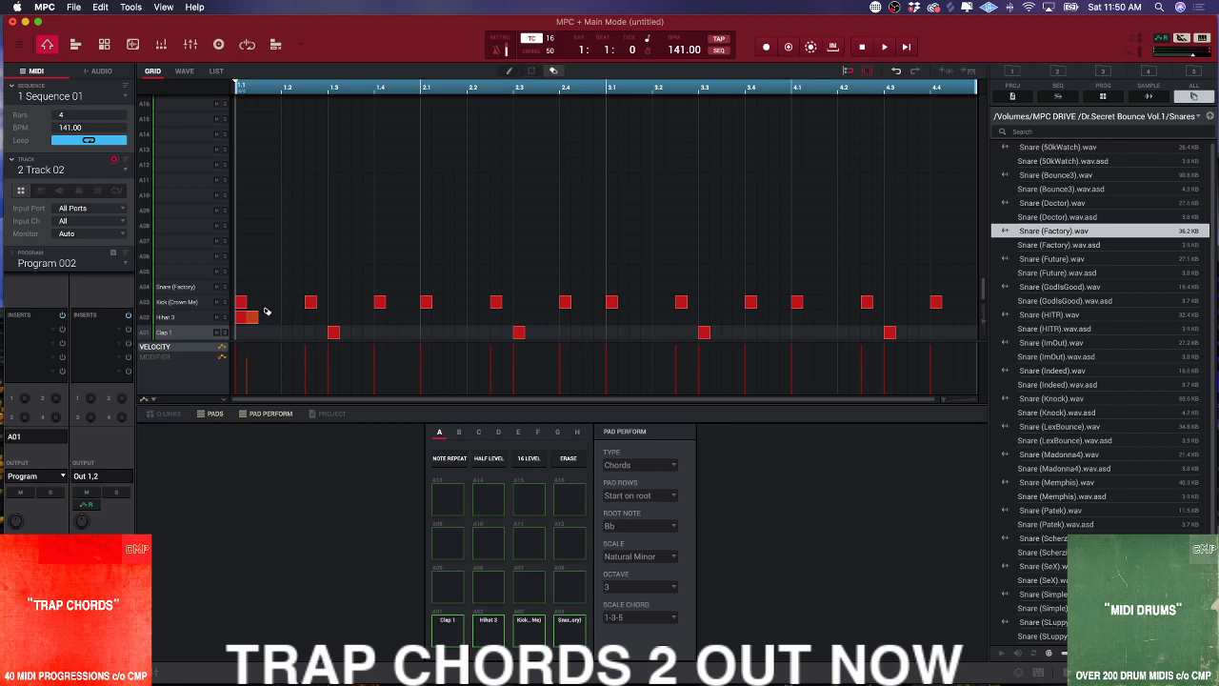
# - Add the remaining hits to complete the four-bar pattern and play it back to check
pyautogui.click(267, 317)
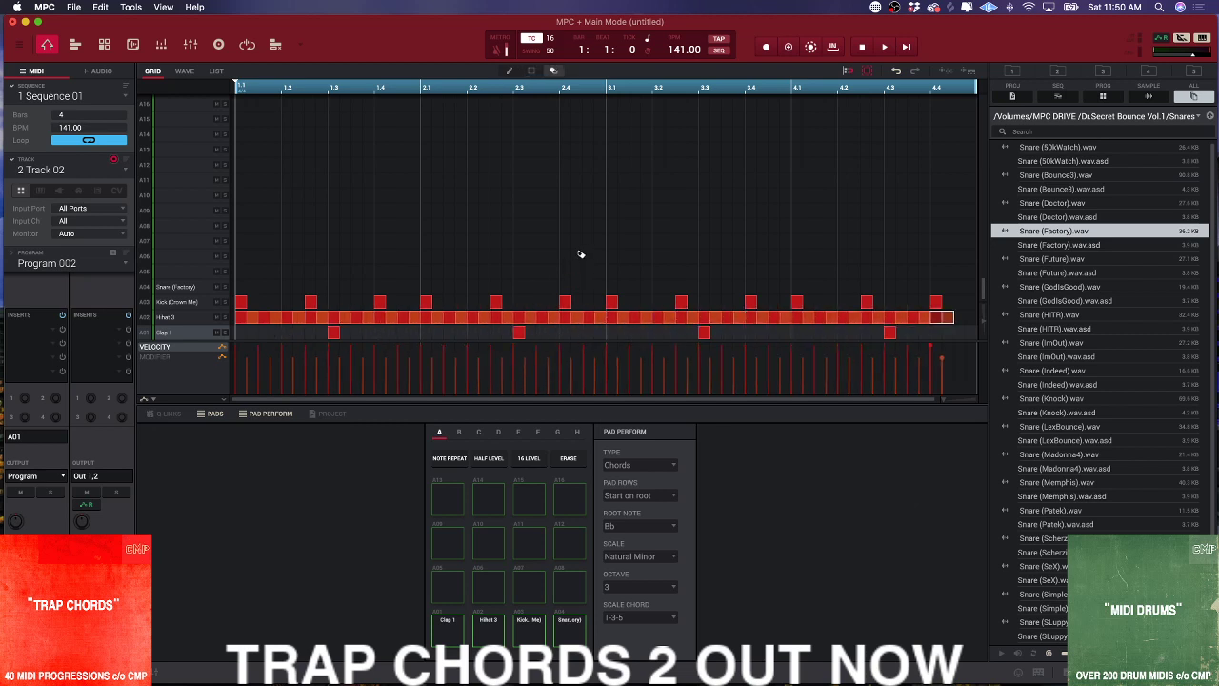
pyautogui.click(892, 46)
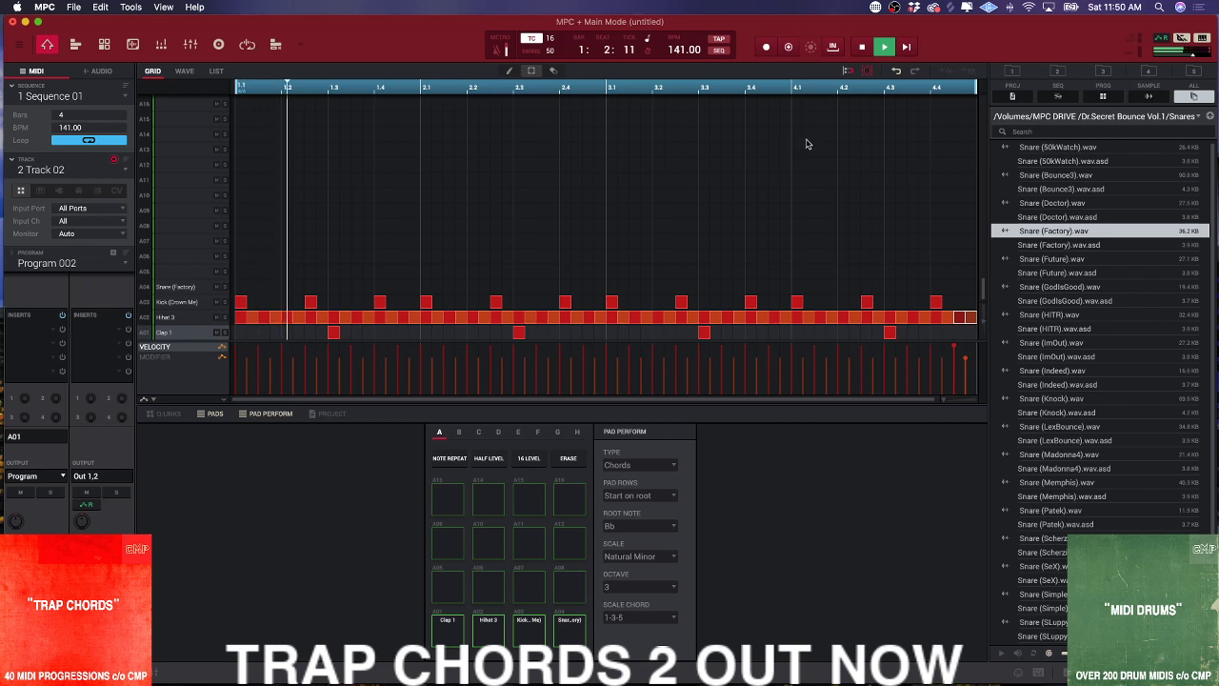
pyautogui.click(884, 48)
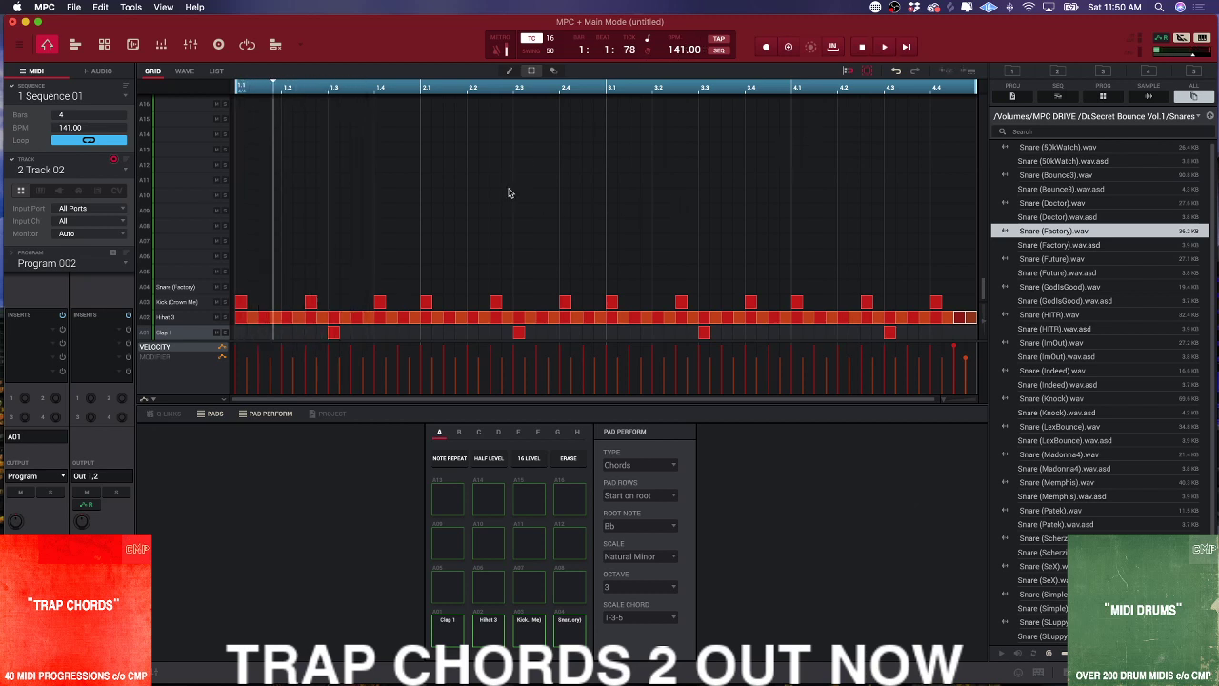
pyautogui.moveTo(972, 331)
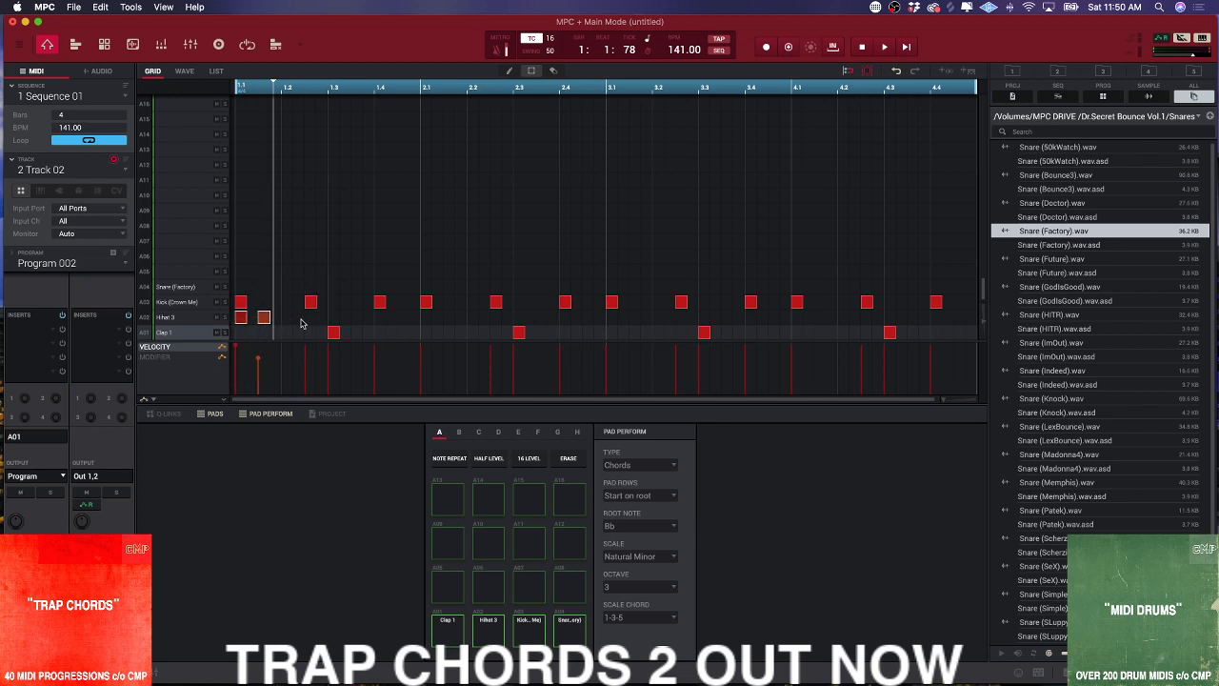
pyautogui.moveTo(373, 331)
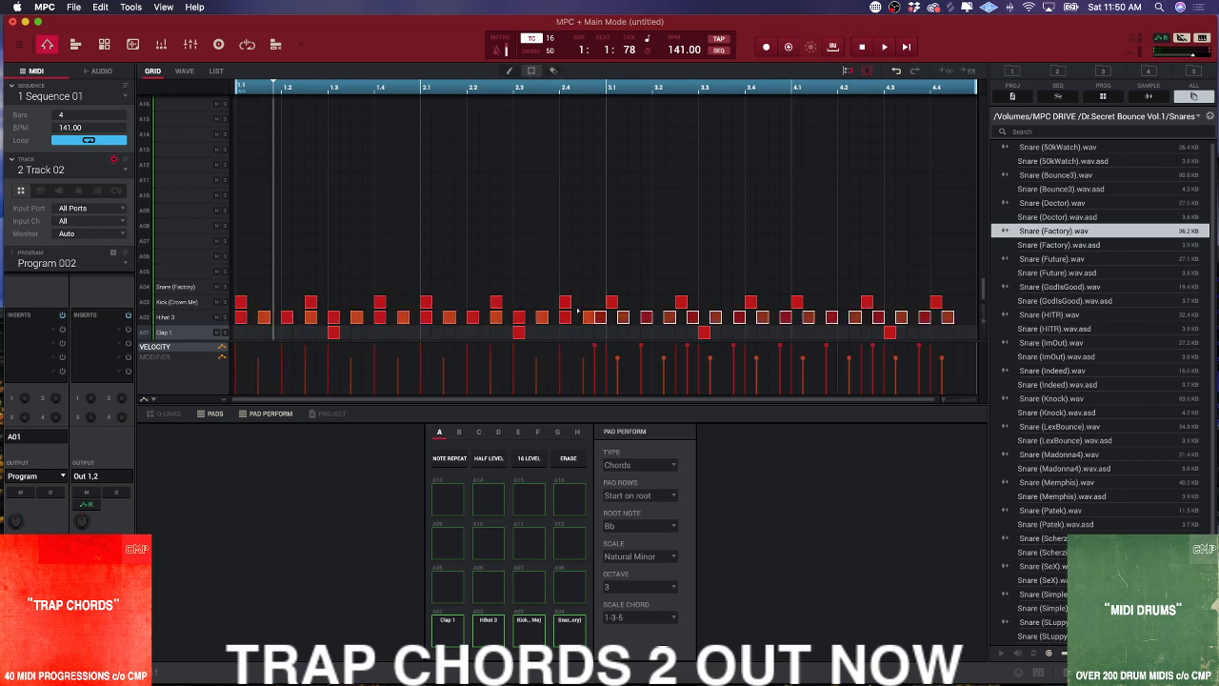
pyautogui.click(889, 46)
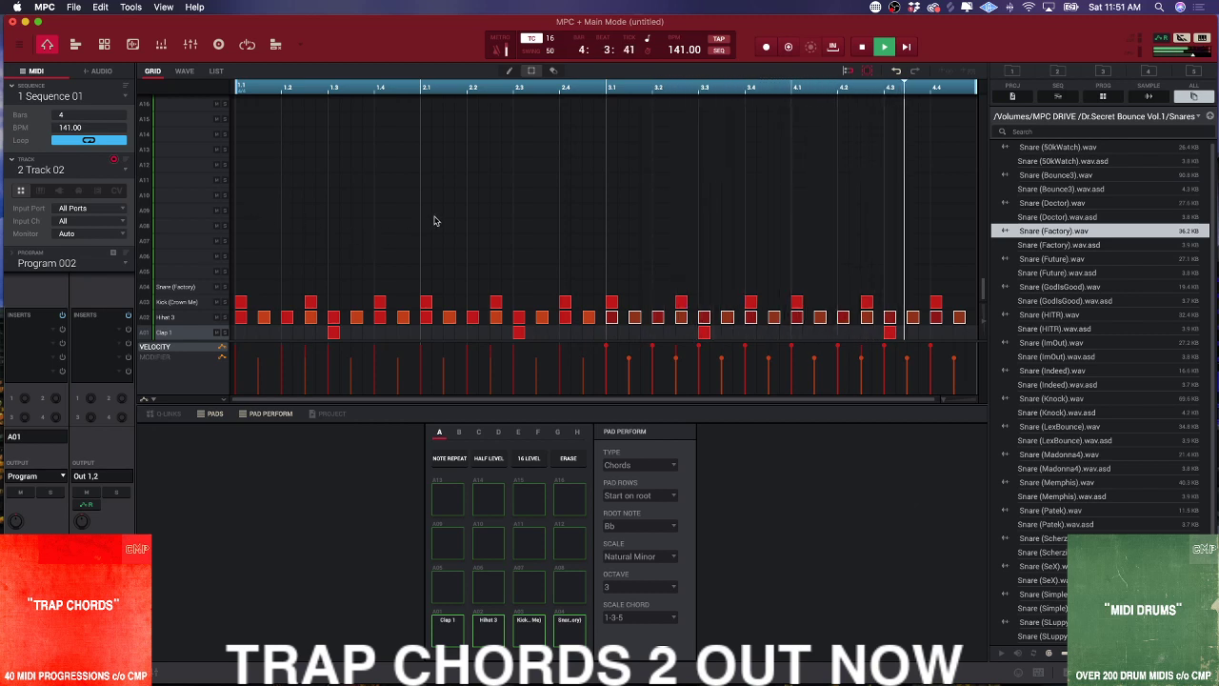
pyautogui.click(882, 45)
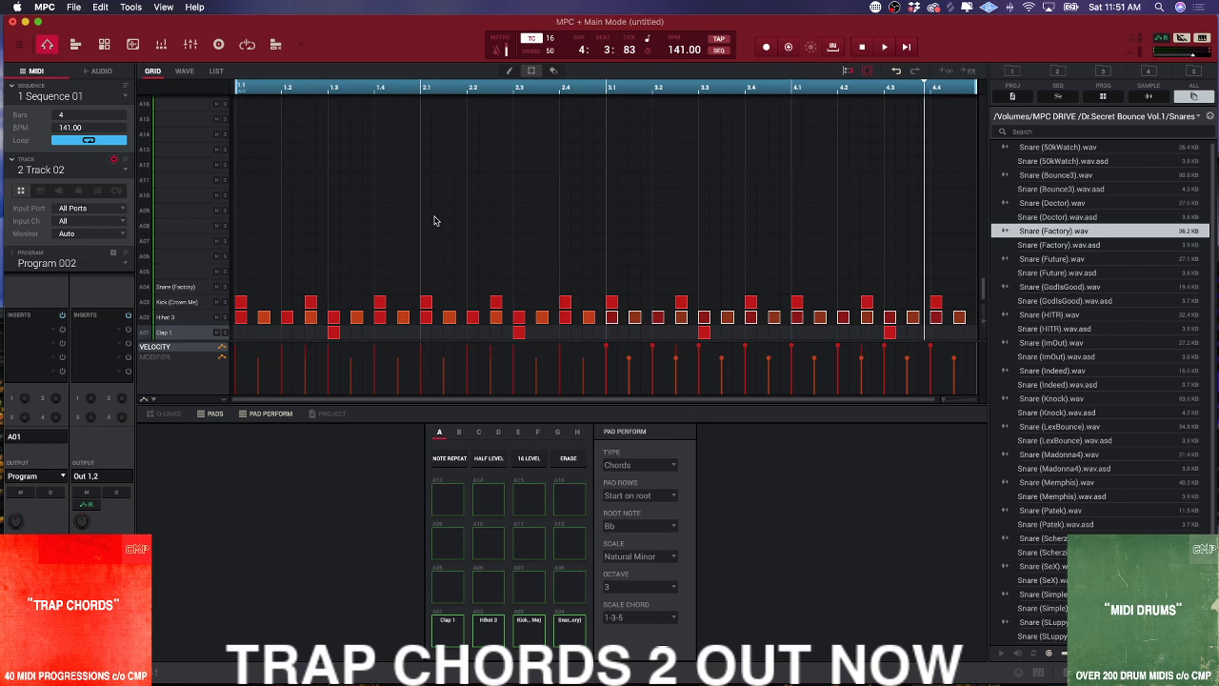
pyautogui.moveTo(694, 210)
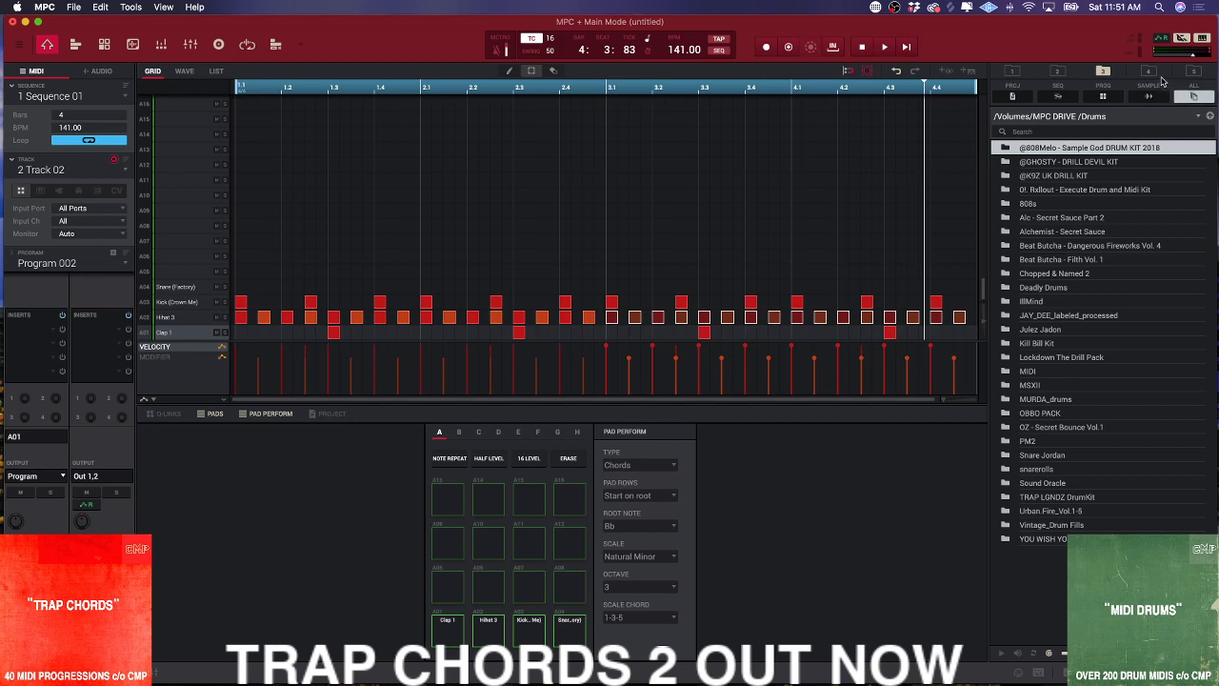
# - Jump the browser back to the Samples favourite folder on the MPC drive
pyautogui.click(1147, 72)
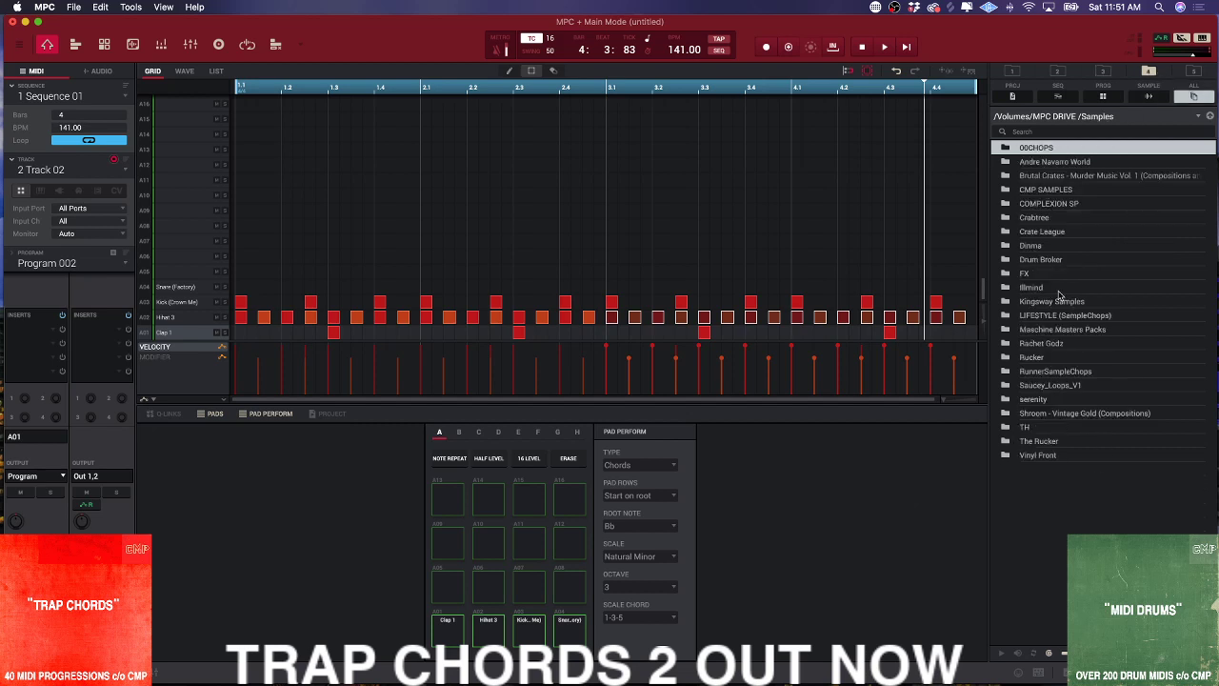
pyautogui.moveTo(1196, 73)
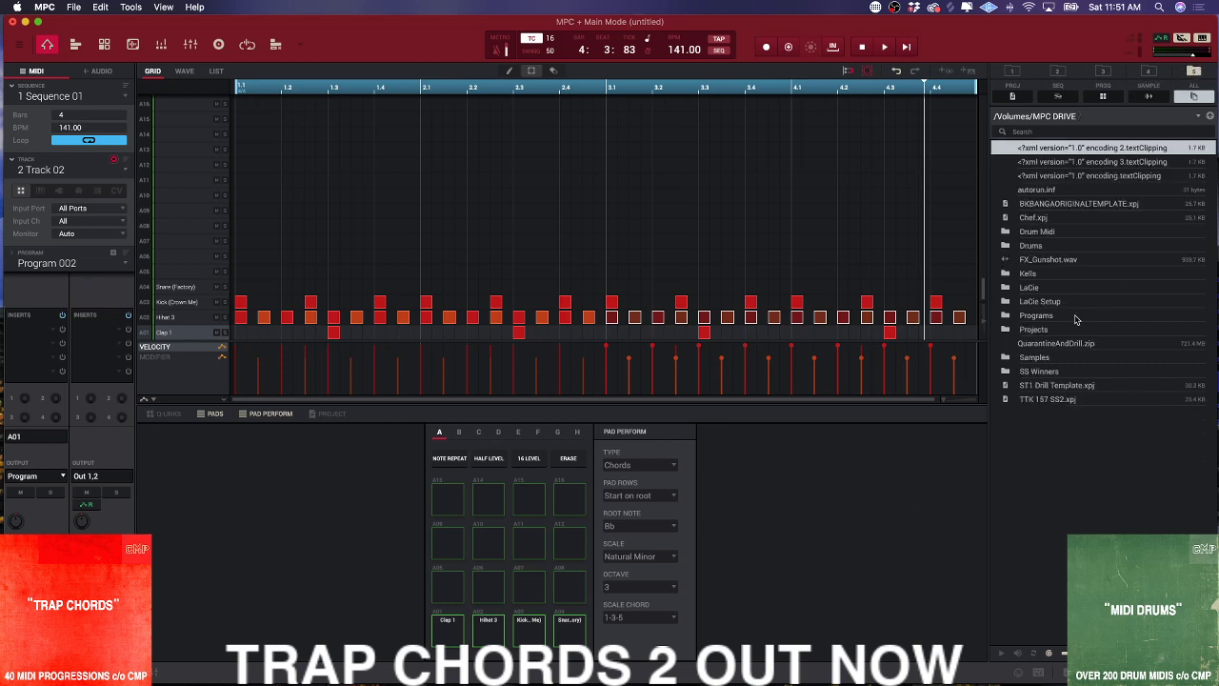
pyautogui.moveTo(1025, 464)
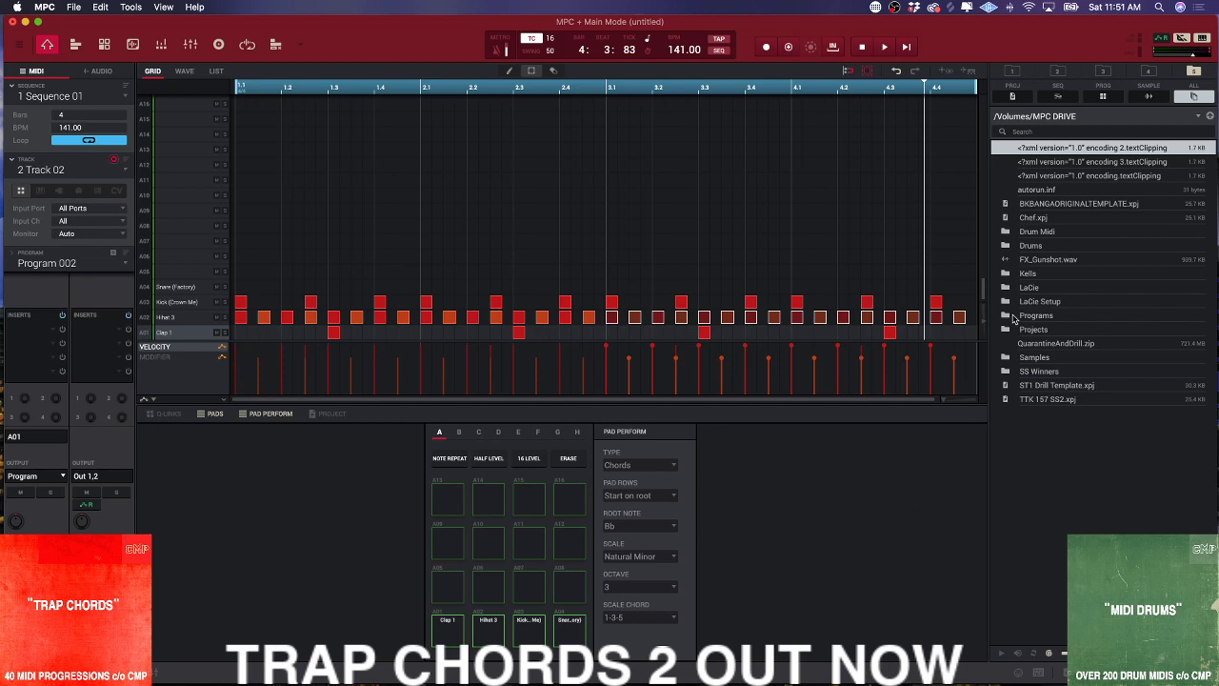
pyautogui.moveTo(1028, 322)
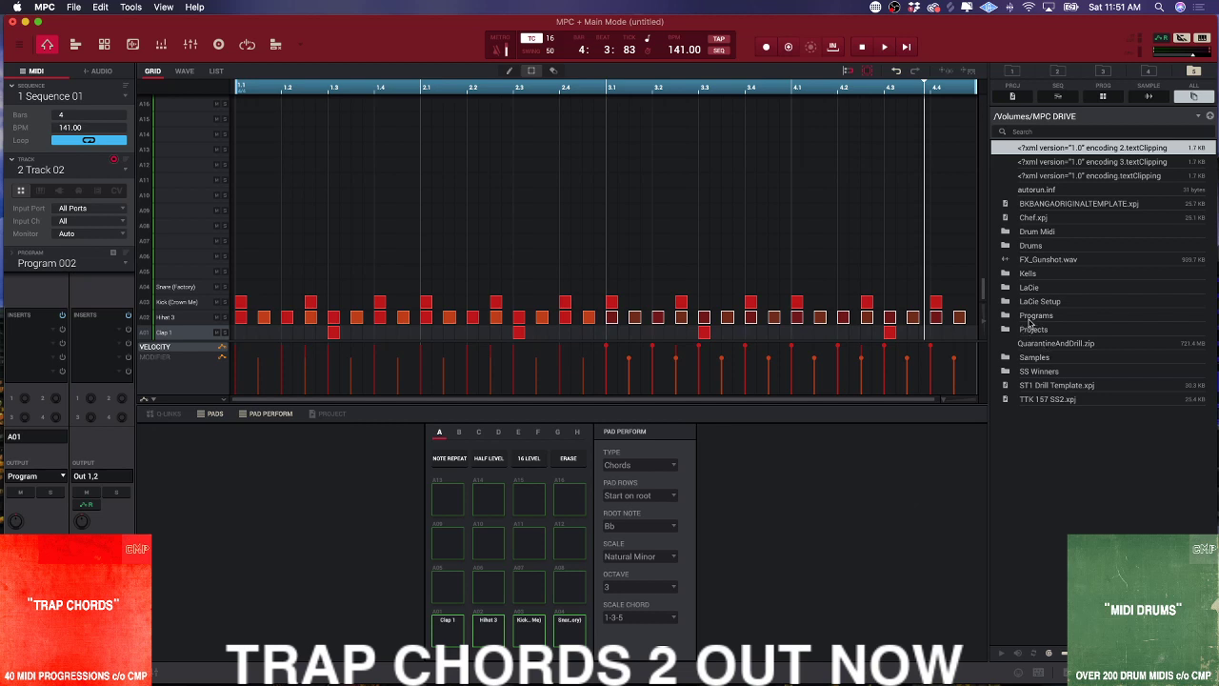